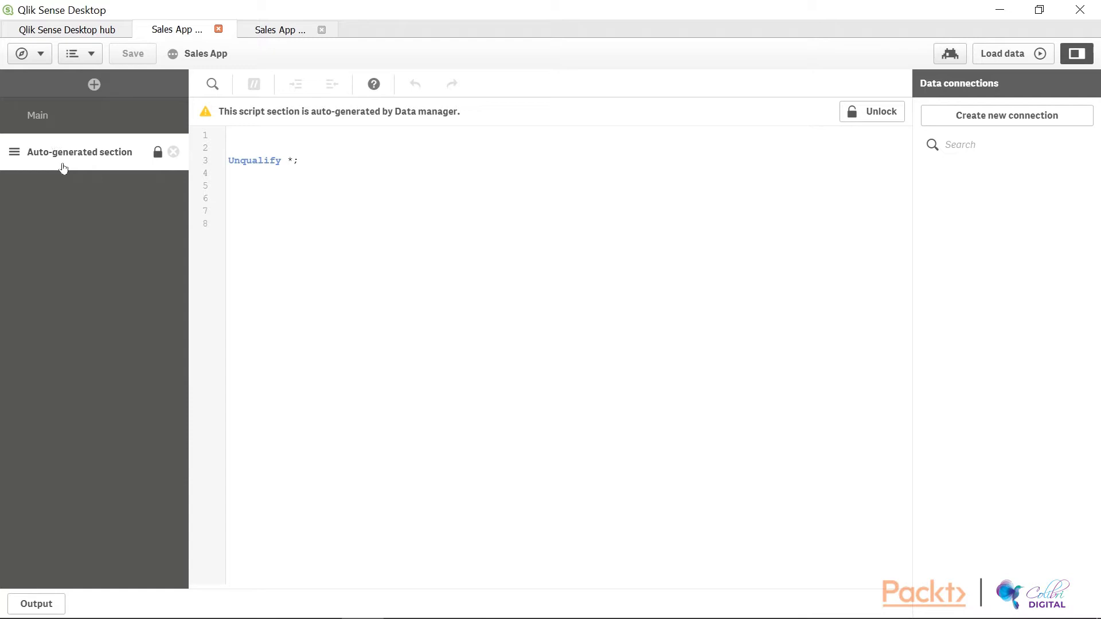
{"action": "mouse_move", "coordinate": [89, 188]}
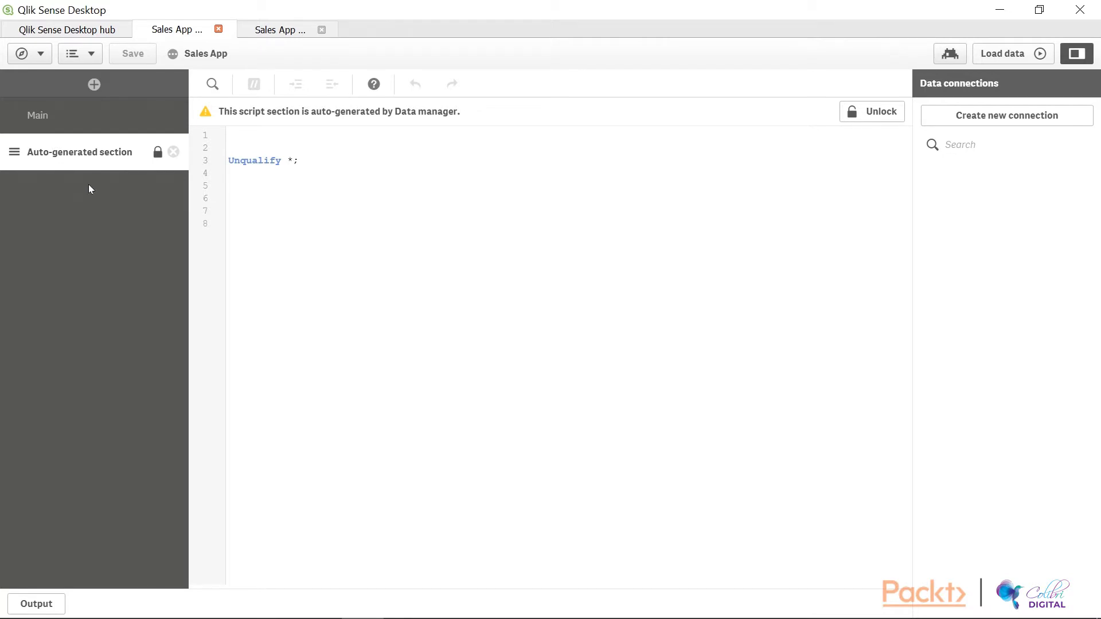
{"action": "mouse_move", "coordinate": [673, 117]}
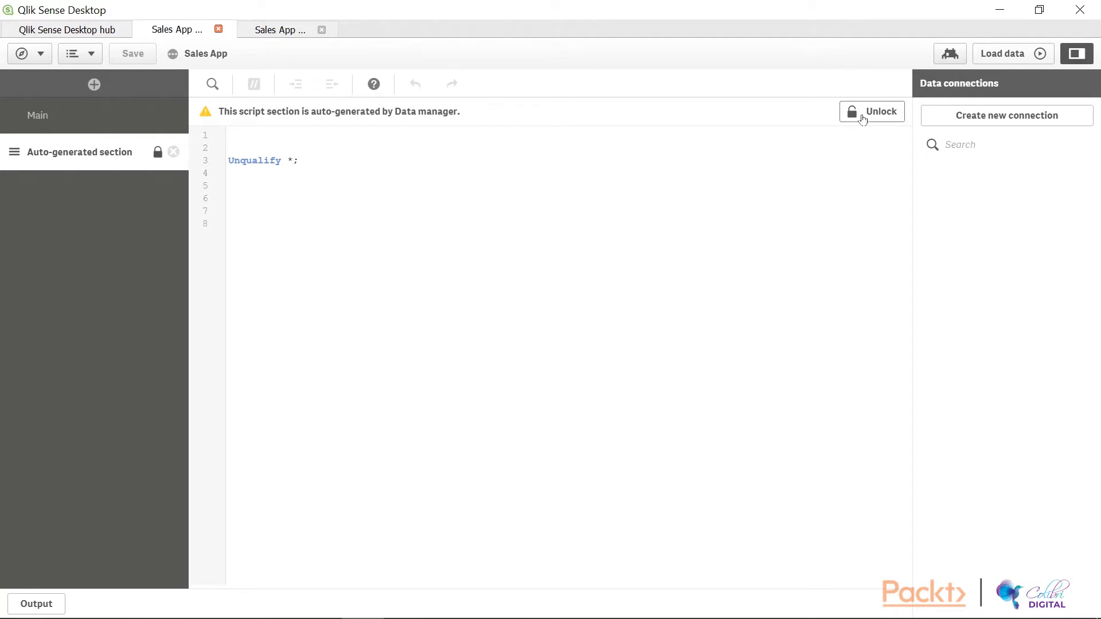
{"action": "mouse_move", "coordinate": [371, 413]}
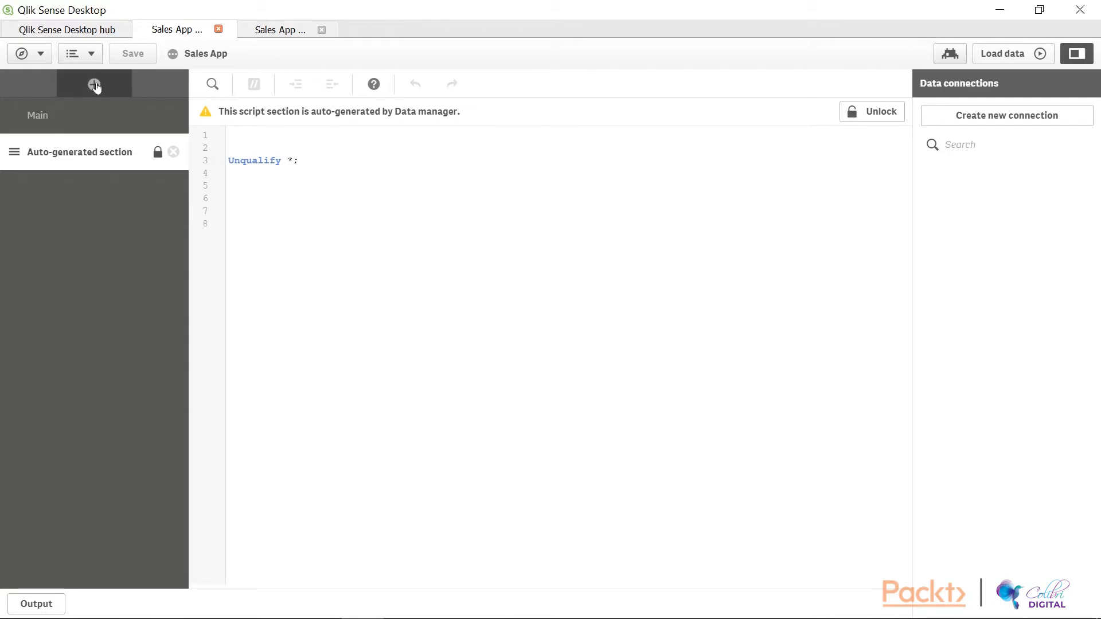
{"action": "mouse_move", "coordinate": [95, 84]}
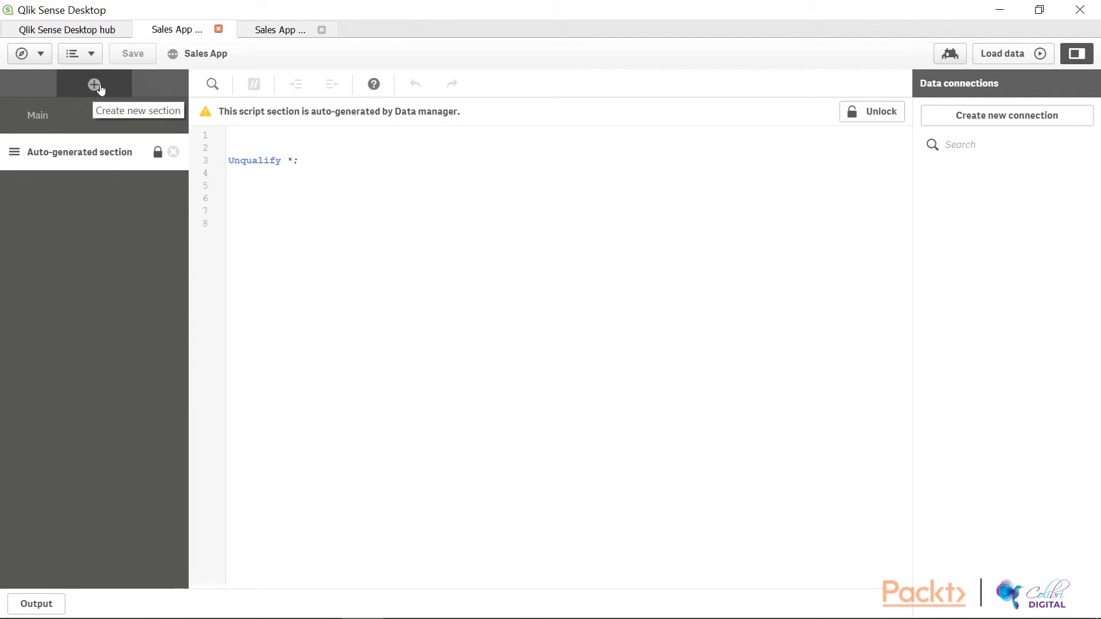
Add a new script section after the auto-generated one and rename it Dimensions
{"action": "left_click", "coordinate": [93, 83]}
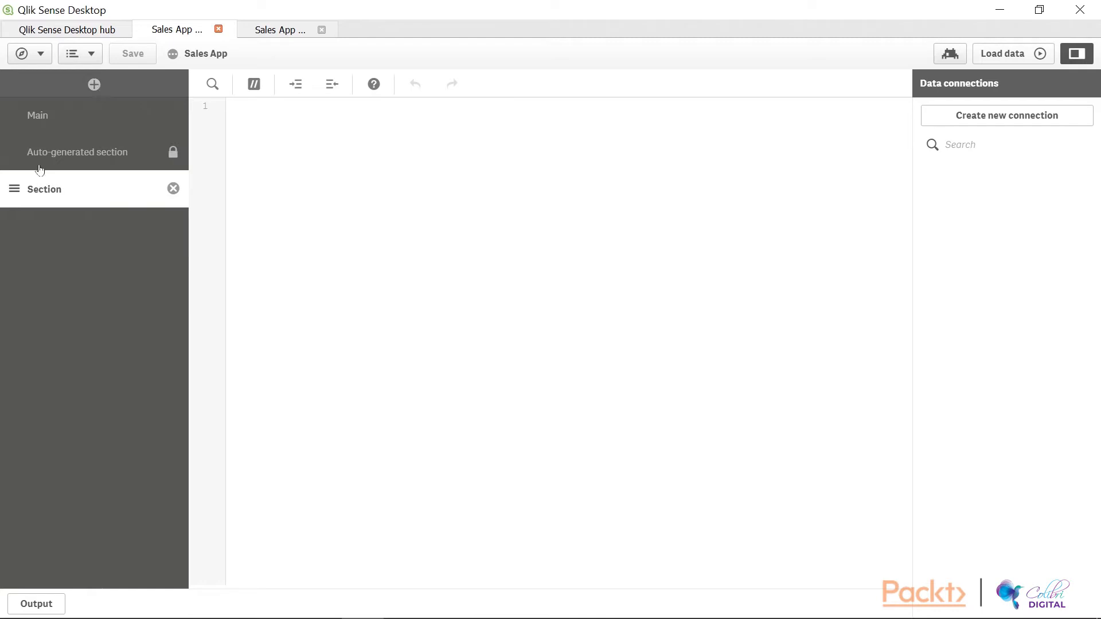
{"action": "double_click", "coordinate": [44, 189]}
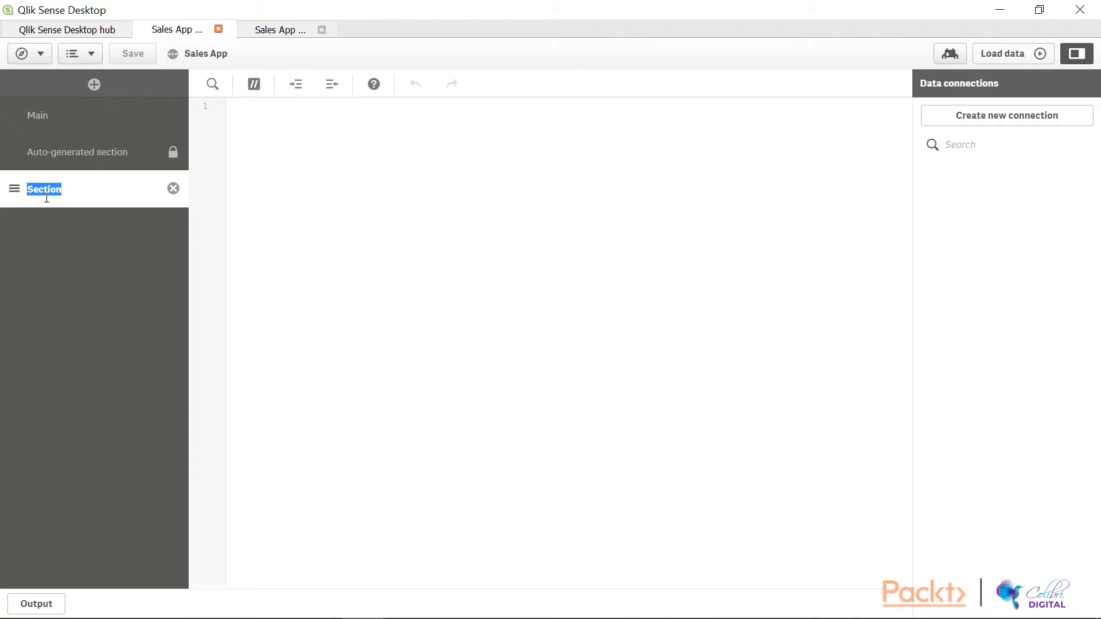
{"action": "type", "text": "Dimensions"}
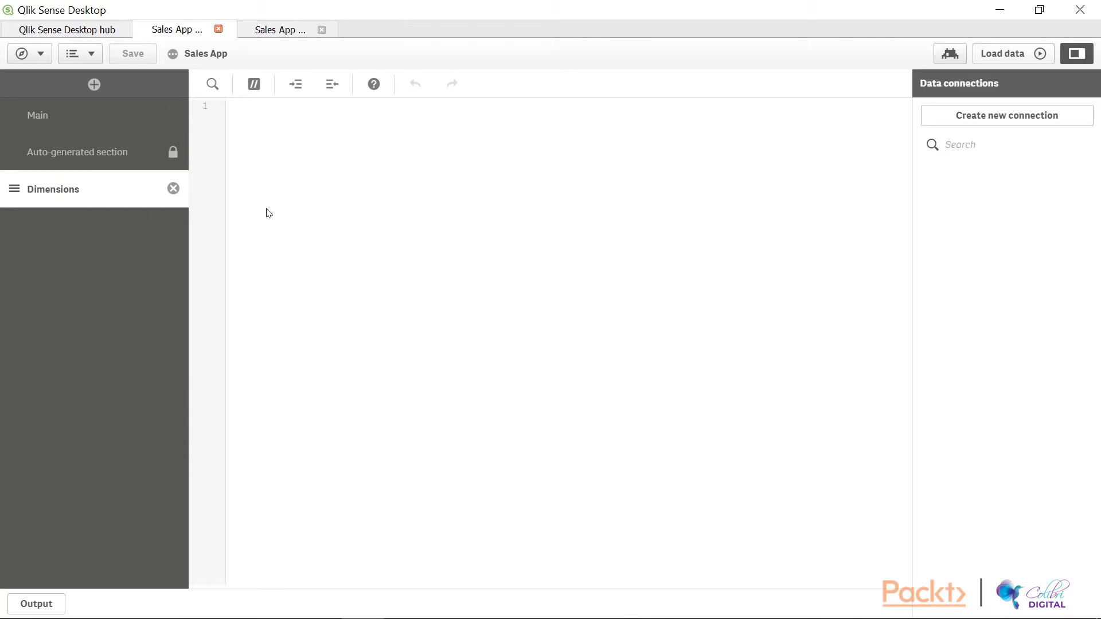
{"action": "left_click", "coordinate": [239, 105]}
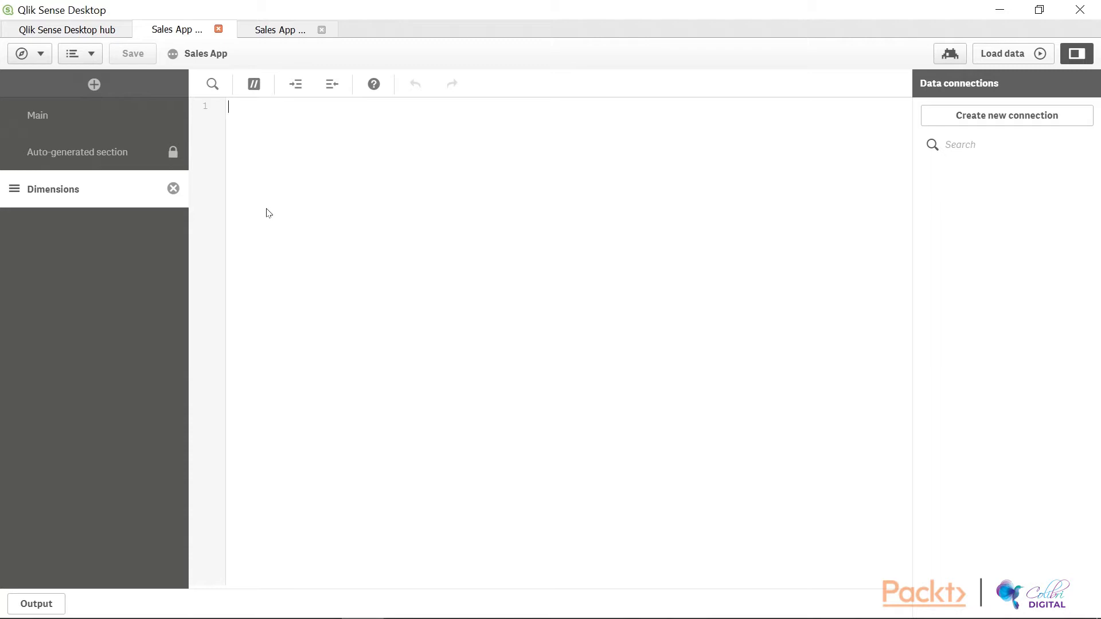
{"action": "mouse_move", "coordinate": [1006, 123]}
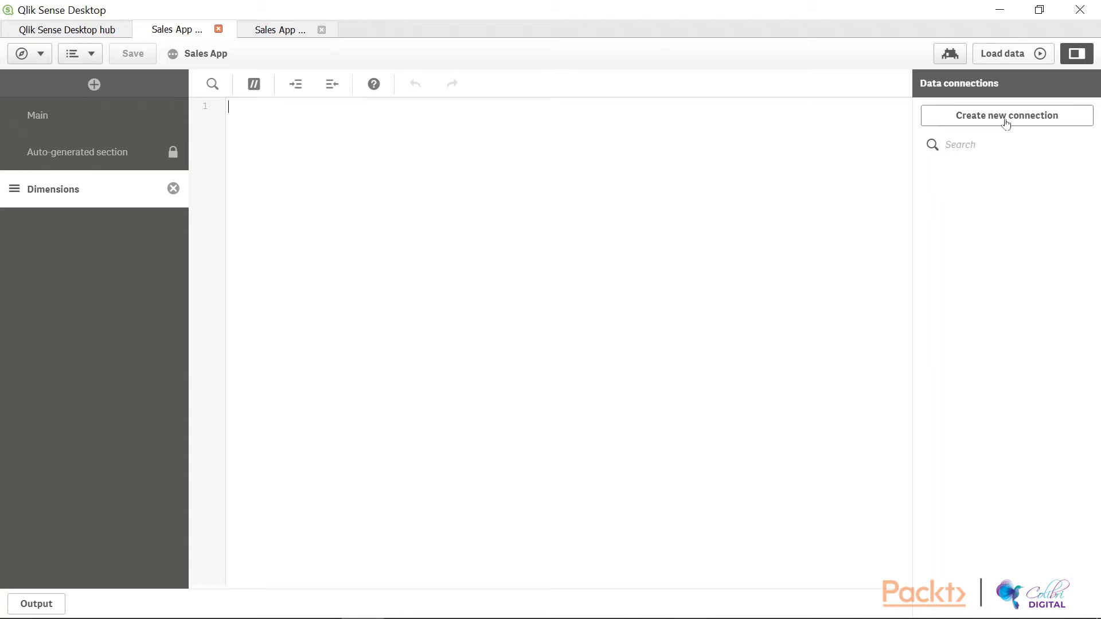
Create a folder connection DimensionTables pointing at d:\Data\Dimensions
{"action": "left_click", "coordinate": [1006, 115]}
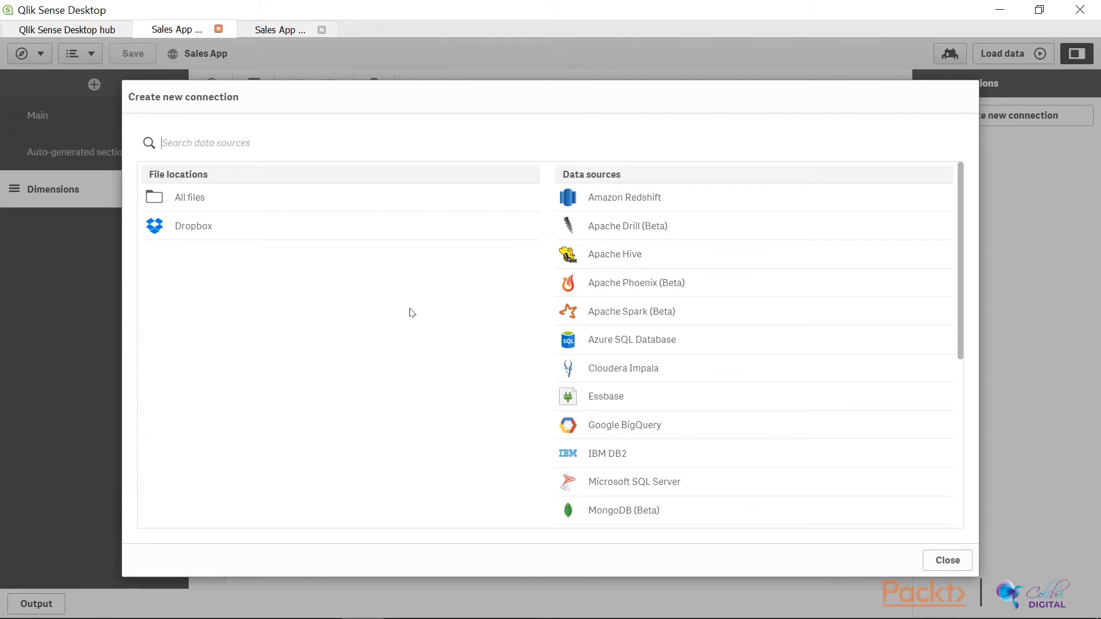
{"action": "left_click", "coordinate": [189, 197]}
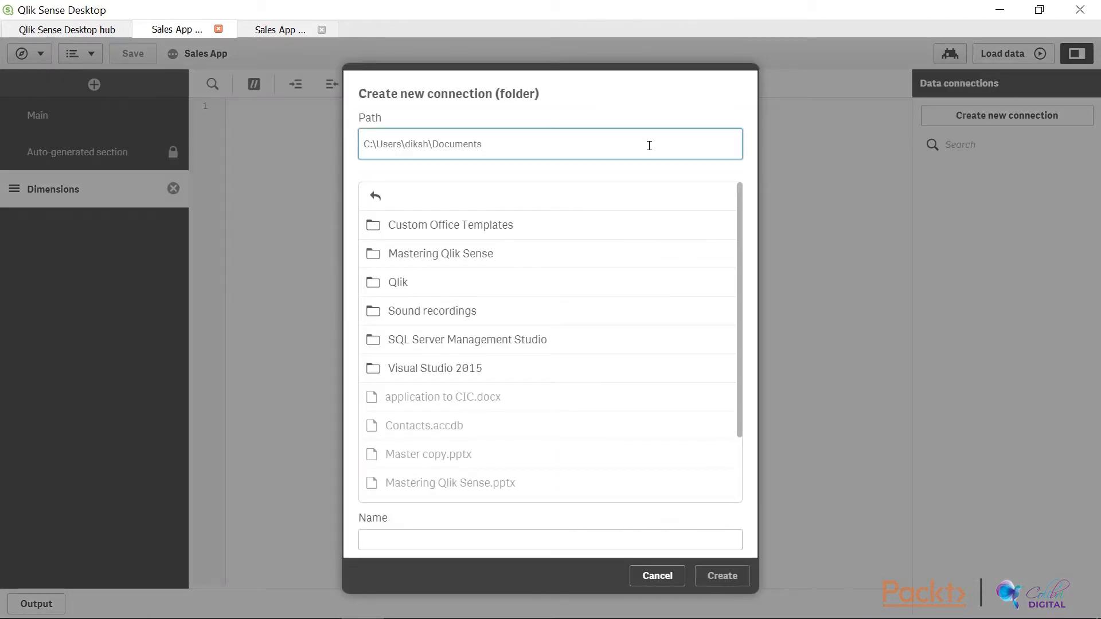
{"action": "left_click", "coordinate": [548, 145]}
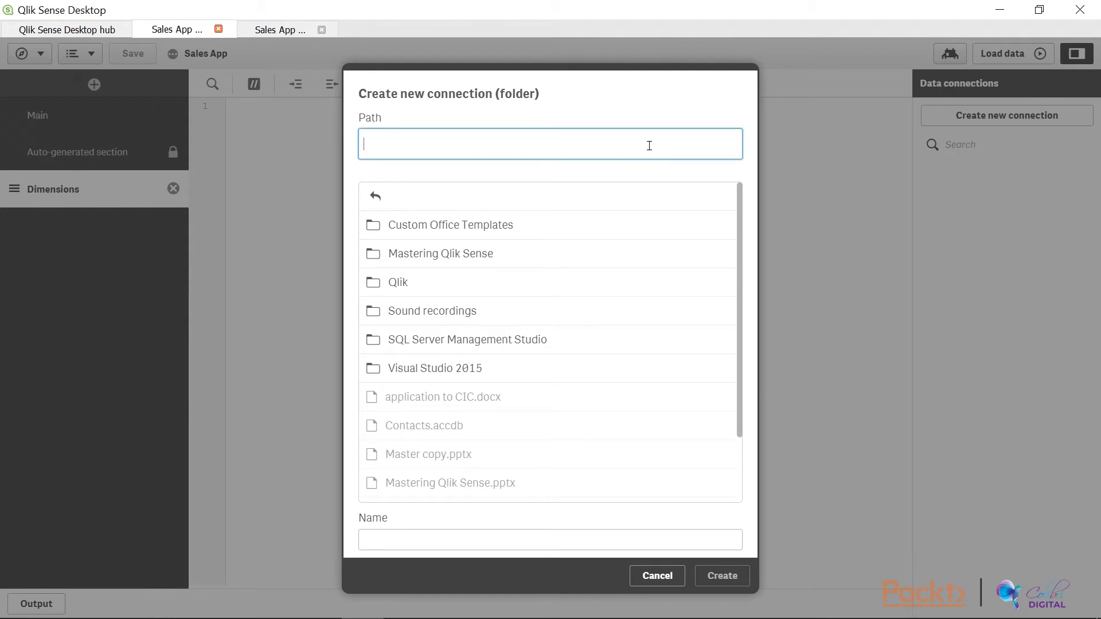
{"action": "type", "text": "d > Data > Dimensions >"}
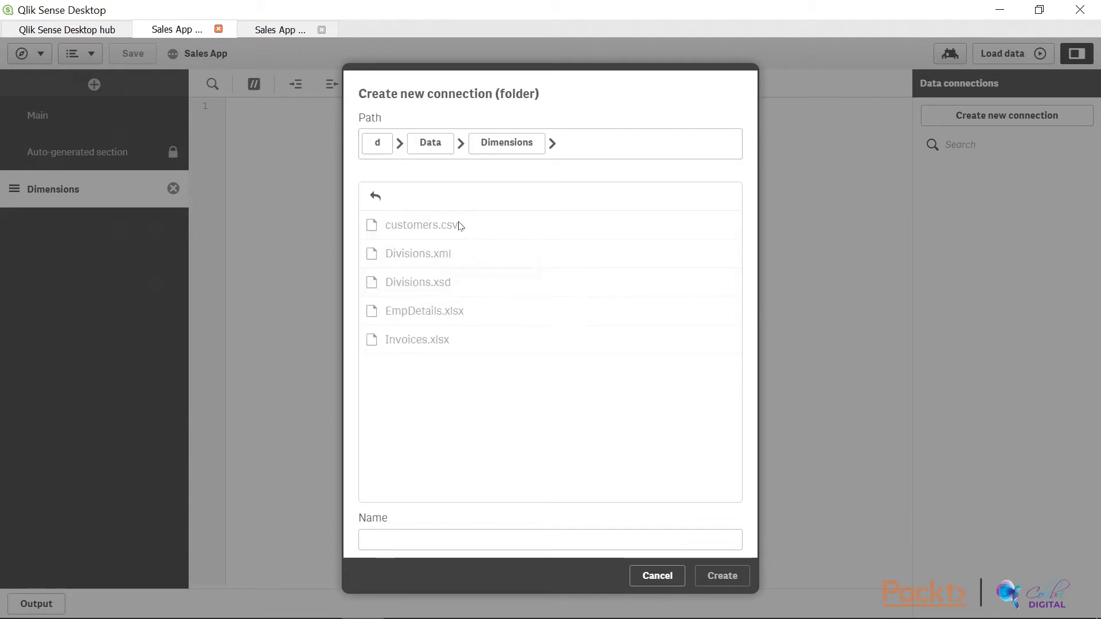
{"action": "left_click", "coordinate": [549, 539]}
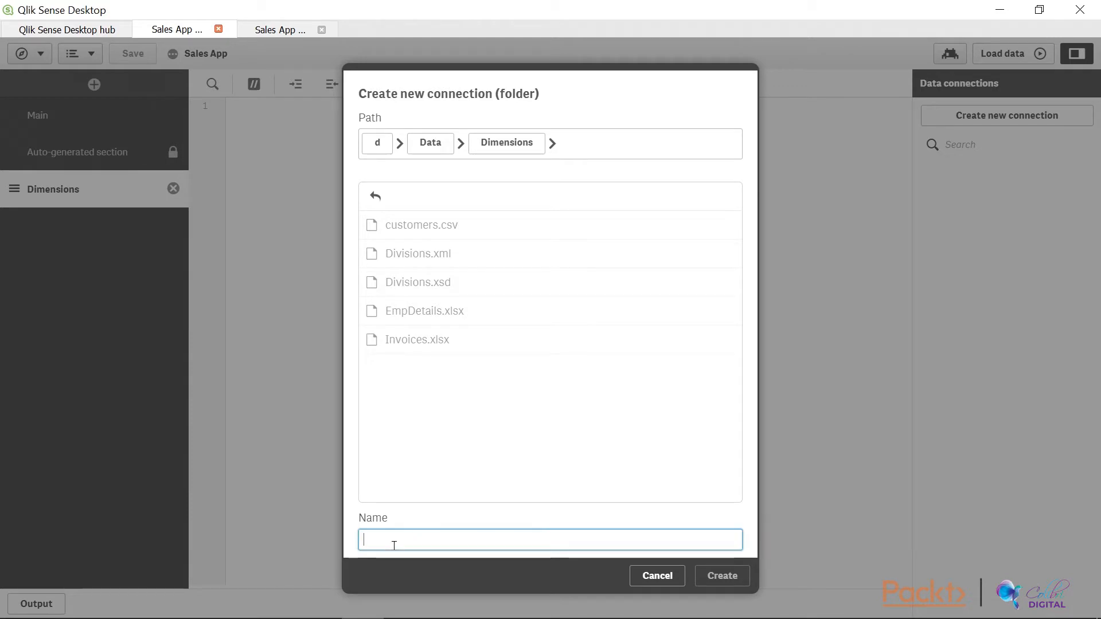
{"action": "type", "text": "D"}
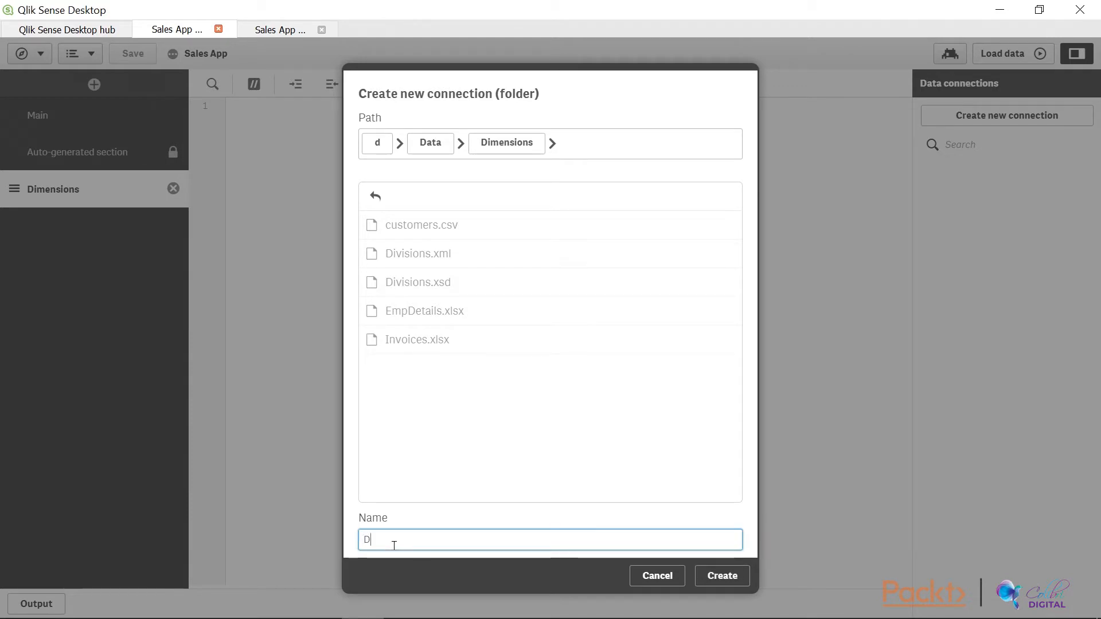
{"action": "type", "text": "imensionTables"}
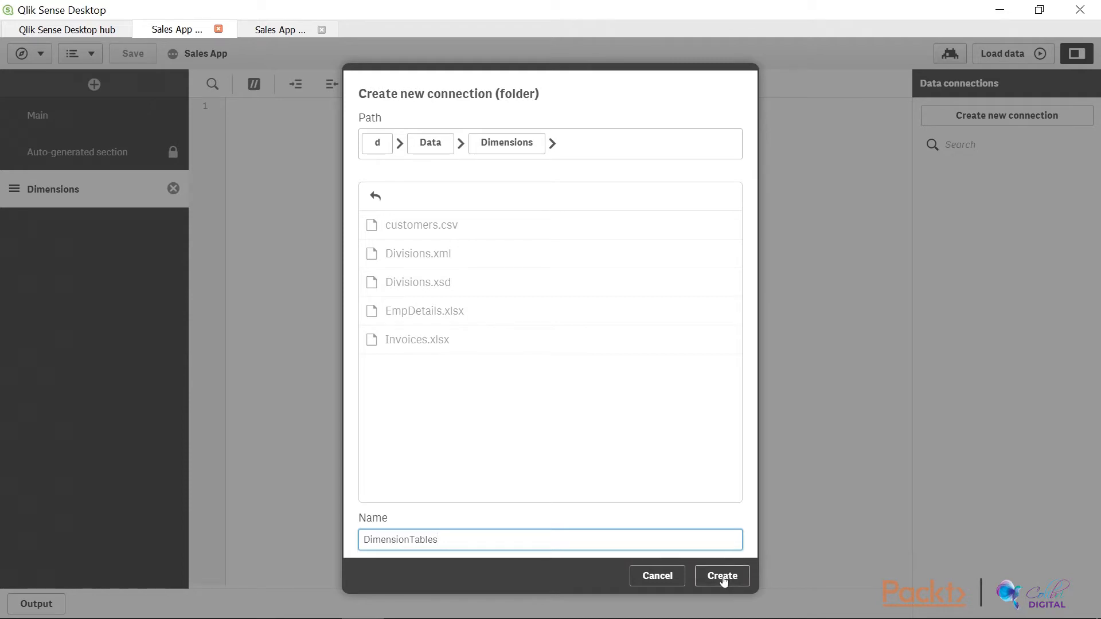
{"action": "left_click", "coordinate": [722, 576]}
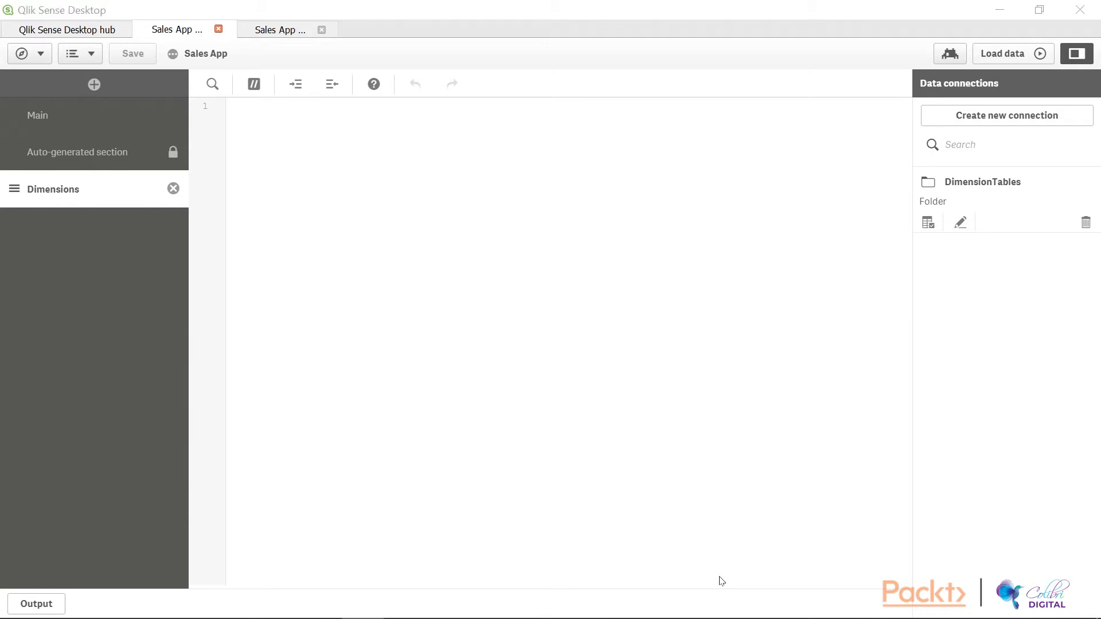
{"action": "mouse_move", "coordinate": [893, 221]}
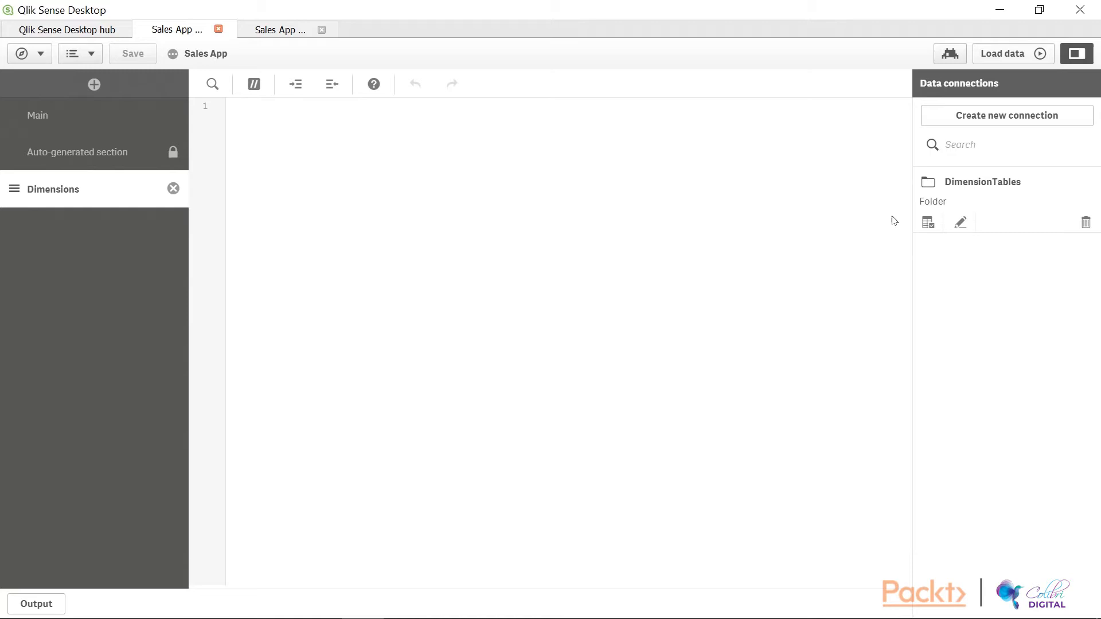
{"action": "mouse_move", "coordinate": [928, 222]}
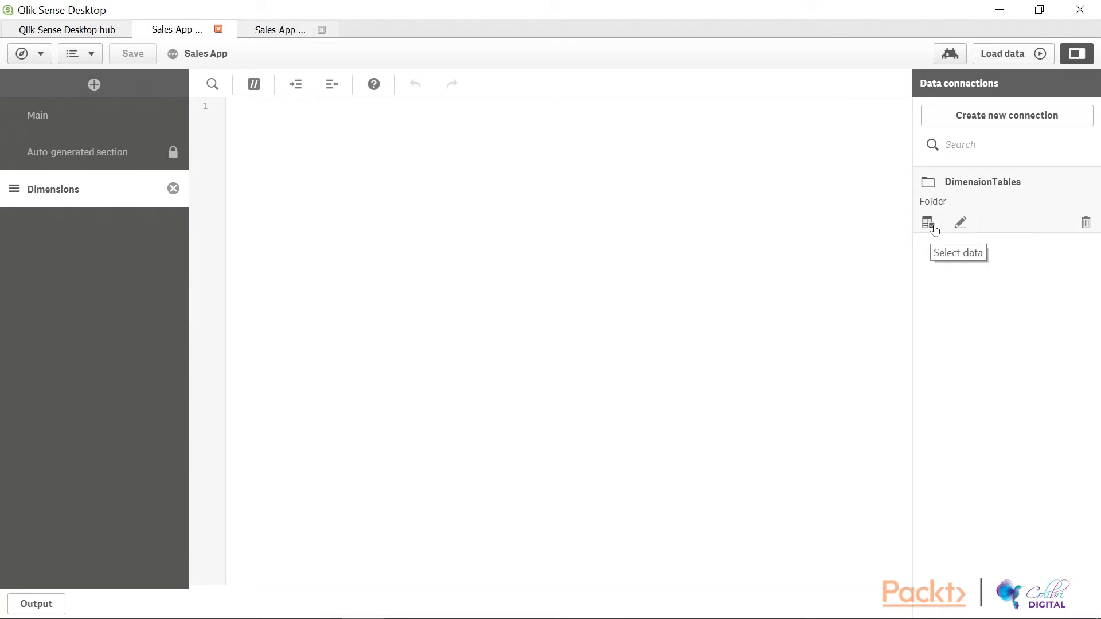
Insert a LOAD of InvoiceNo through Freight from Invoices.xlsx's InvoicesGenerated sheet via DimensionTables
{"action": "left_click", "coordinate": [928, 222]}
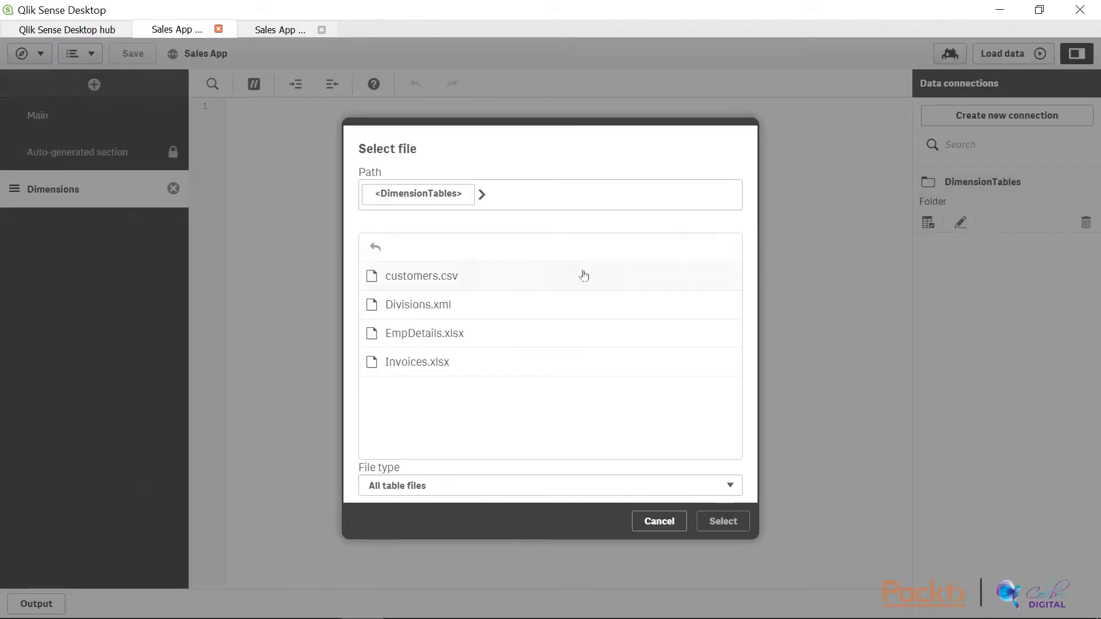
{"action": "left_click", "coordinate": [417, 361]}
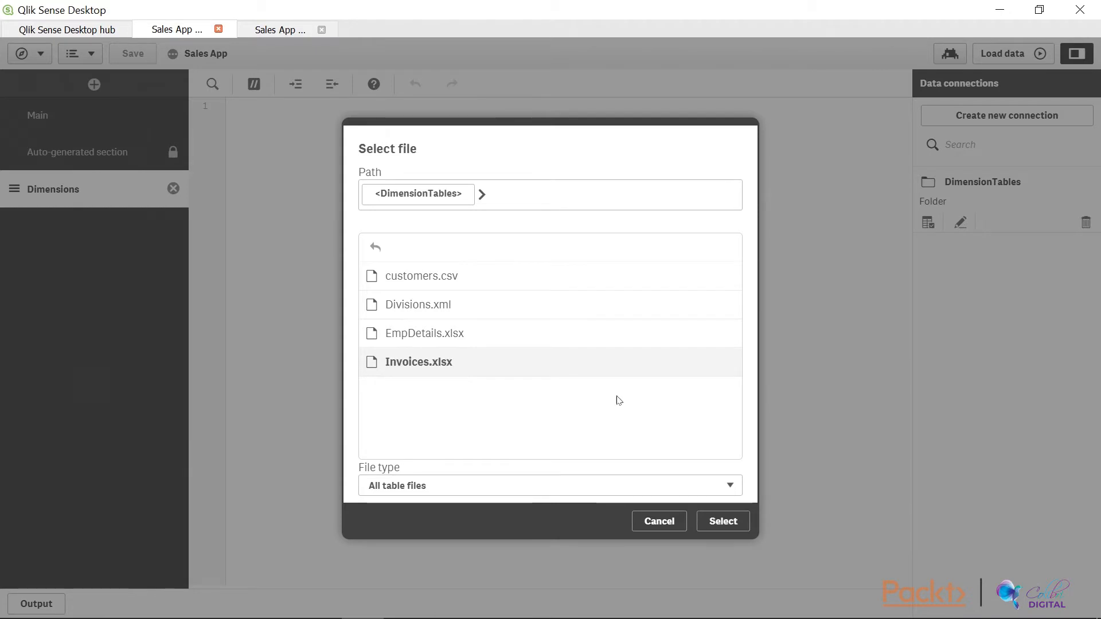
{"action": "left_click", "coordinate": [722, 521]}
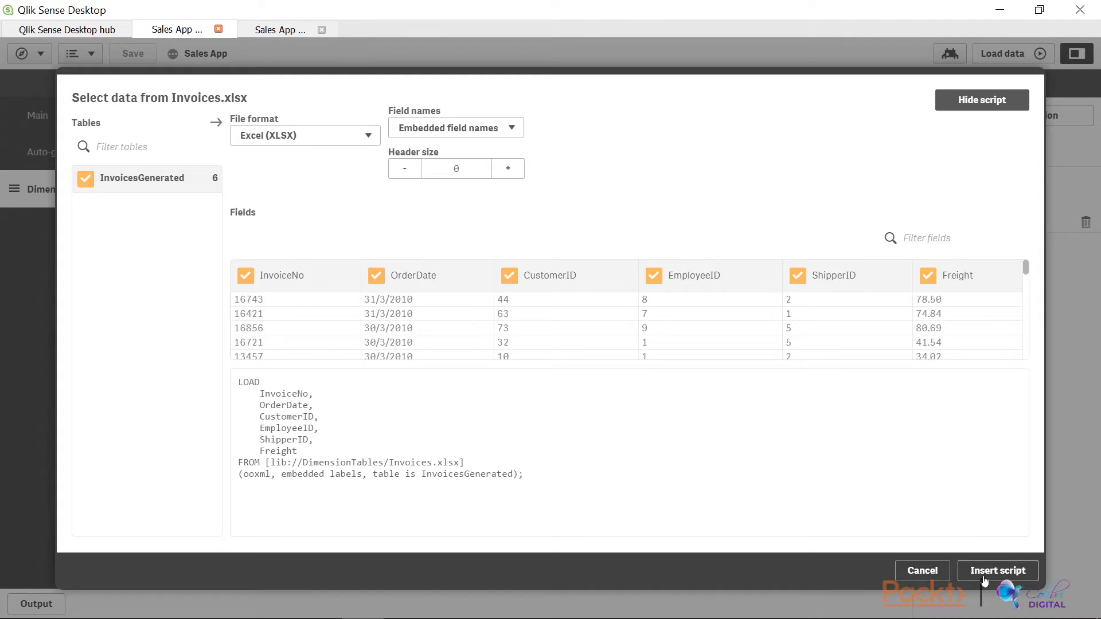
{"action": "left_click", "coordinate": [997, 569]}
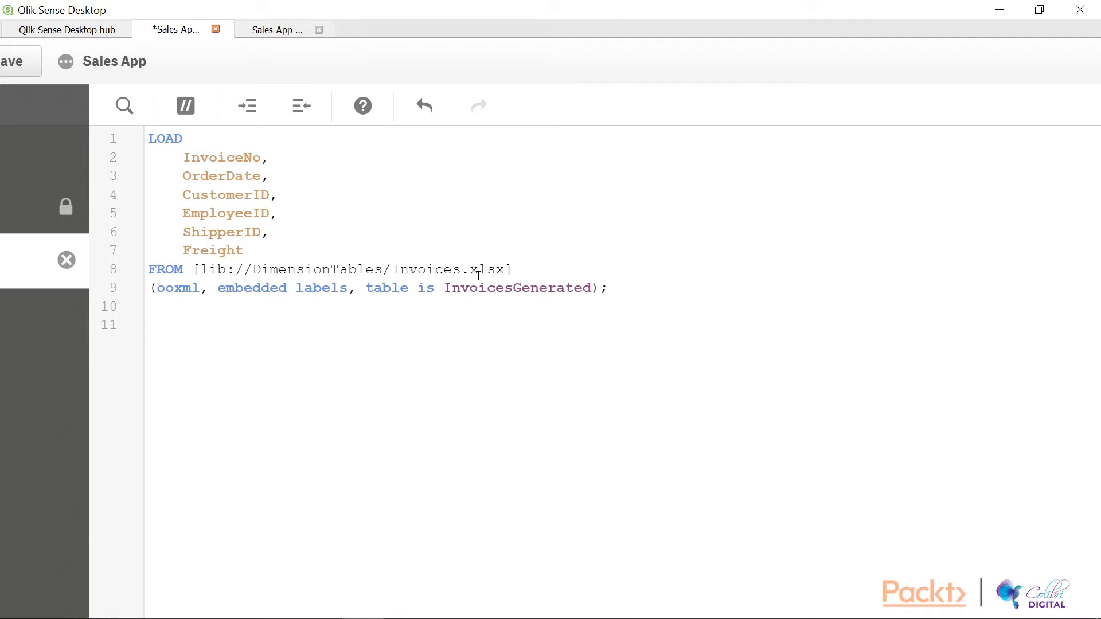
Label the Invoices LOAD with the table name Invoices: on the first line
{"action": "left_click", "coordinate": [148, 324]}
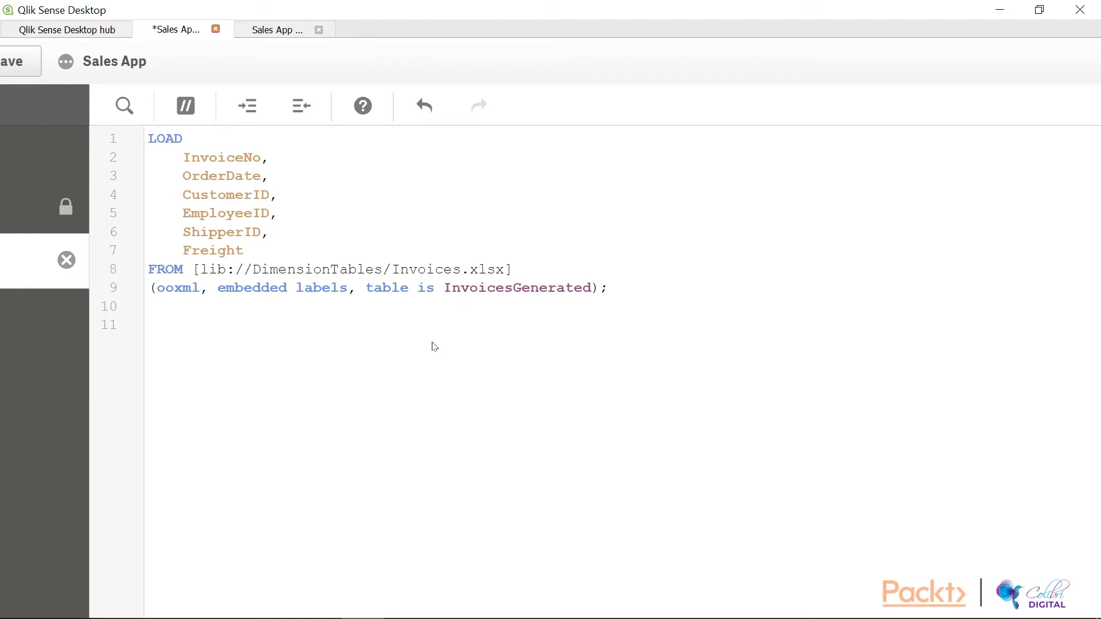
{"action": "mouse_move", "coordinate": [437, 352]}
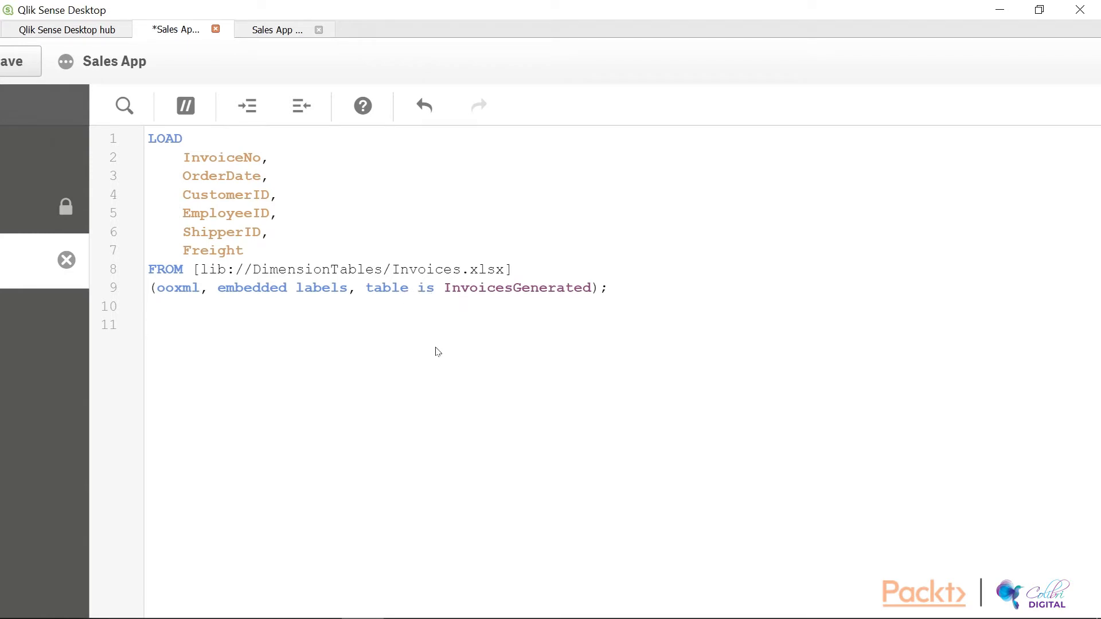
{"action": "left_click", "coordinate": [151, 324]}
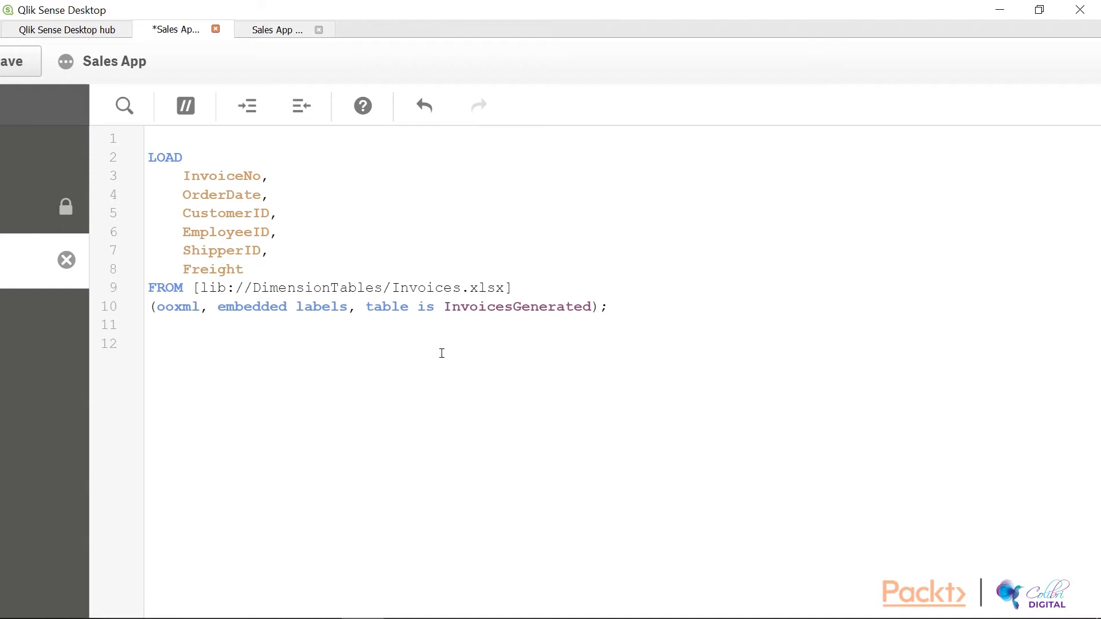
{"action": "left_click", "coordinate": [149, 139]}
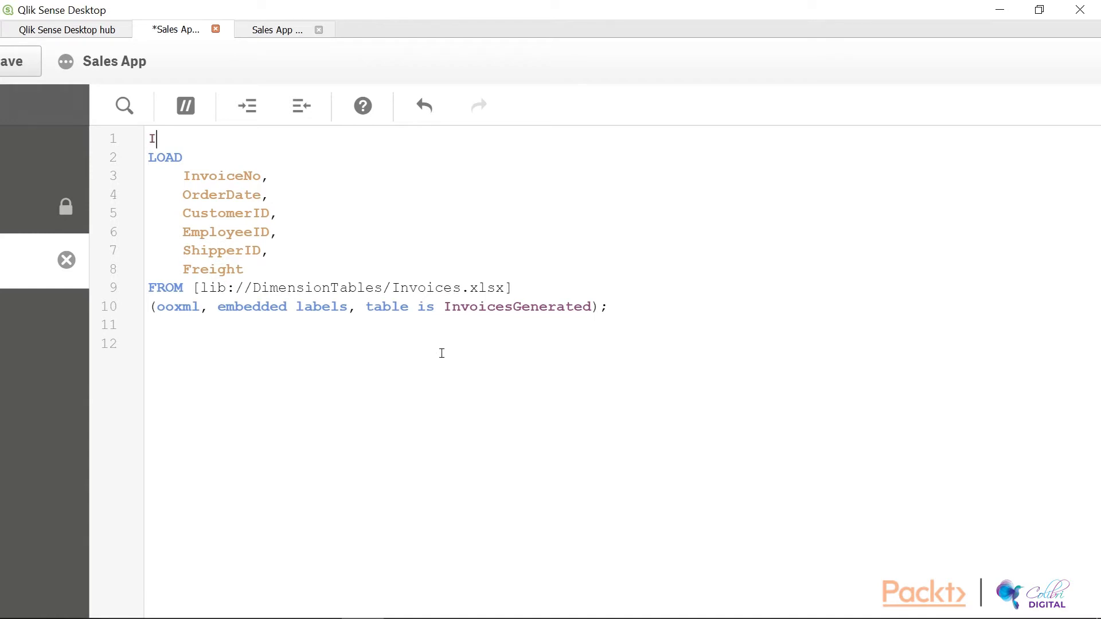
{"action": "type", "text": "nvoices"}
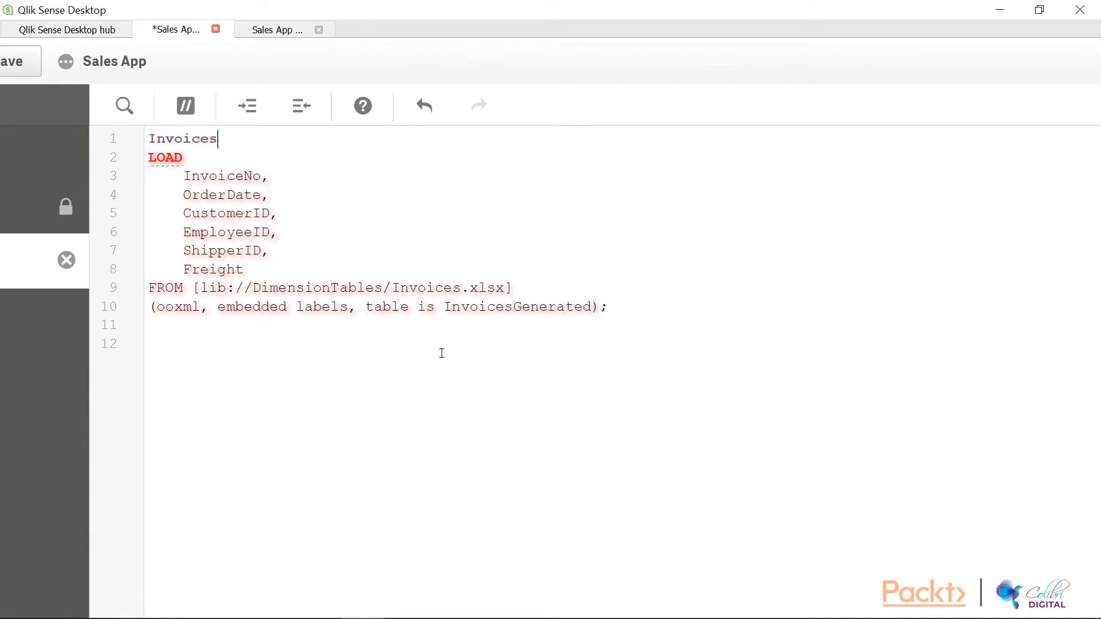
{"action": "type", "text": ":"}
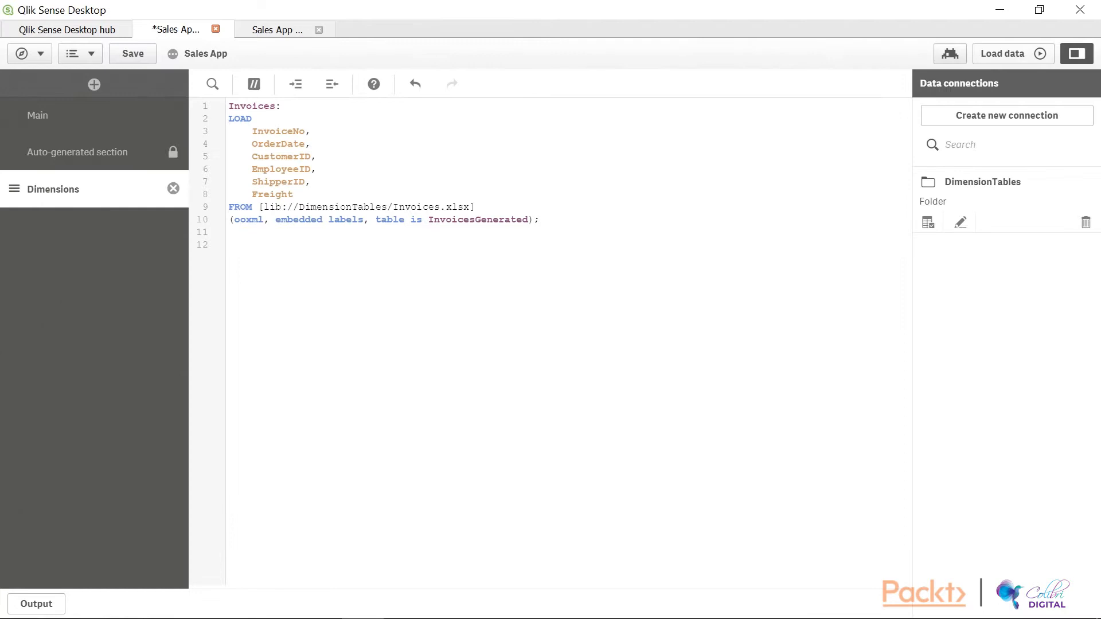
{"action": "mouse_move", "coordinate": [995, 71]}
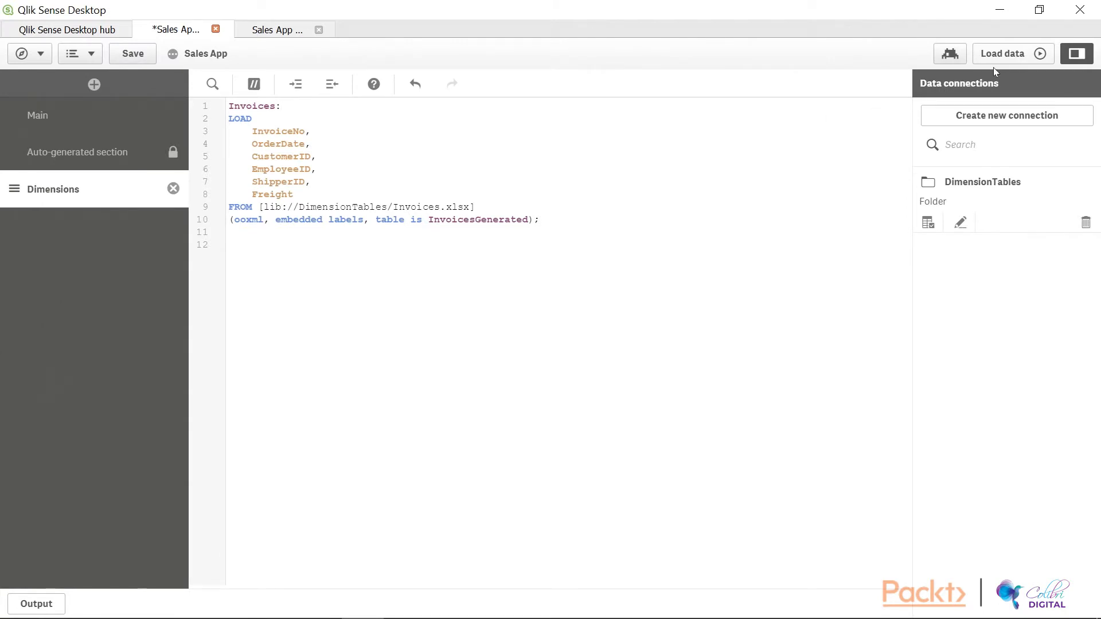
Load the data so Invoices fetches 6,571 rows with no synthetic keys, then dismiss the report
{"action": "left_click", "coordinate": [1007, 54]}
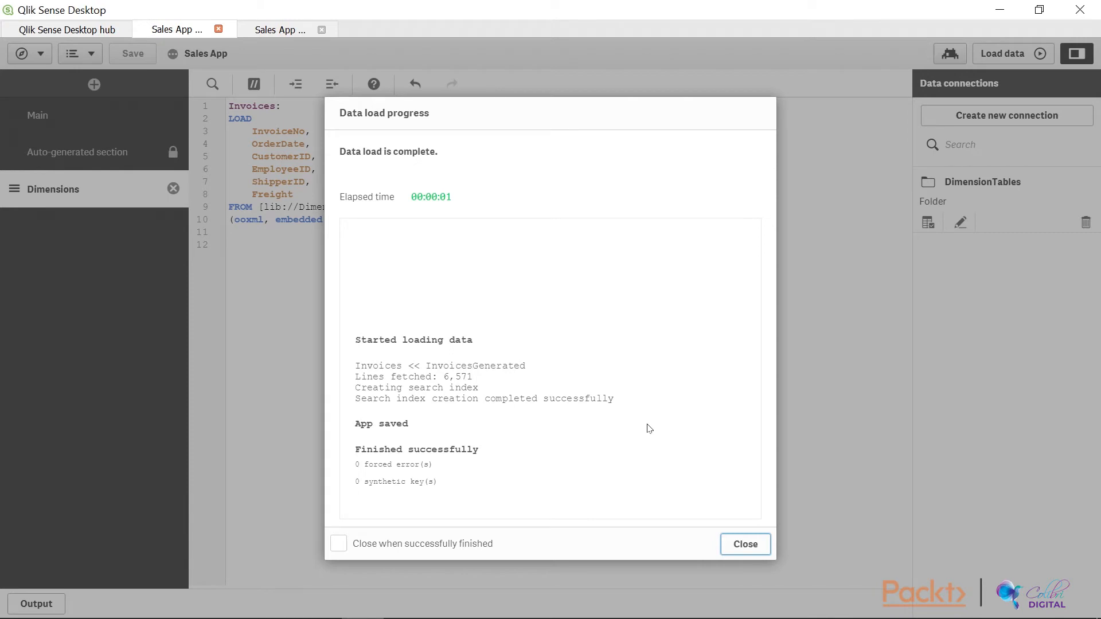
{"action": "left_click", "coordinate": [745, 544]}
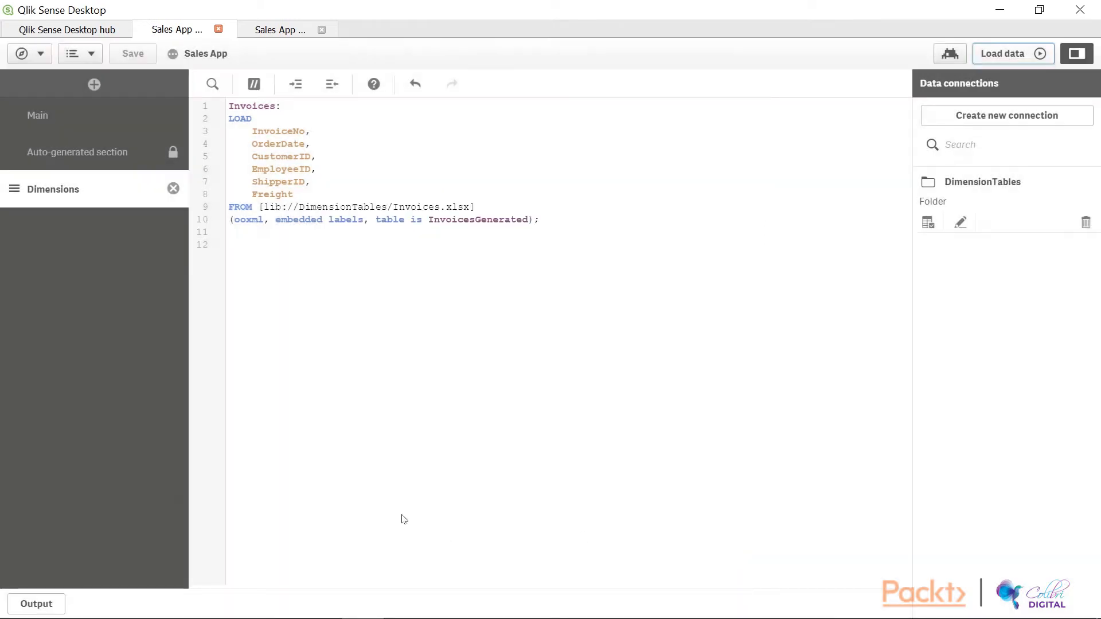
{"action": "mouse_move", "coordinate": [110, 331]}
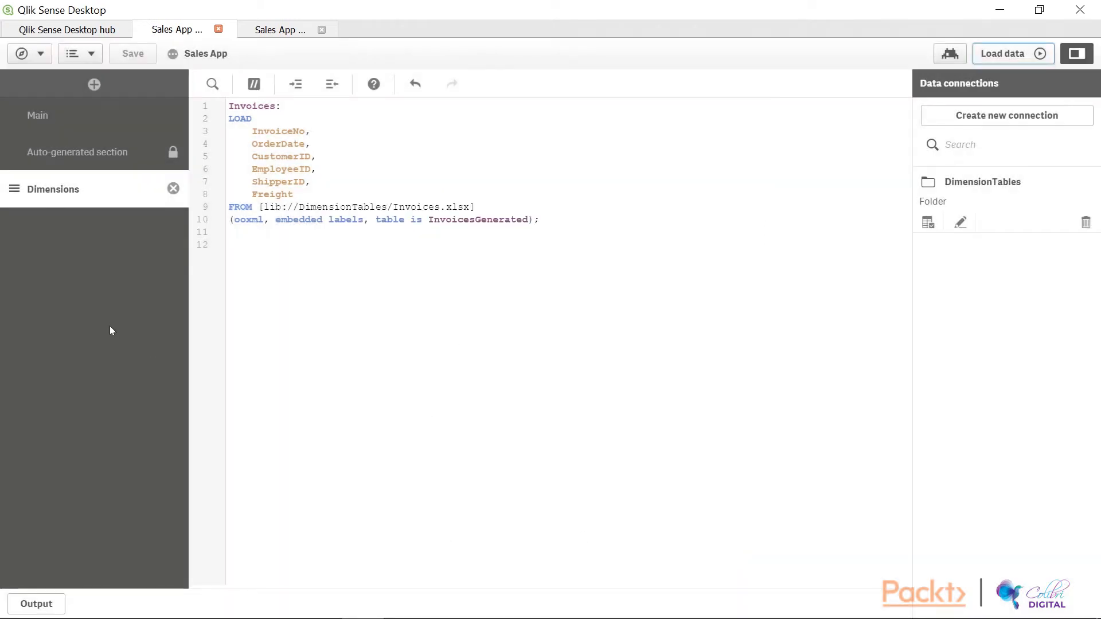
{"action": "mouse_move", "coordinate": [93, 84]}
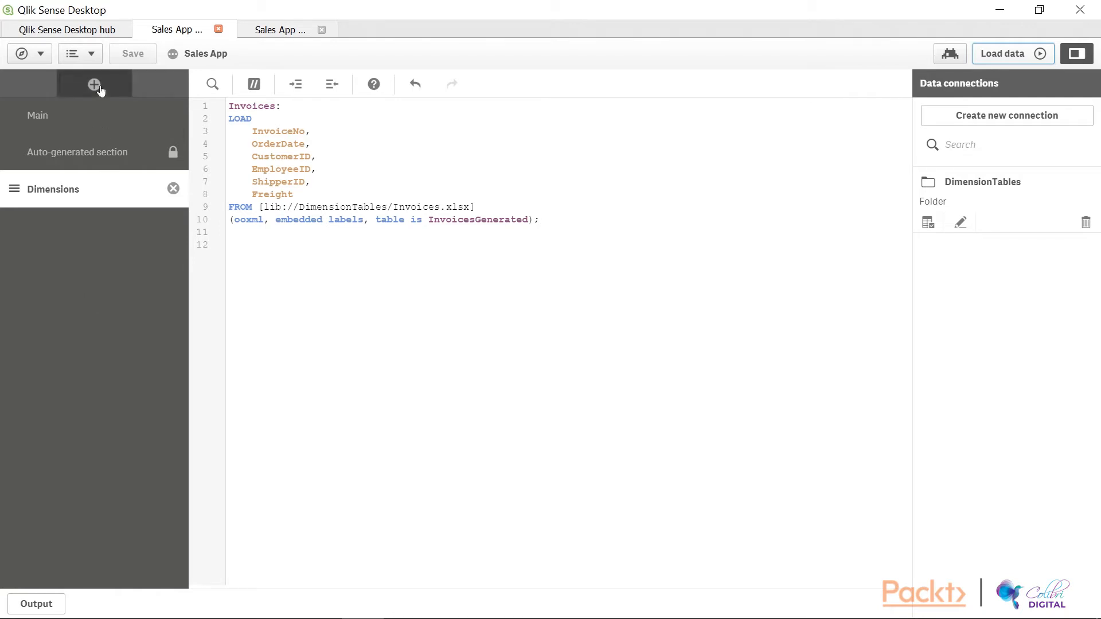
Add a new script section below Dimensions and rename it Employees
{"action": "left_click", "coordinate": [95, 83]}
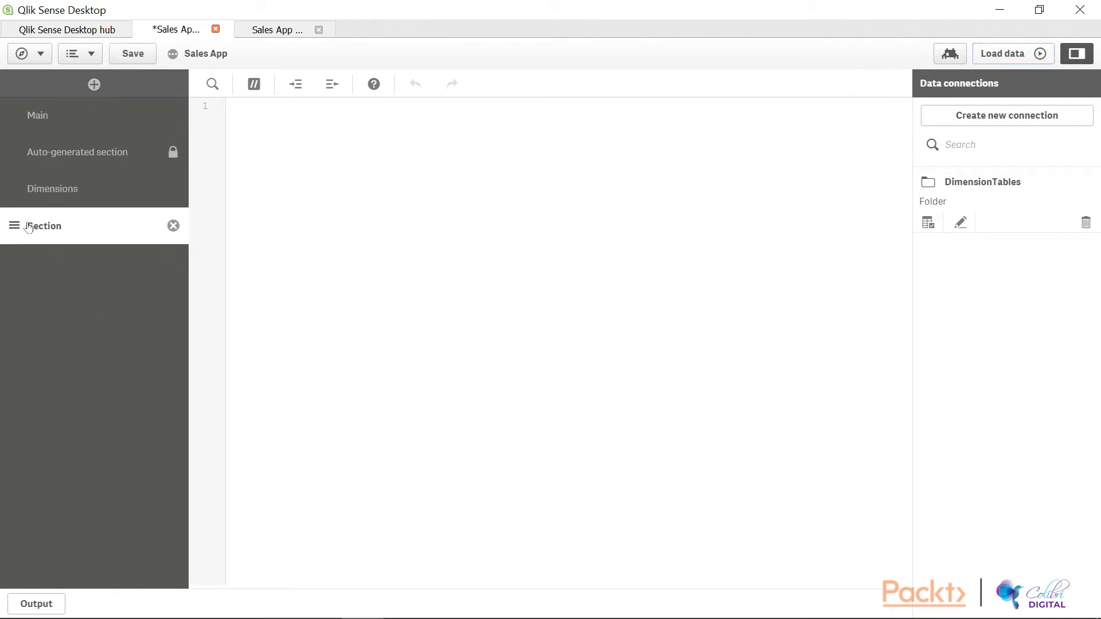
{"action": "double_click", "coordinate": [43, 226]}
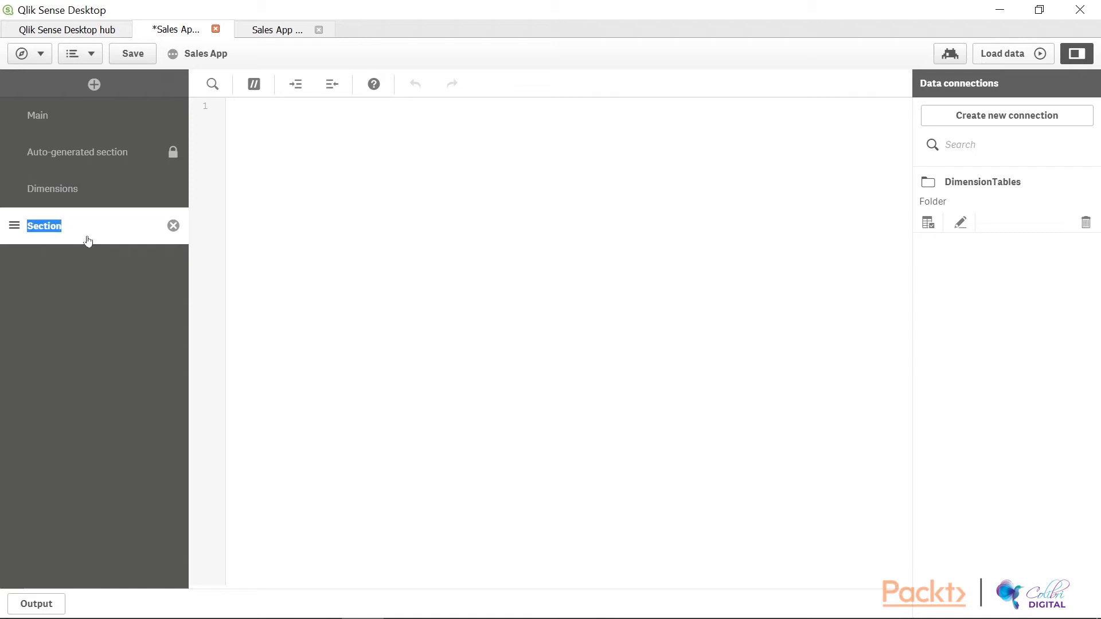
{"action": "type", "text": "E"}
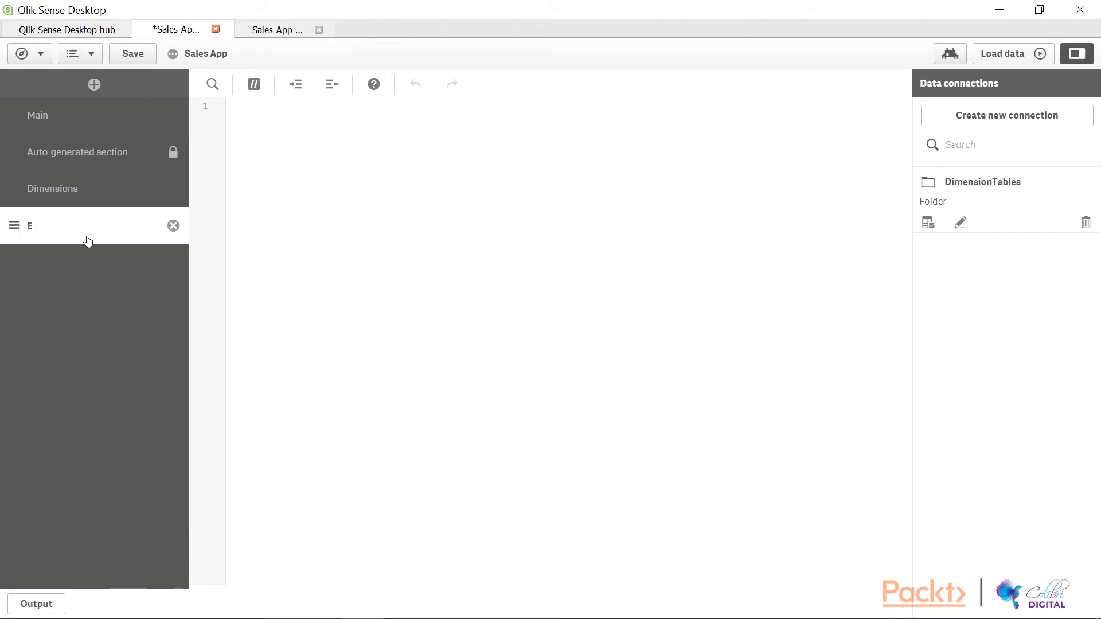
{"action": "type", "text": "mployees"}
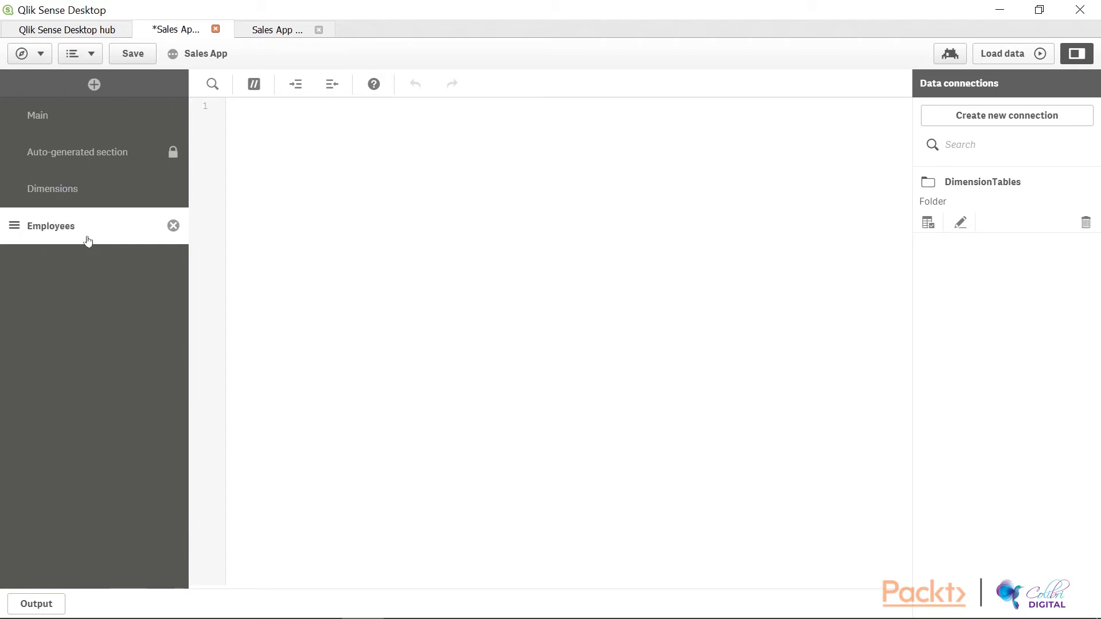
{"action": "mouse_move", "coordinate": [257, 173]}
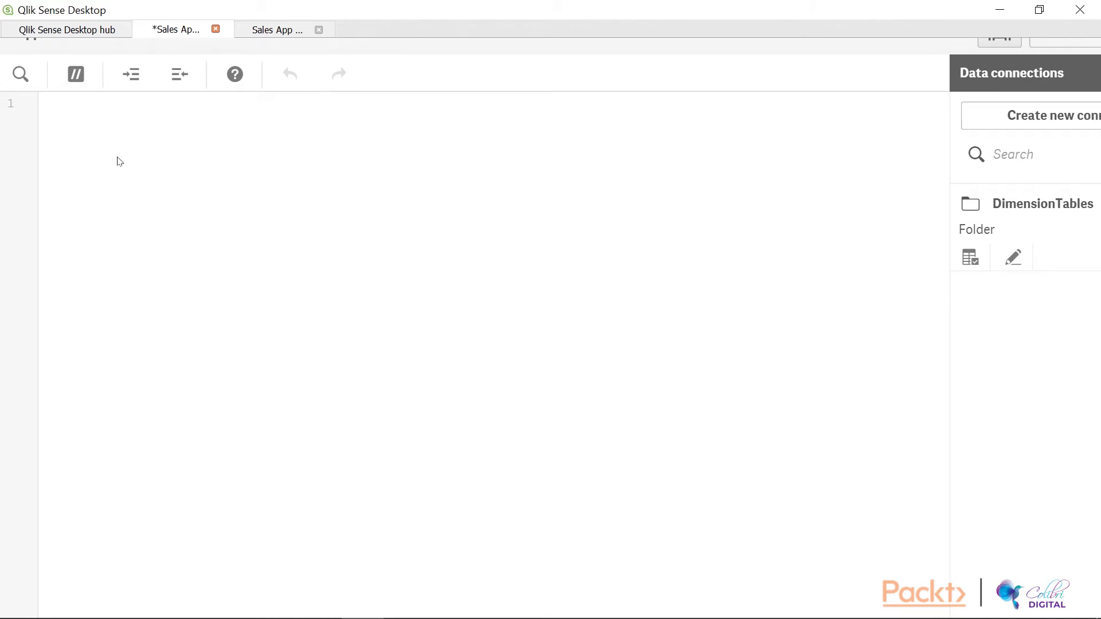
{"action": "mouse_move", "coordinate": [76, 74]}
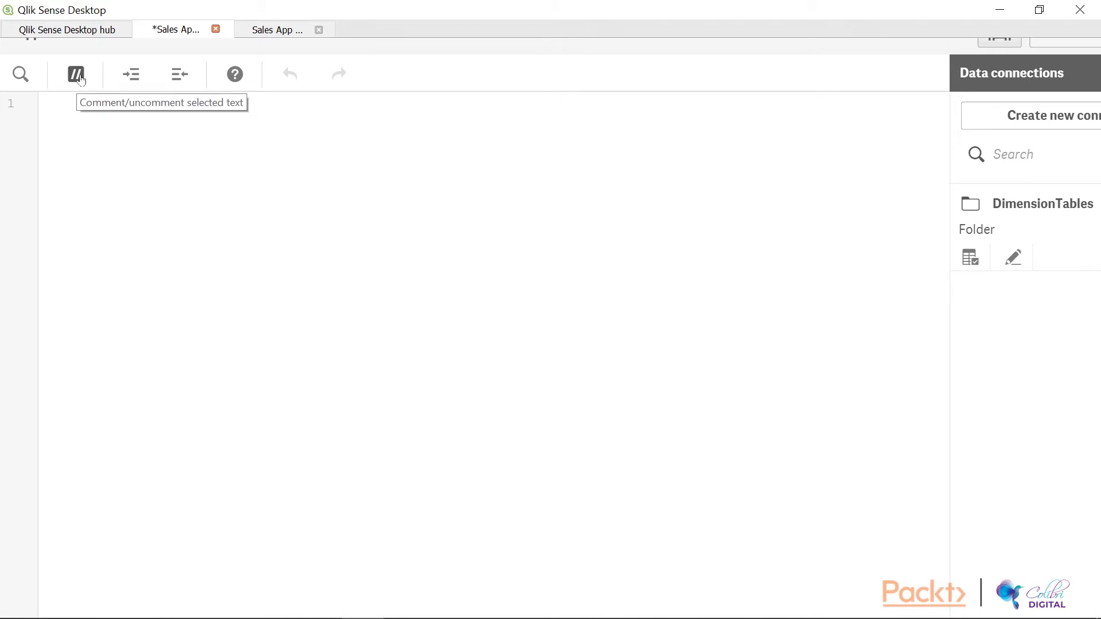
Begin the Employees section with the comment // Loading Employees data followed by blank lines
{"action": "left_click", "coordinate": [76, 73]}
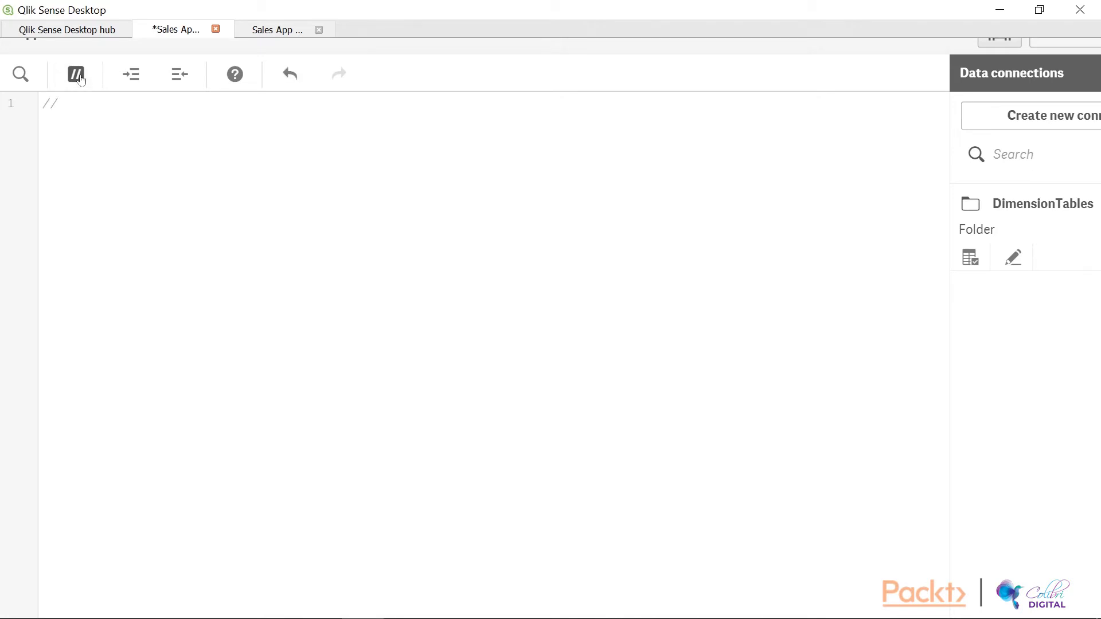
{"action": "left_click", "coordinate": [63, 103]}
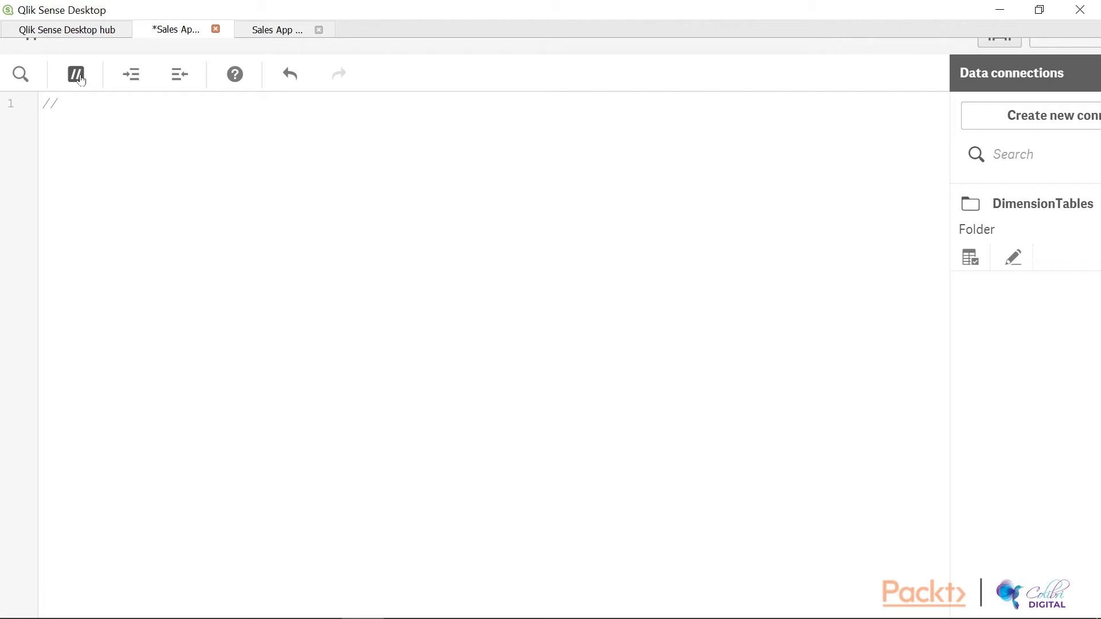
{"action": "type", "text": "Loading E"}
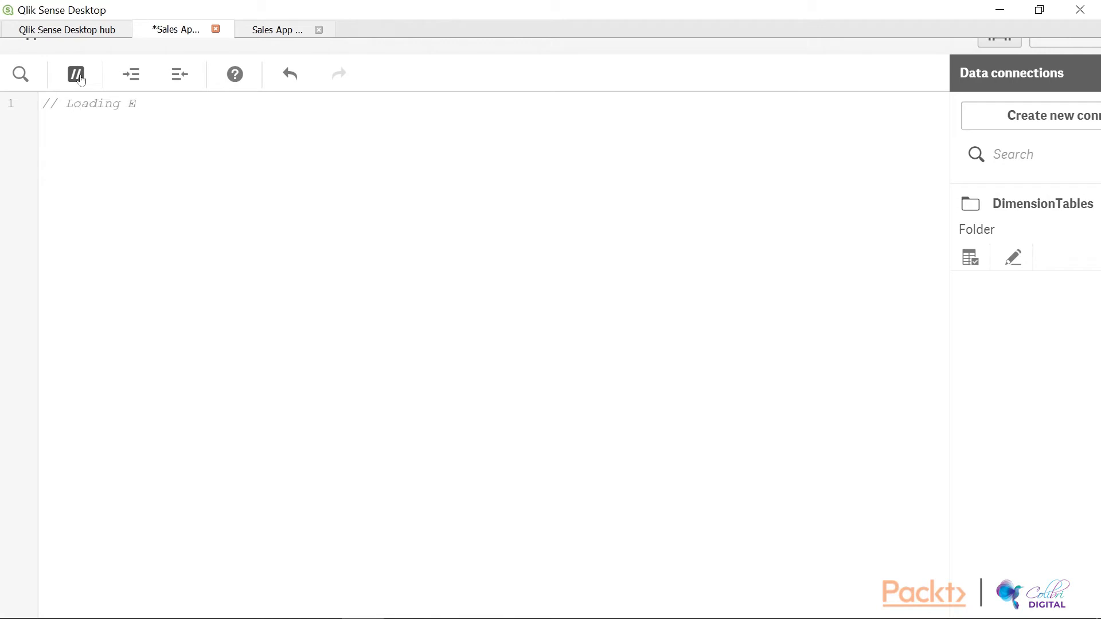
{"action": "type", "text": "mployees"}
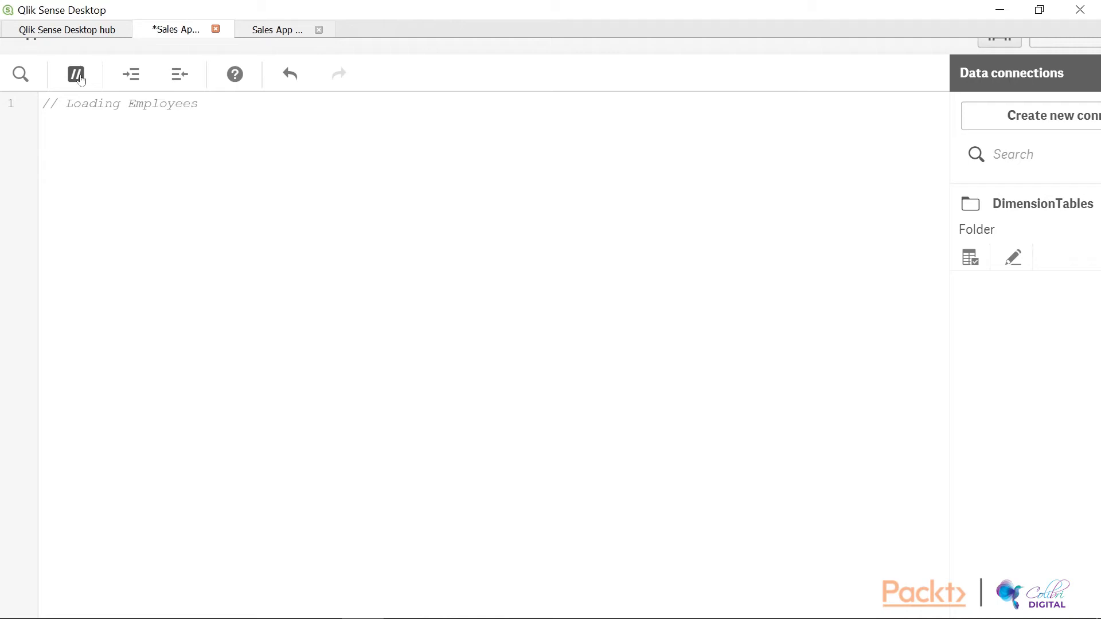
{"action": "type", "text": "data"}
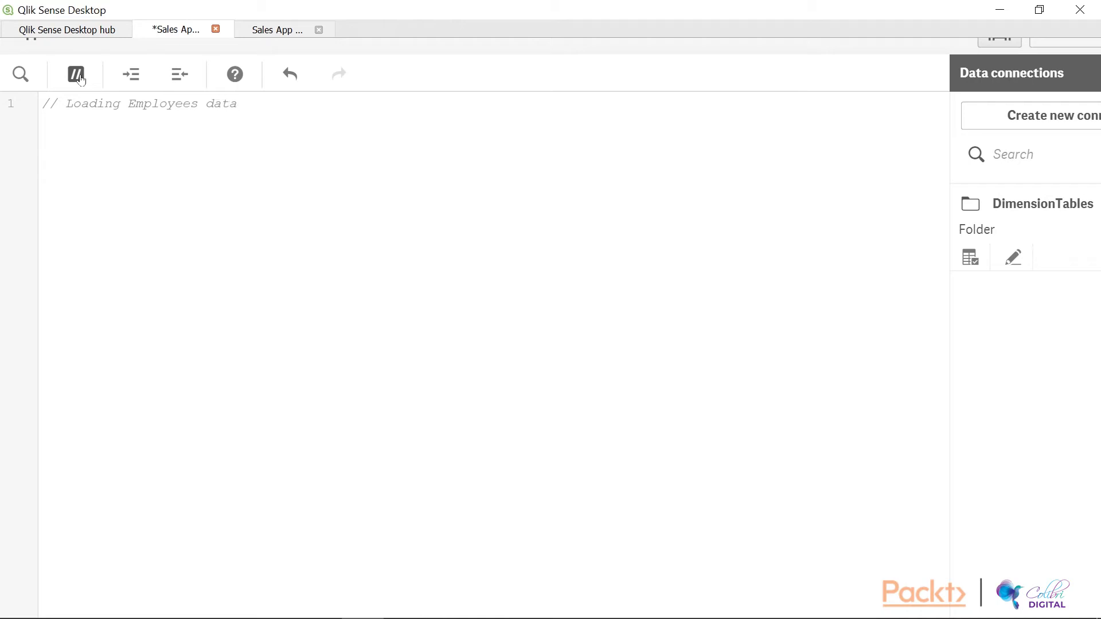
{"action": "key", "text": "Enter"}
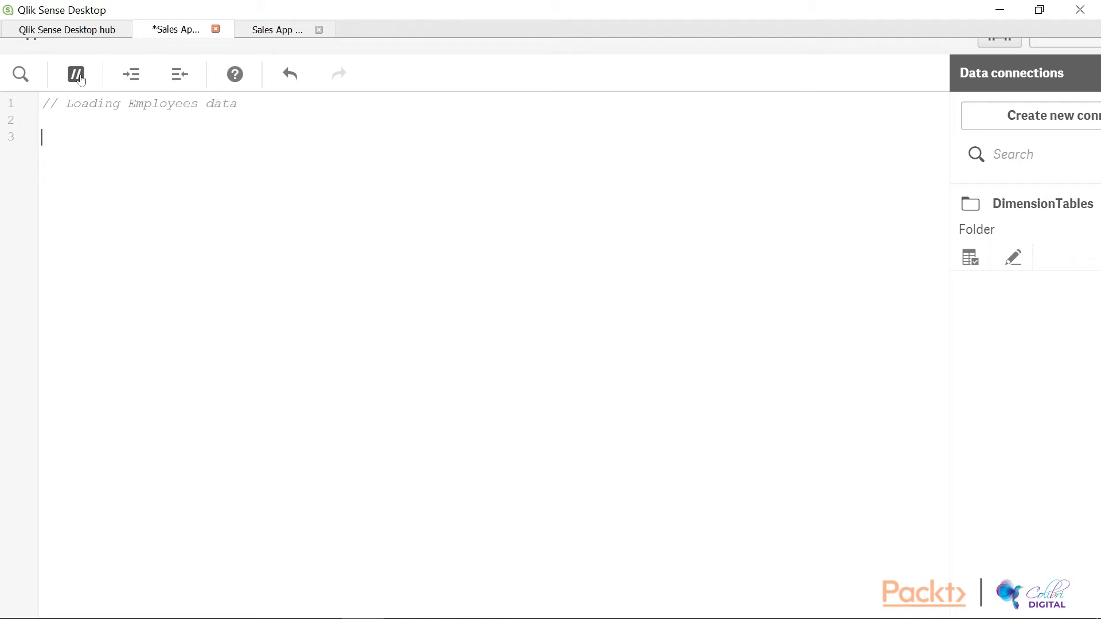
{"action": "mouse_move", "coordinate": [620, 223]}
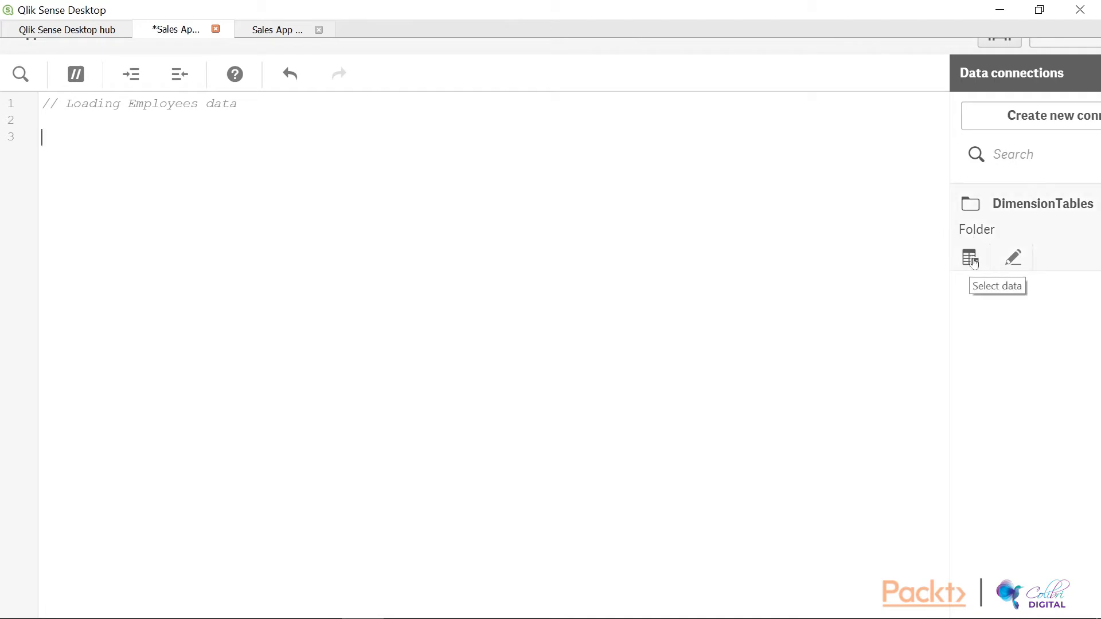
Insert a LOAD of all nine Employeedetails fields from EmpDetails.xlsx via DimensionTables
{"action": "left_click", "coordinate": [970, 257]}
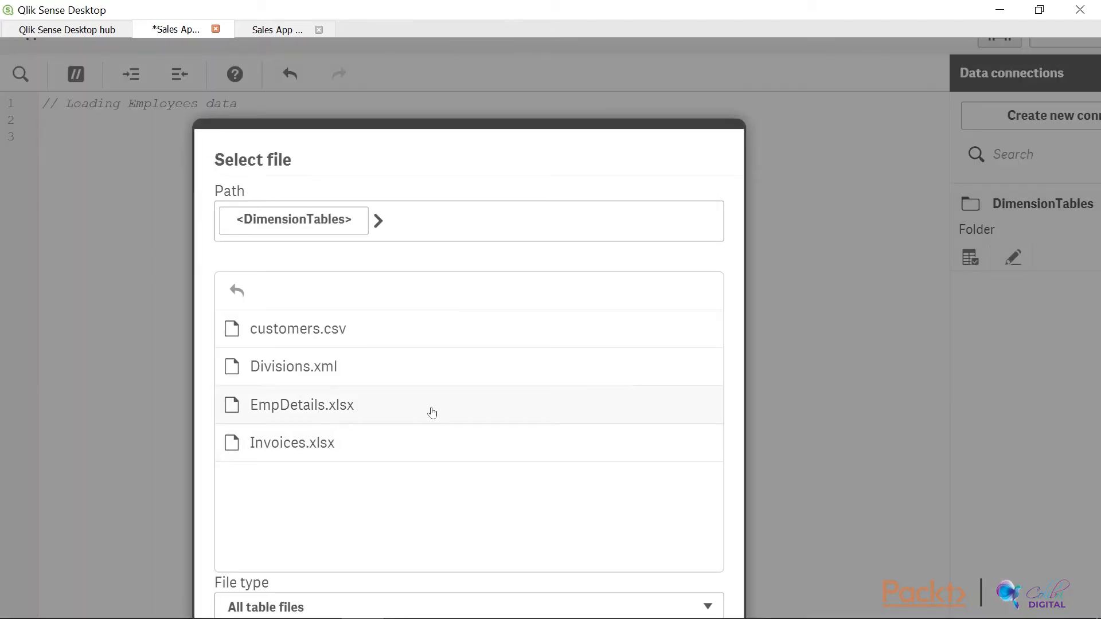
{"action": "left_click", "coordinate": [302, 404]}
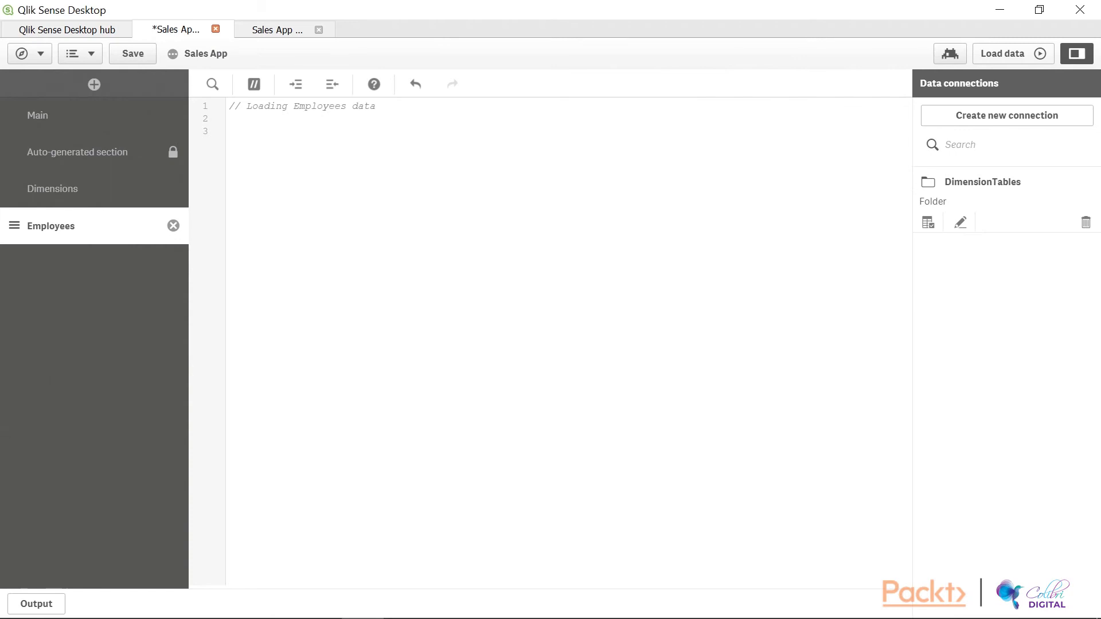
{"action": "mouse_move", "coordinate": [701, 323]}
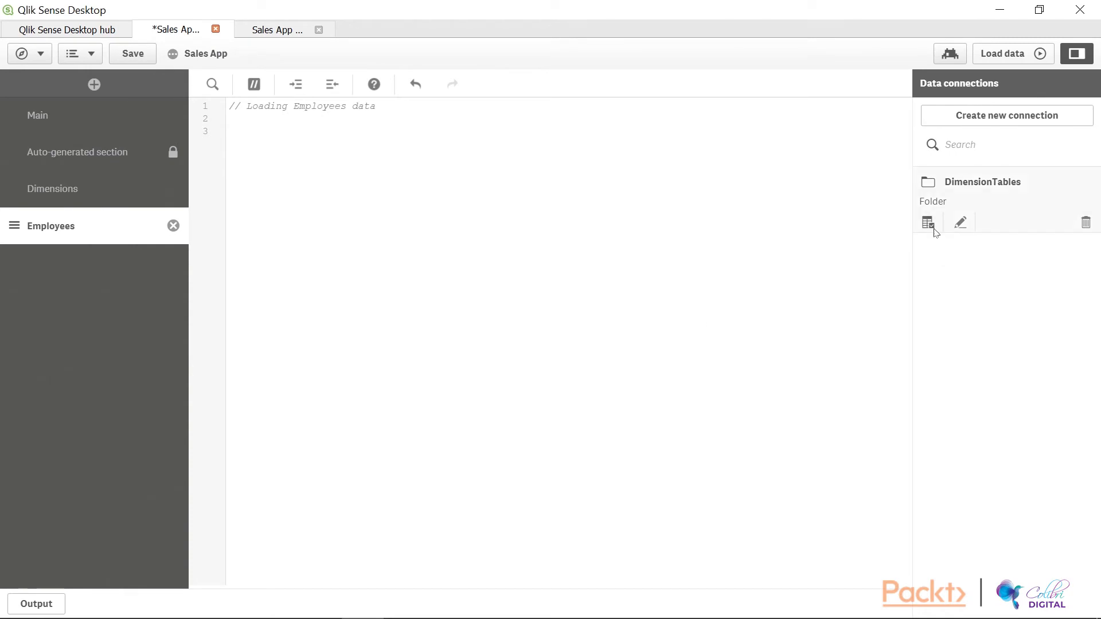
{"action": "left_click", "coordinate": [928, 222]}
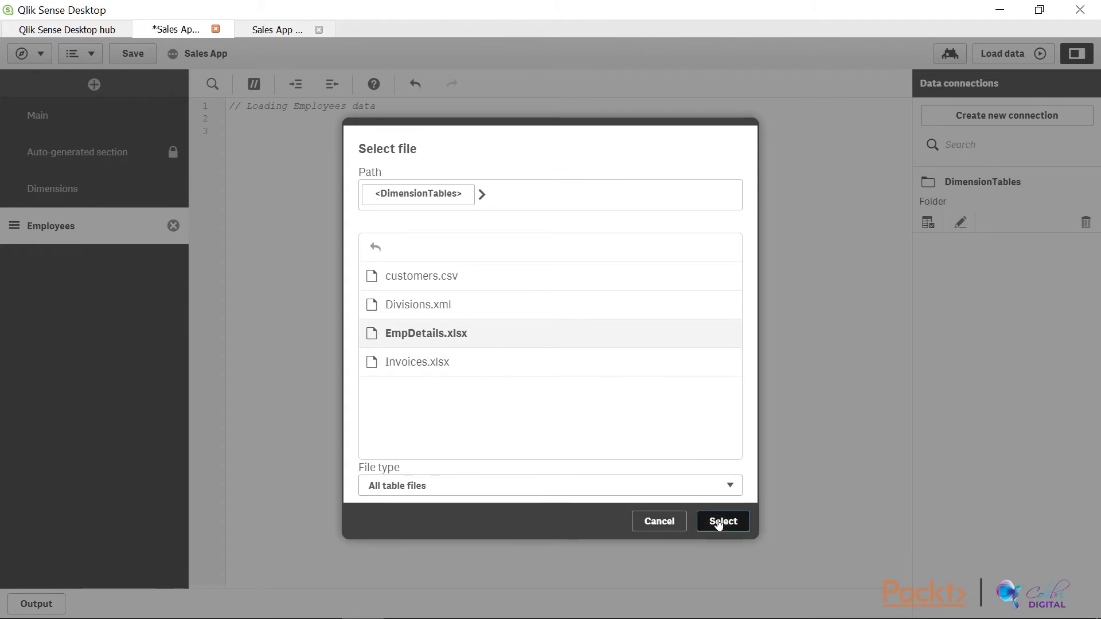
{"action": "left_click", "coordinate": [722, 521]}
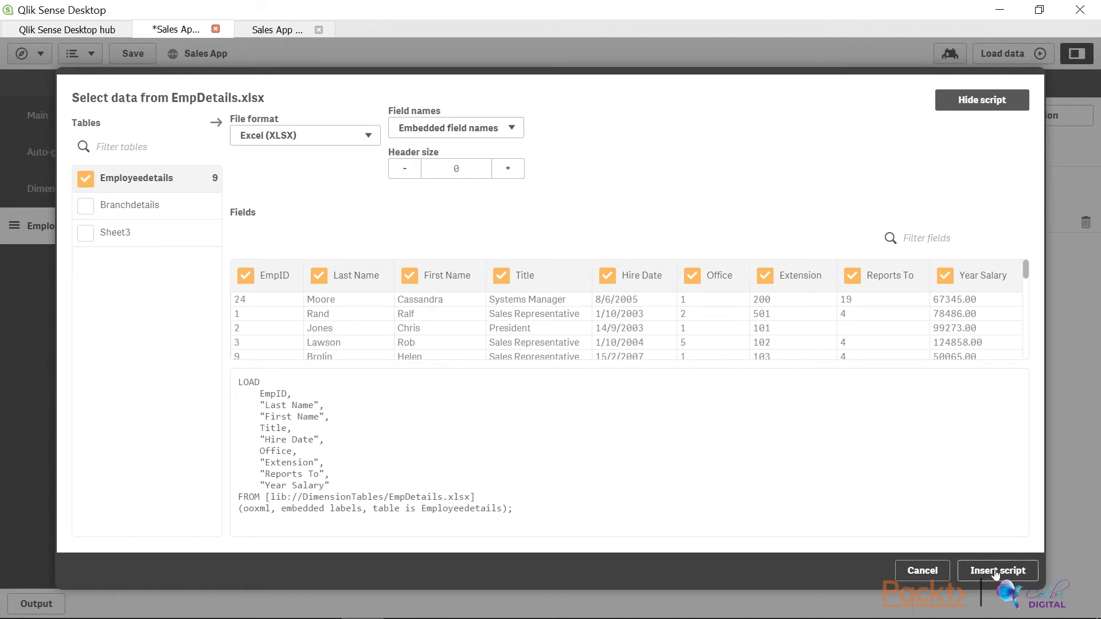
{"action": "left_click", "coordinate": [996, 570]}
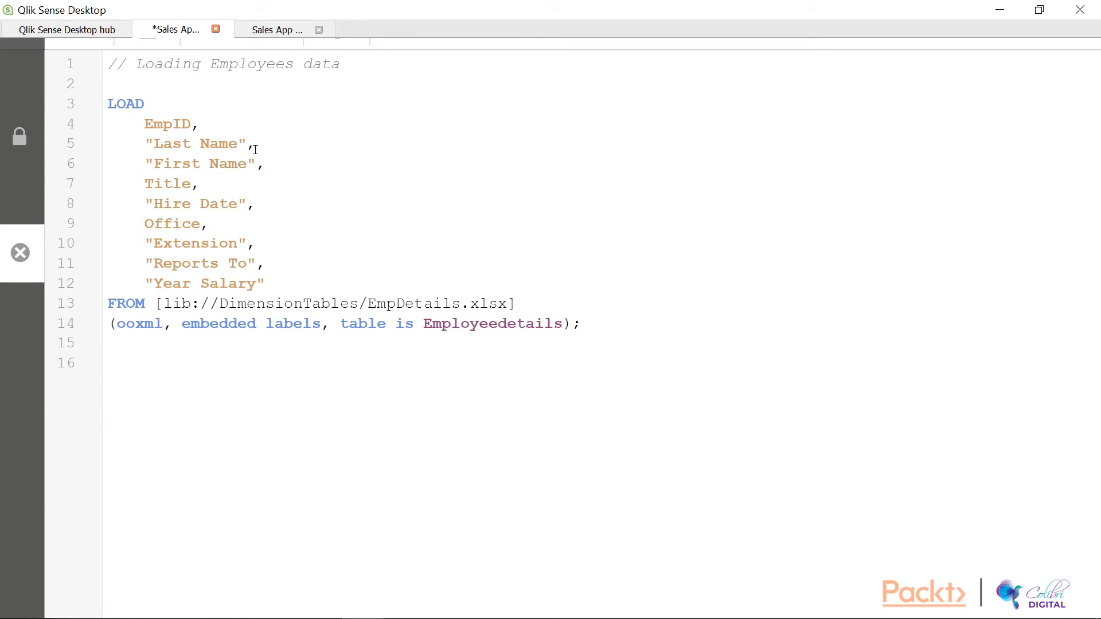
Alias Last Name as Lastname and First Name as Firstname in the Employees LOAD
{"action": "type", "text": "as"}
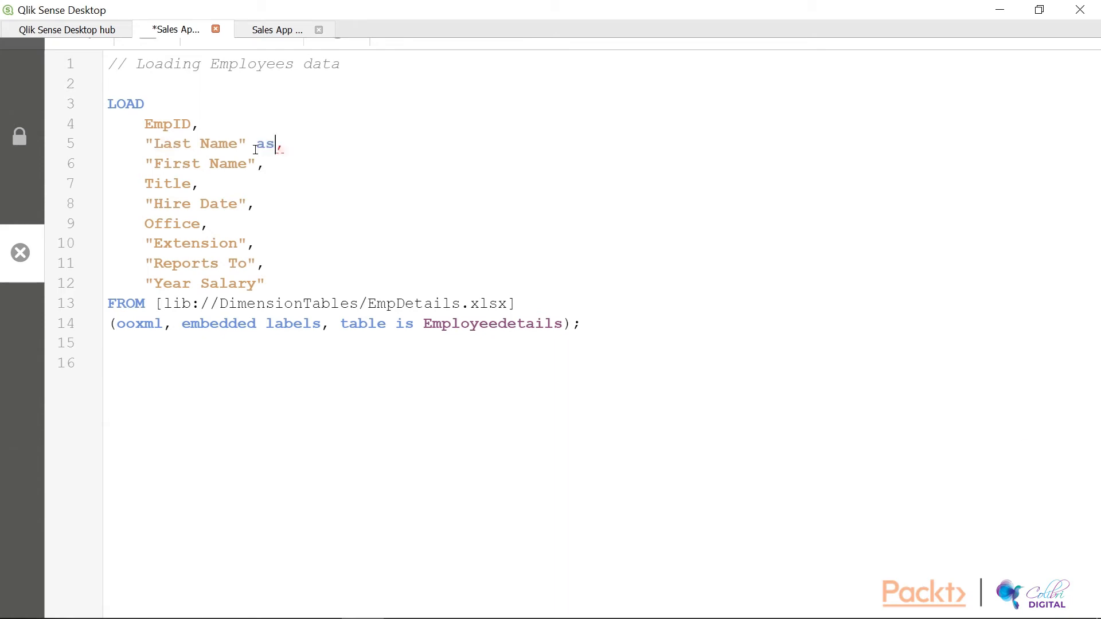
{"action": "type", "text": "L"}
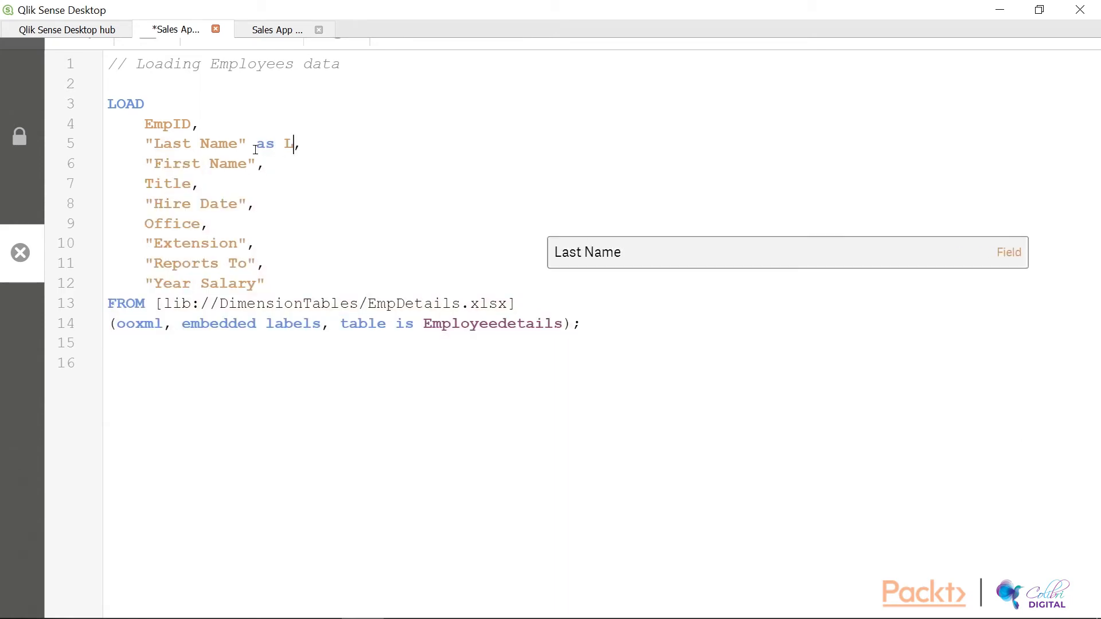
{"action": "type", "text": "astnam"}
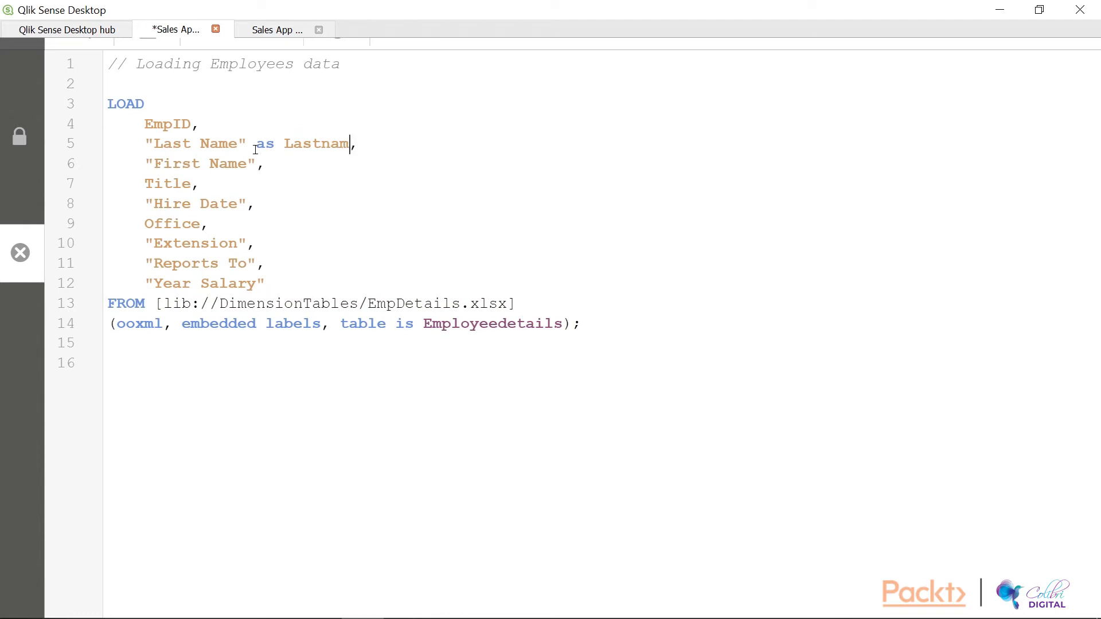
{"action": "type", "text": "e"}
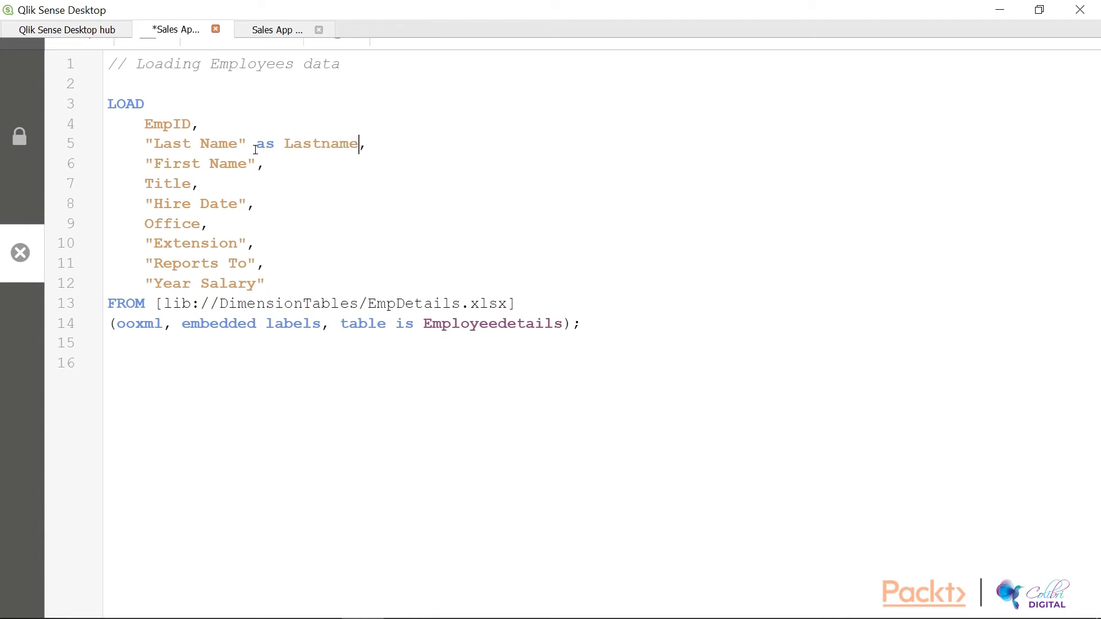
{"action": "left_click", "coordinate": [264, 164]}
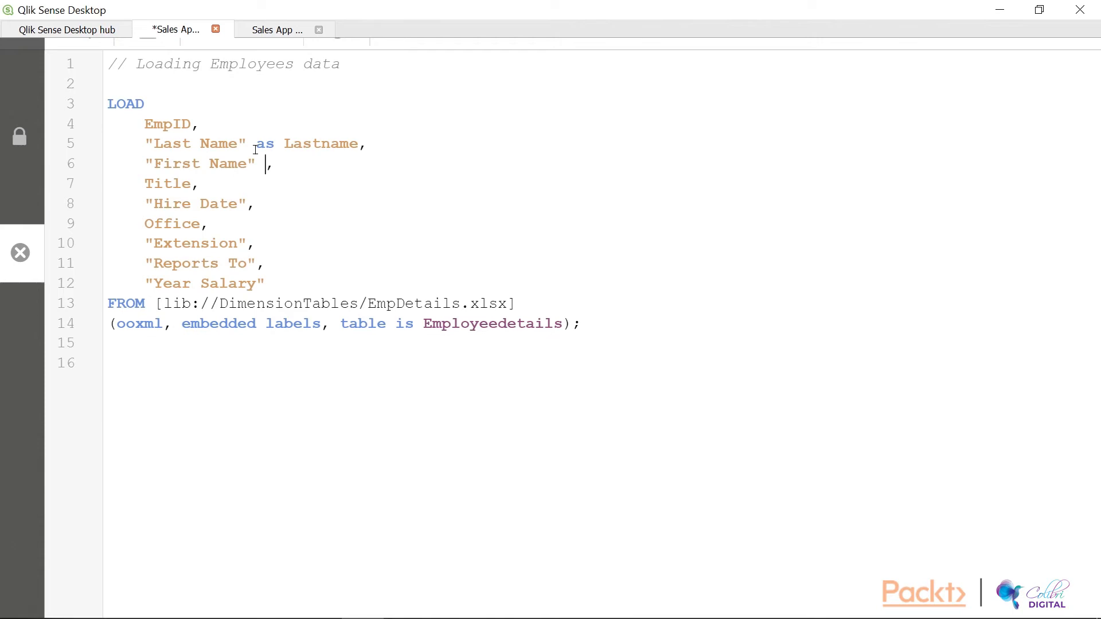
{"action": "type", "text": "as"}
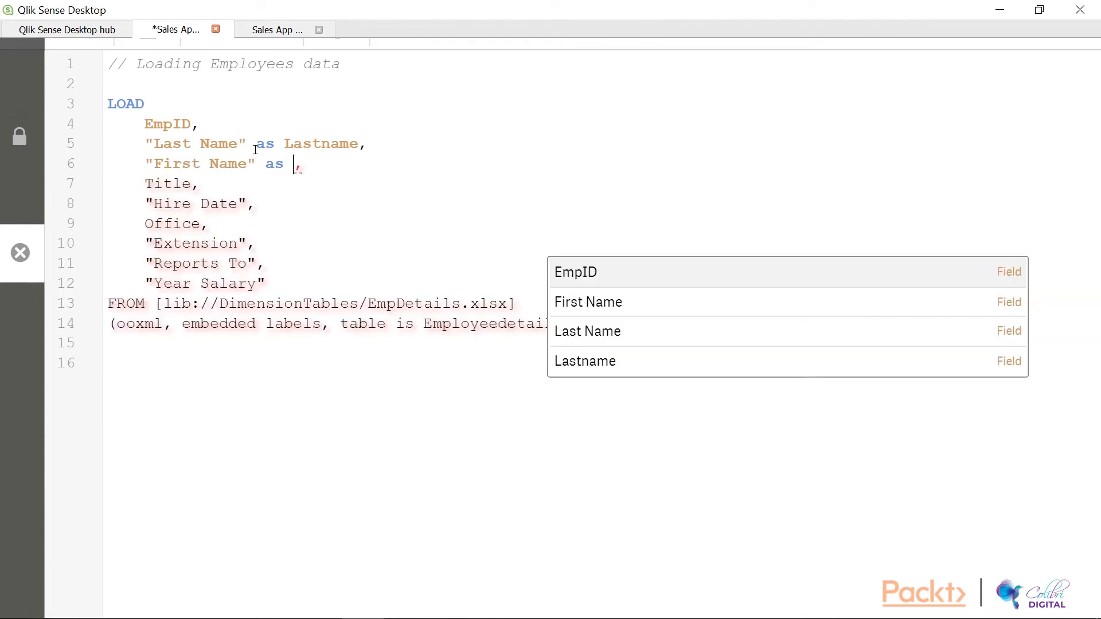
{"action": "type", "text": "Firs"}
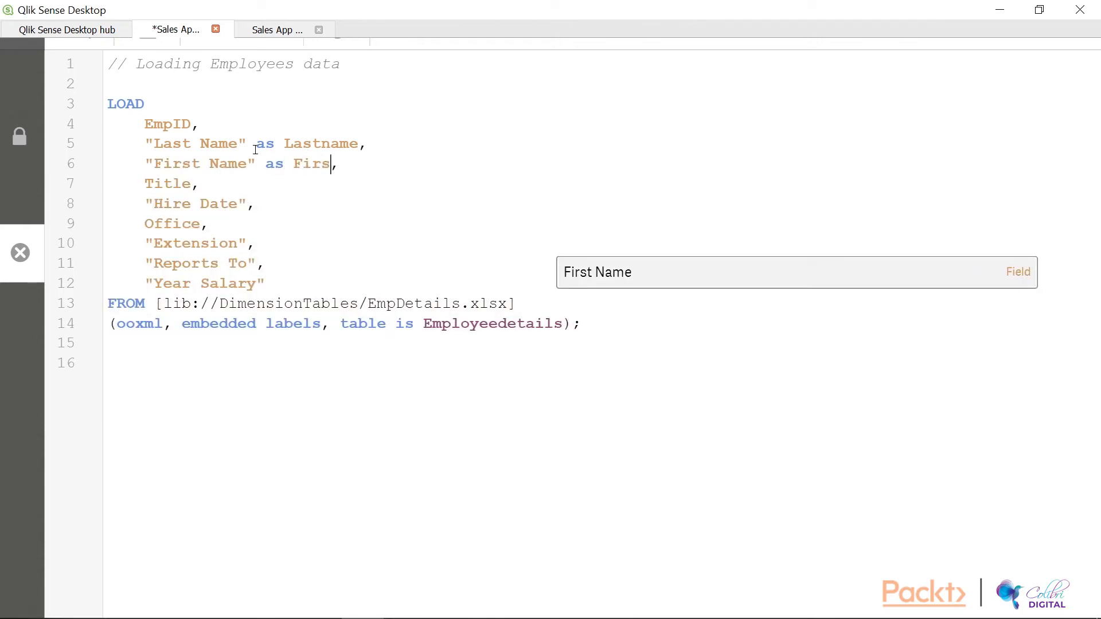
{"action": "type", "text": "tname,"}
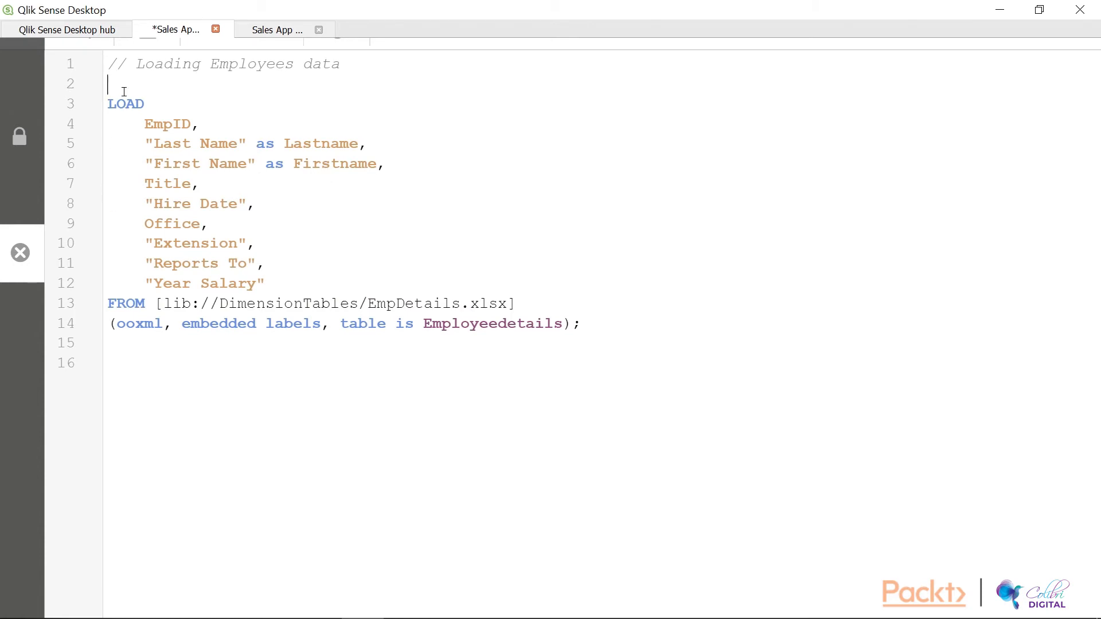
Label the employee LOAD with the table name Employees:
{"action": "type", "text": "Emplo"}
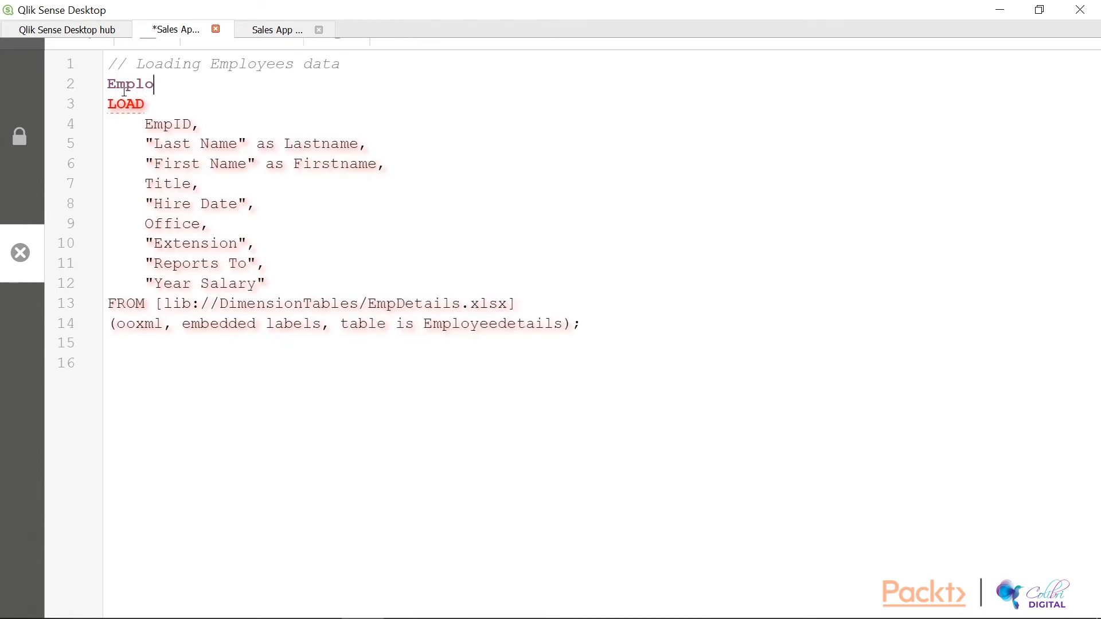
{"action": "type", "text": "yees"}
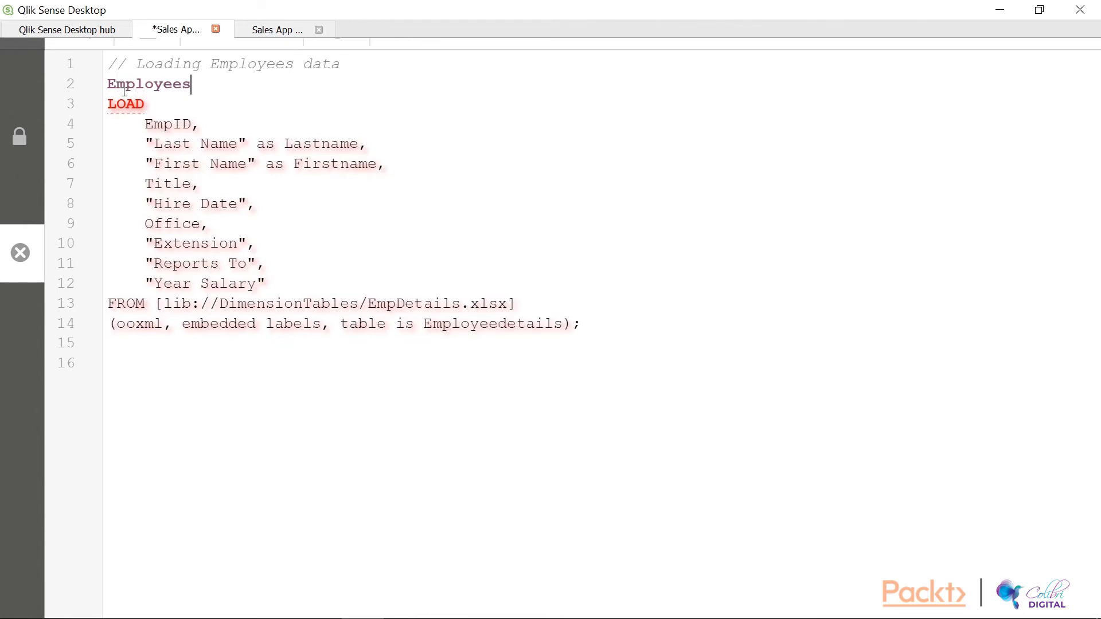
{"action": "type", "text": ":"}
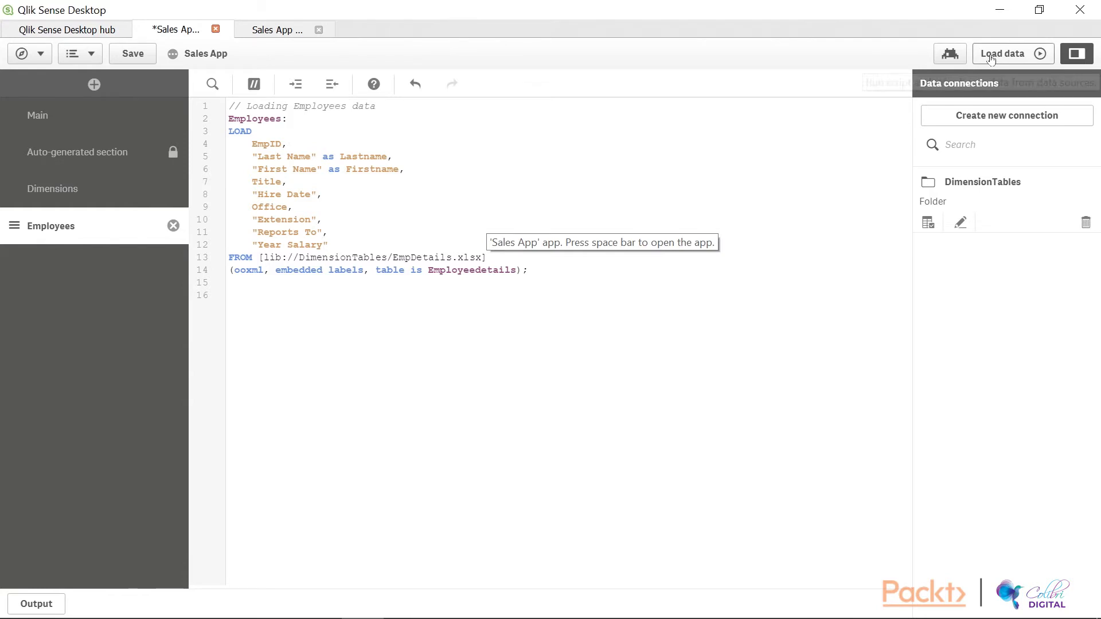
Reload the data so Employees fetches 35 rows alongside Invoices, then go to the app views list
{"action": "left_click", "coordinate": [1006, 54]}
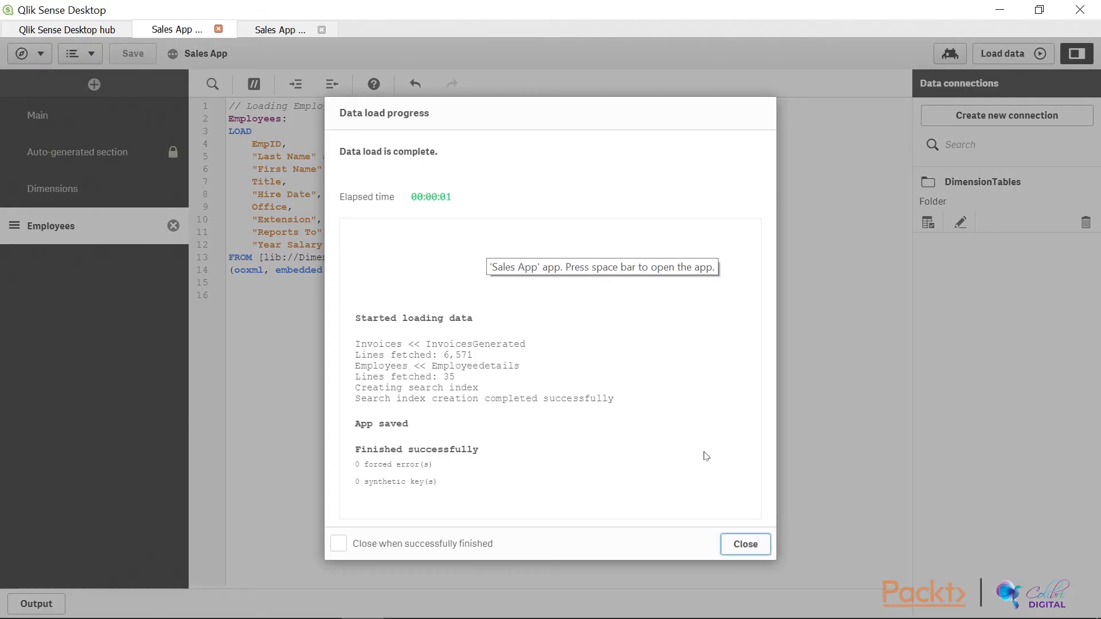
{"action": "left_click", "coordinate": [745, 544]}
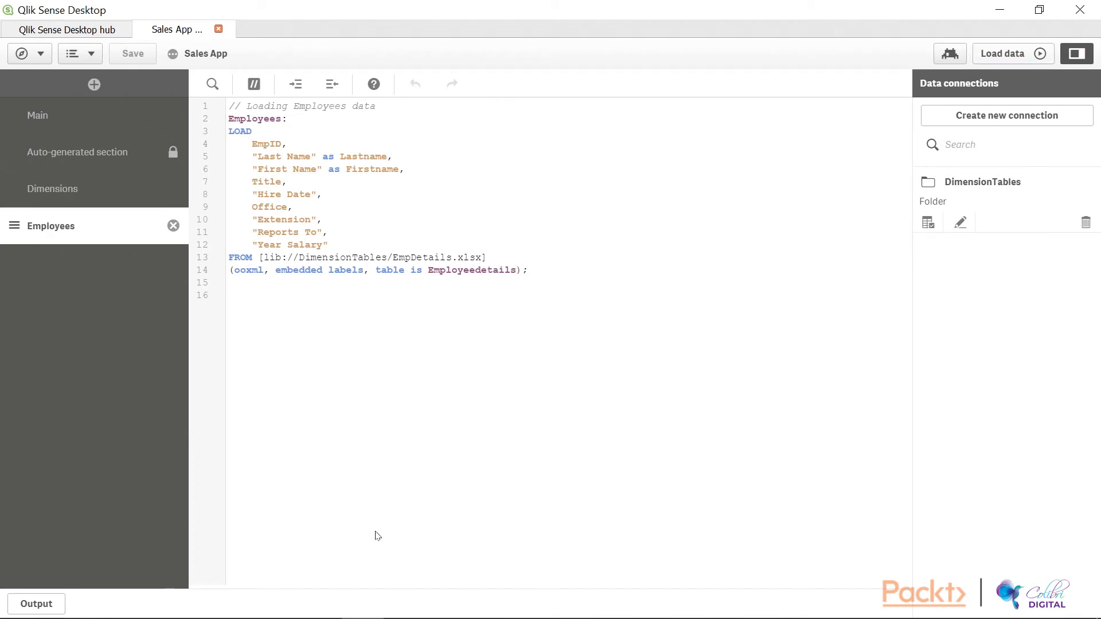
{"action": "mouse_move", "coordinate": [239, 405]}
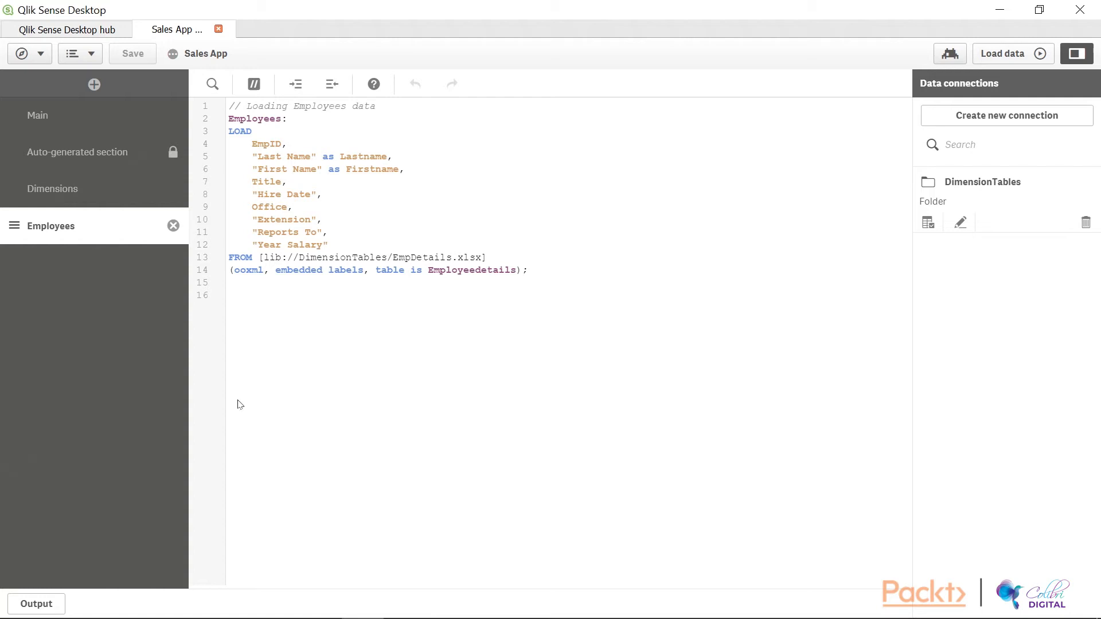
{"action": "left_click", "coordinate": [27, 54]}
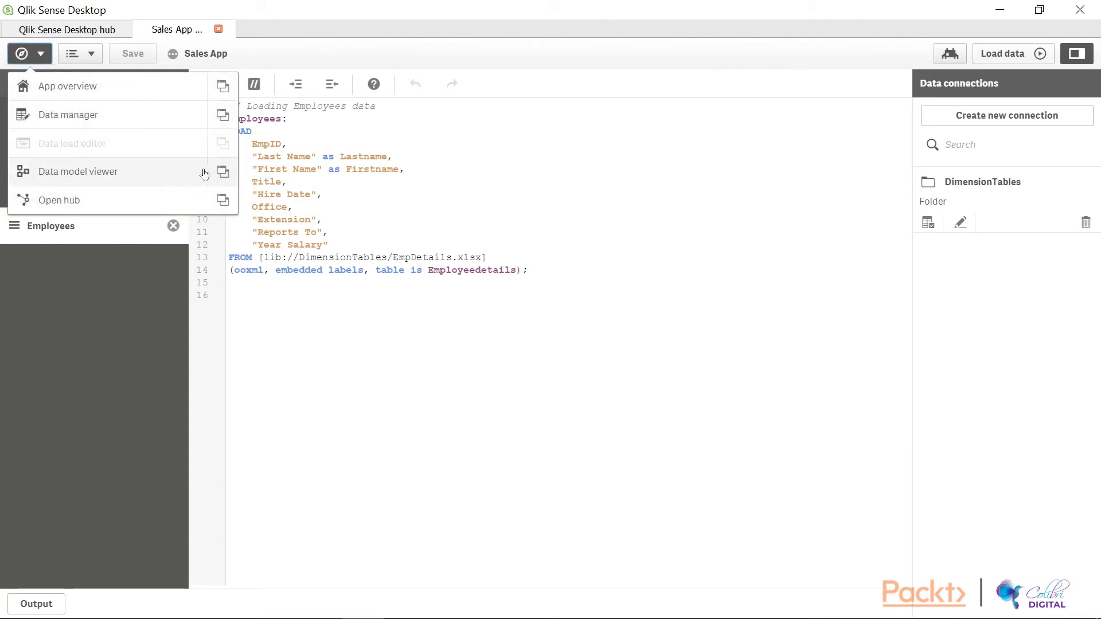
{"action": "mouse_move", "coordinate": [224, 173]}
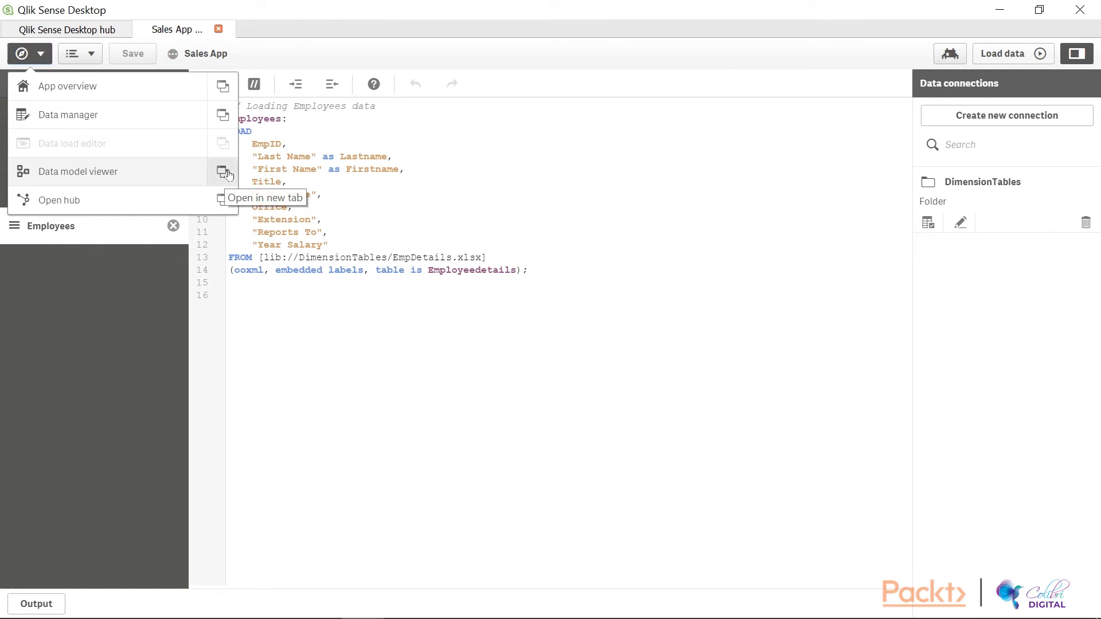
View the data model full-size and highlight EmployeeID in Invoices against EmpID in Employees
{"action": "left_click", "coordinate": [224, 173]}
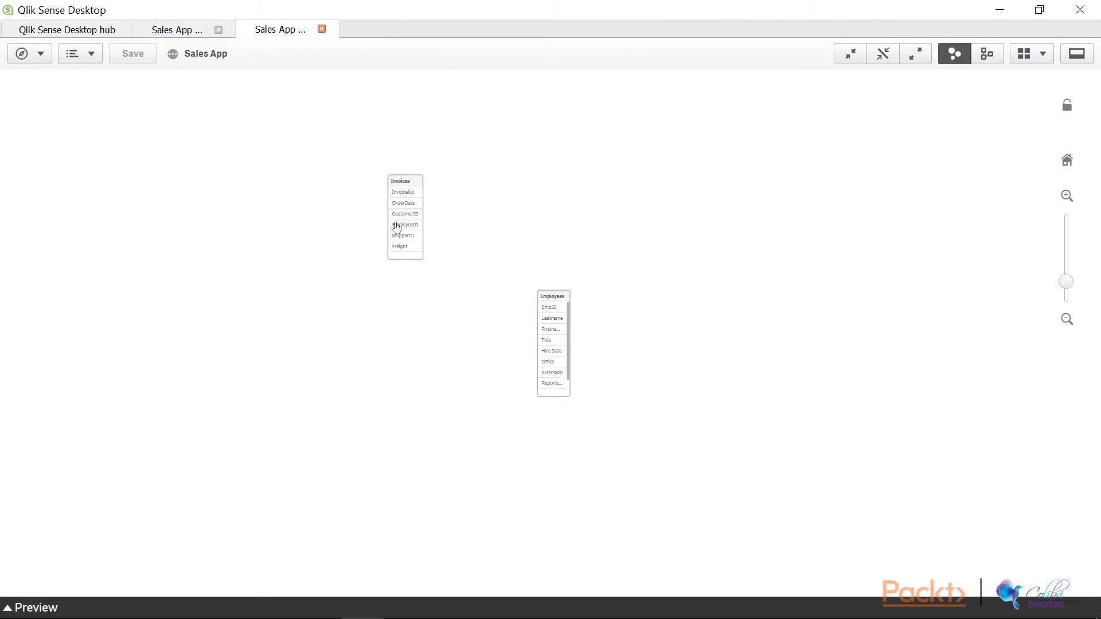
{"action": "mouse_move", "coordinate": [1080, 142]}
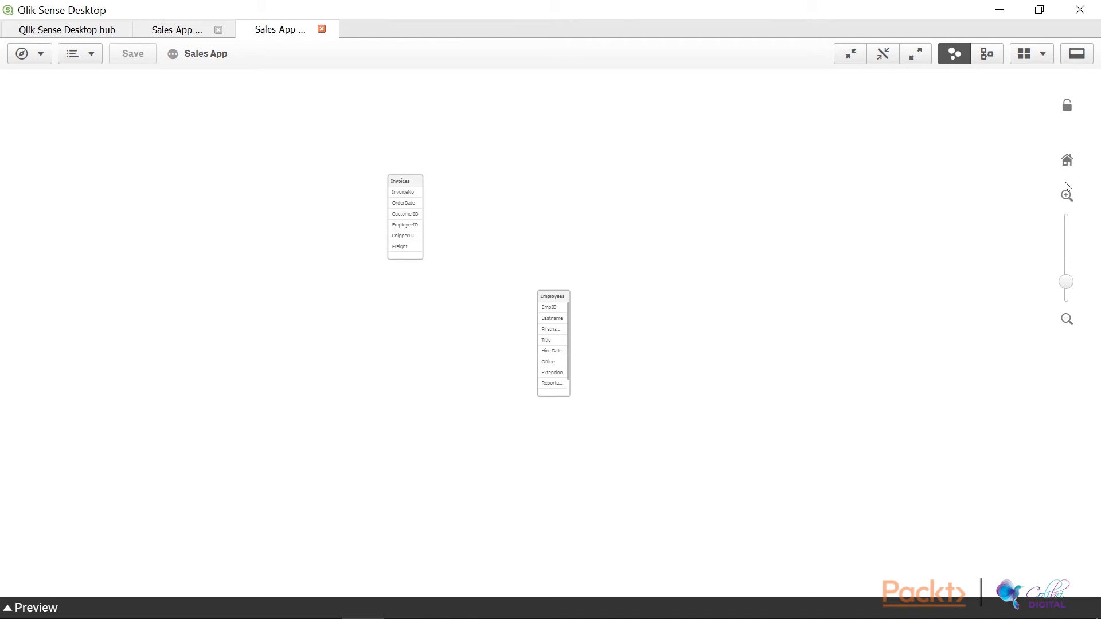
{"action": "left_click", "coordinate": [1065, 195]}
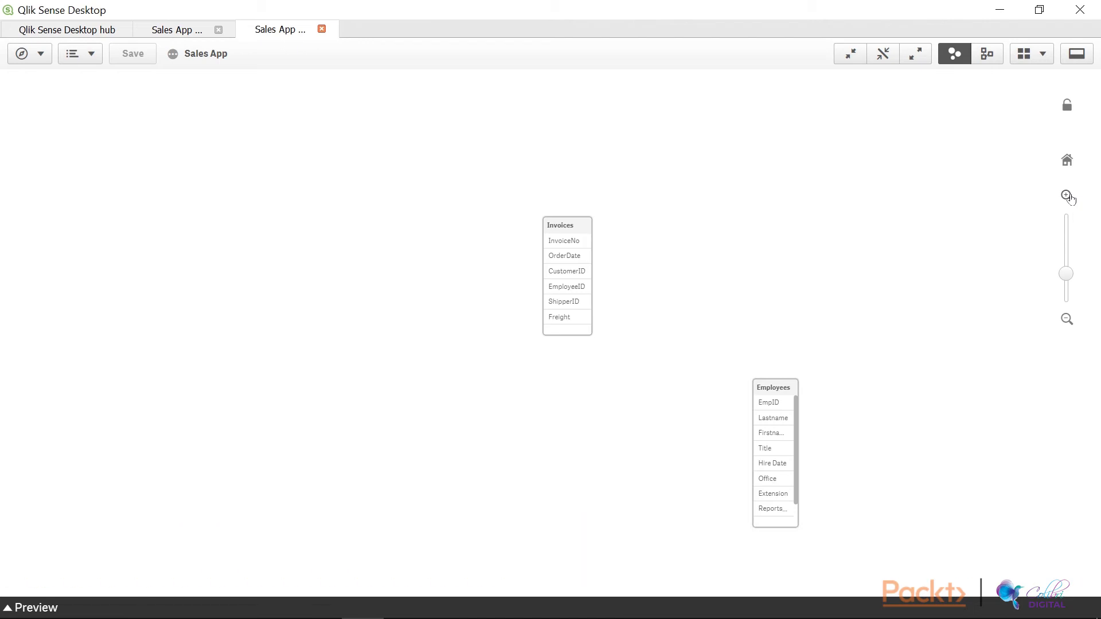
{"action": "mouse_move", "coordinate": [602, 309]}
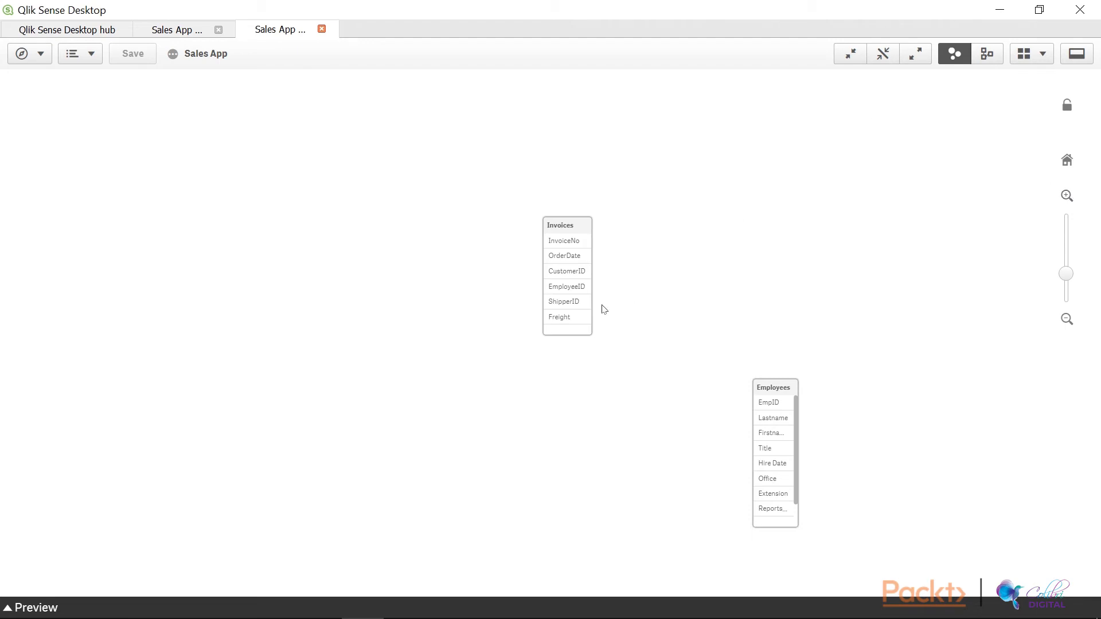
{"action": "mouse_move", "coordinate": [568, 288]}
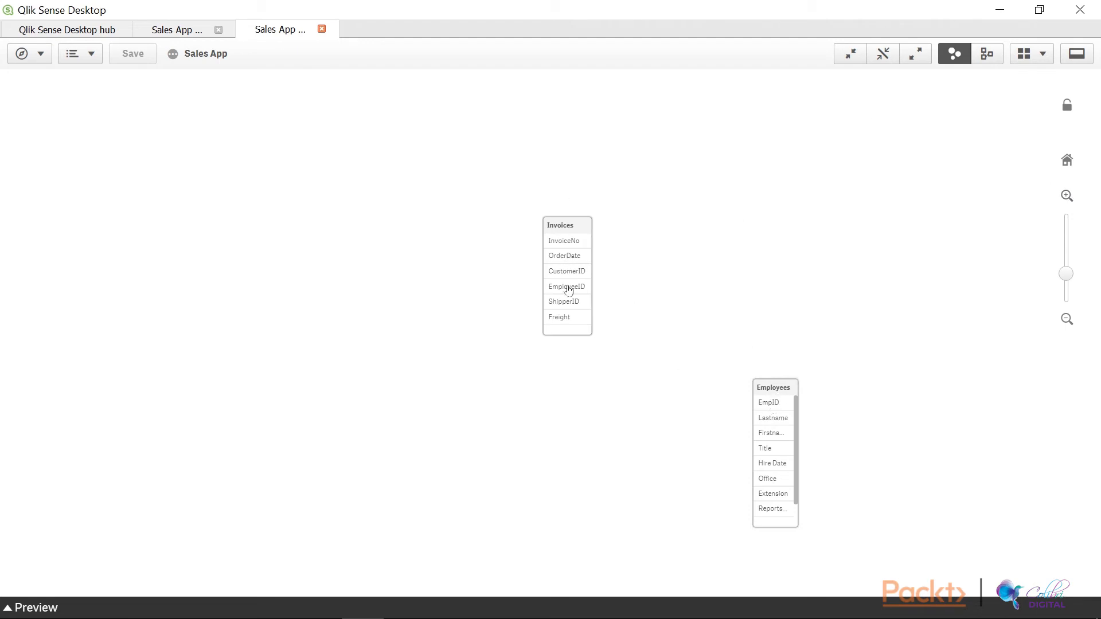
{"action": "left_click", "coordinate": [565, 287]}
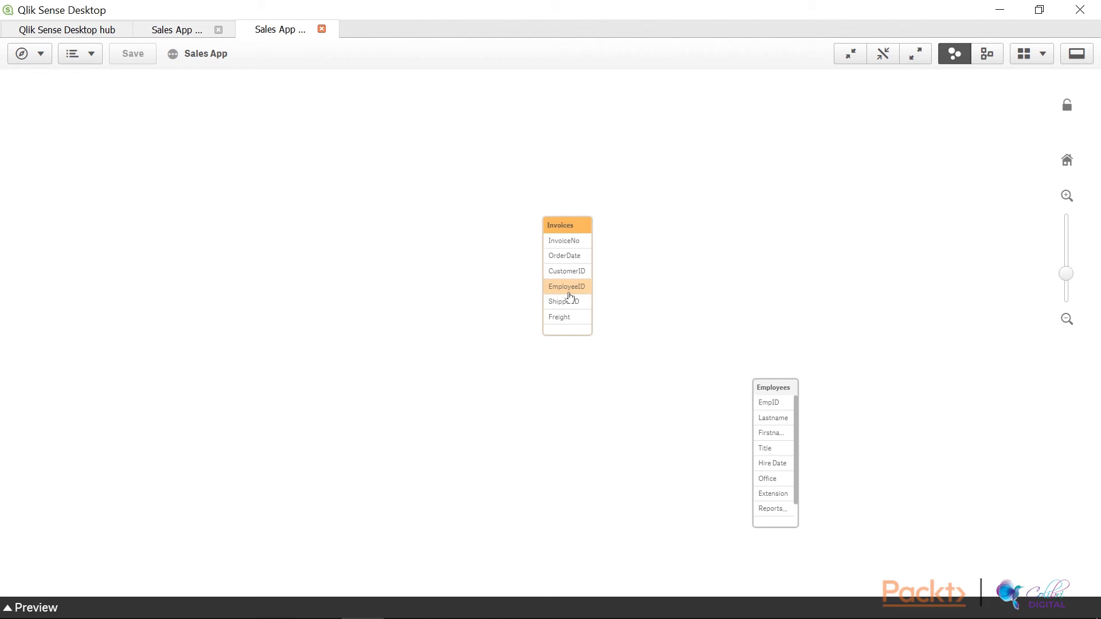
{"action": "mouse_move", "coordinate": [782, 398]}
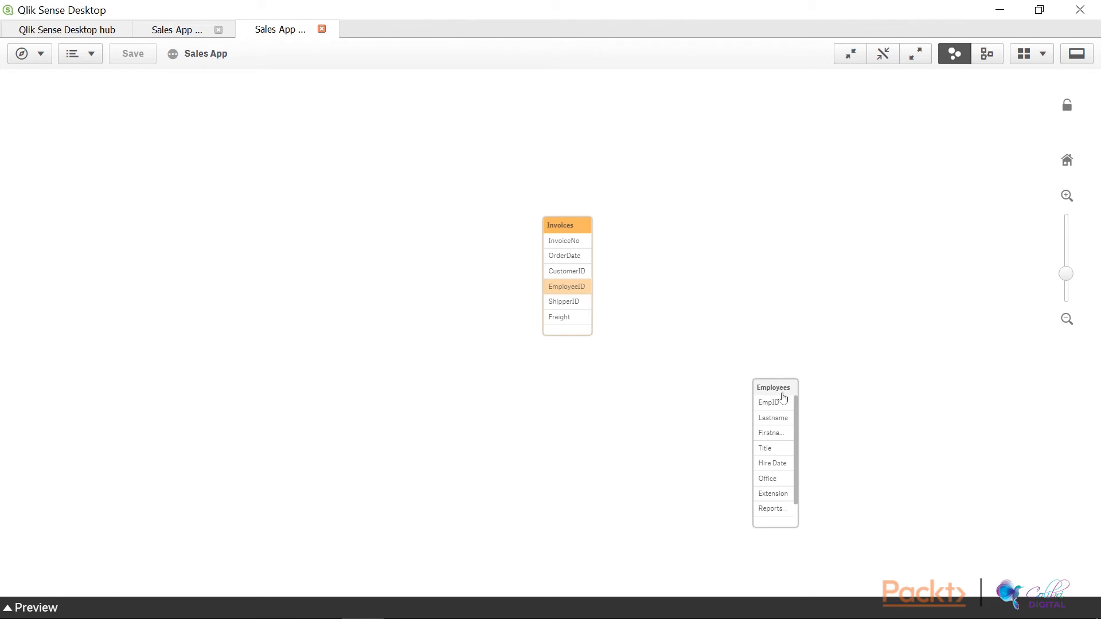
{"action": "left_click", "coordinate": [768, 402]}
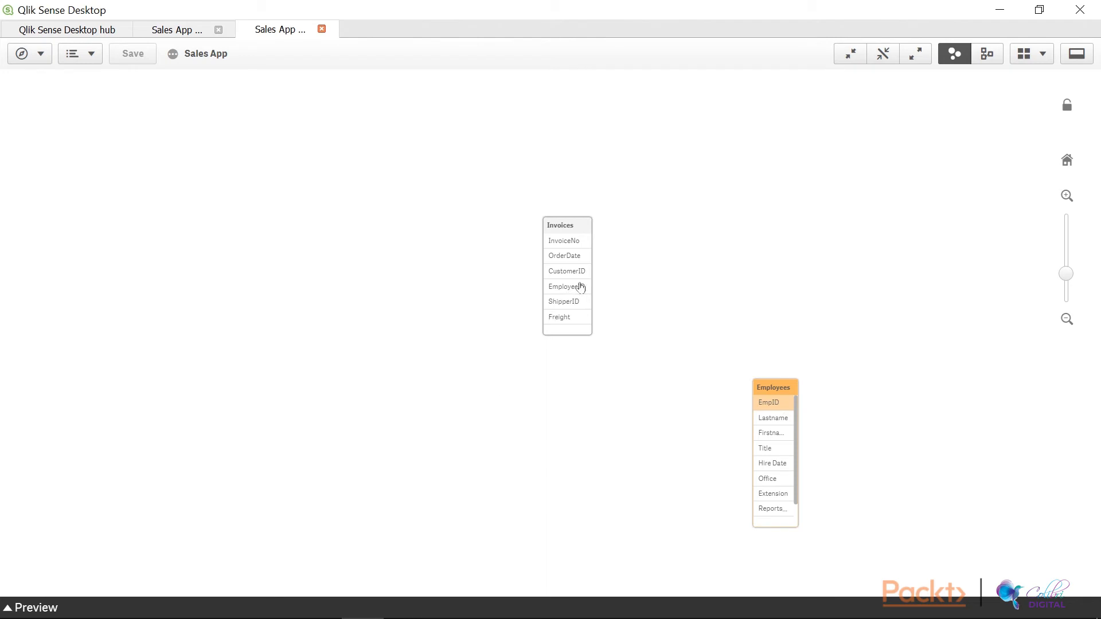
{"action": "left_click", "coordinate": [566, 287]}
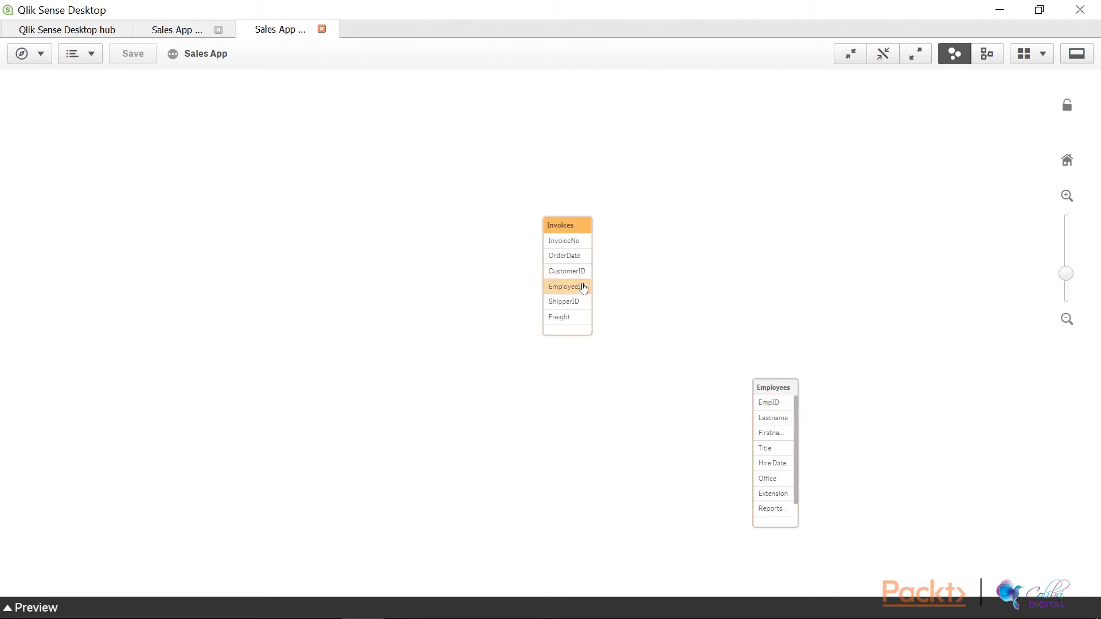
{"action": "mouse_move", "coordinate": [768, 406]}
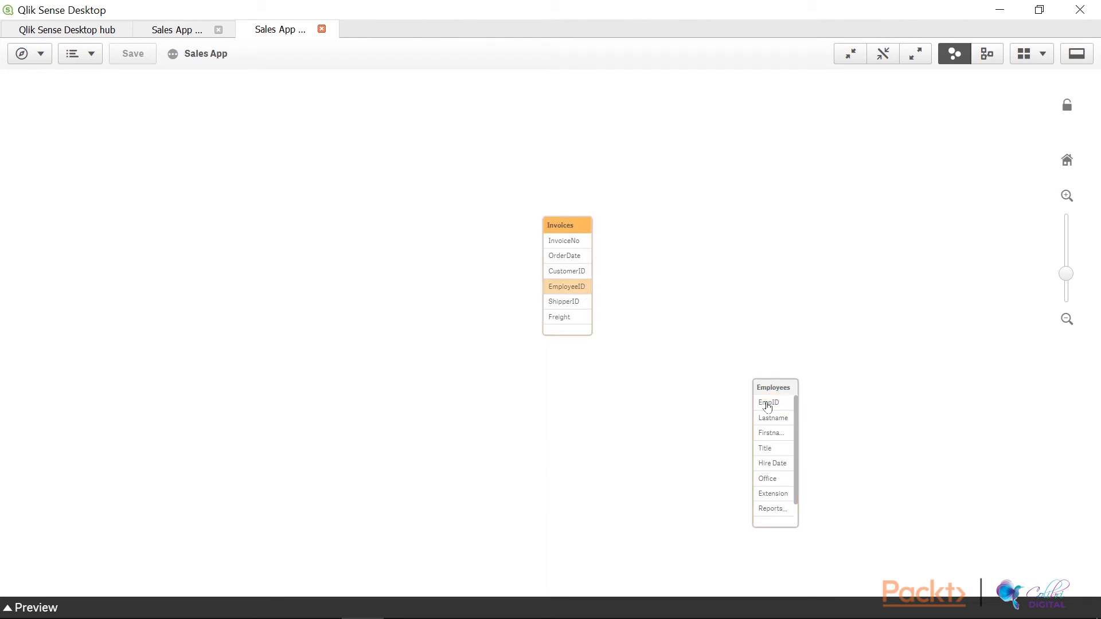
{"action": "mouse_move", "coordinate": [703, 411]}
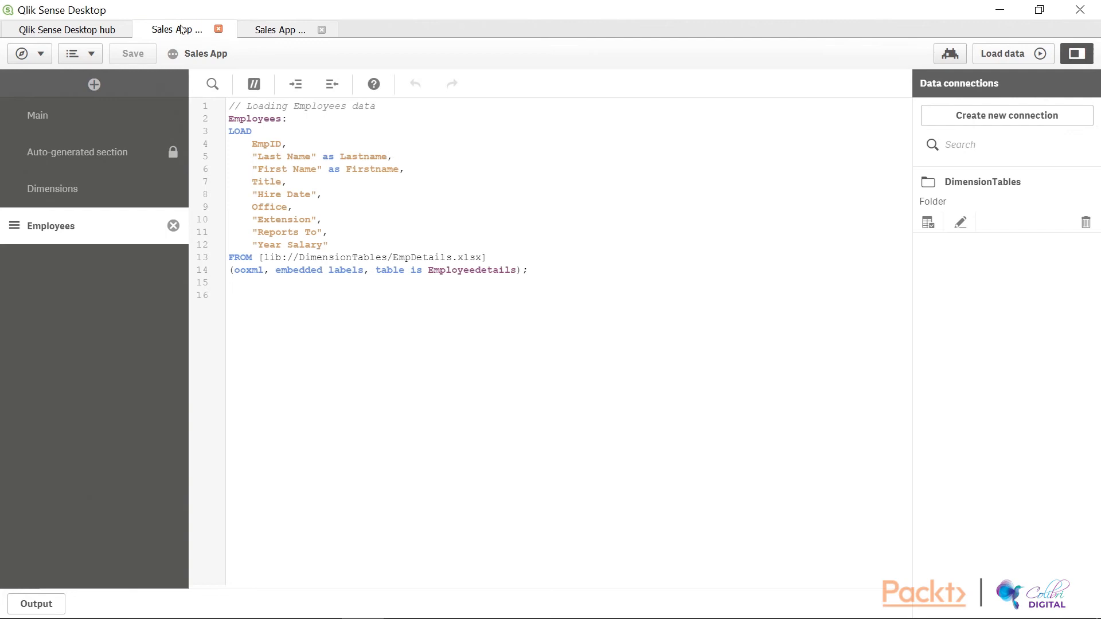
{"action": "mouse_move", "coordinate": [102, 196]}
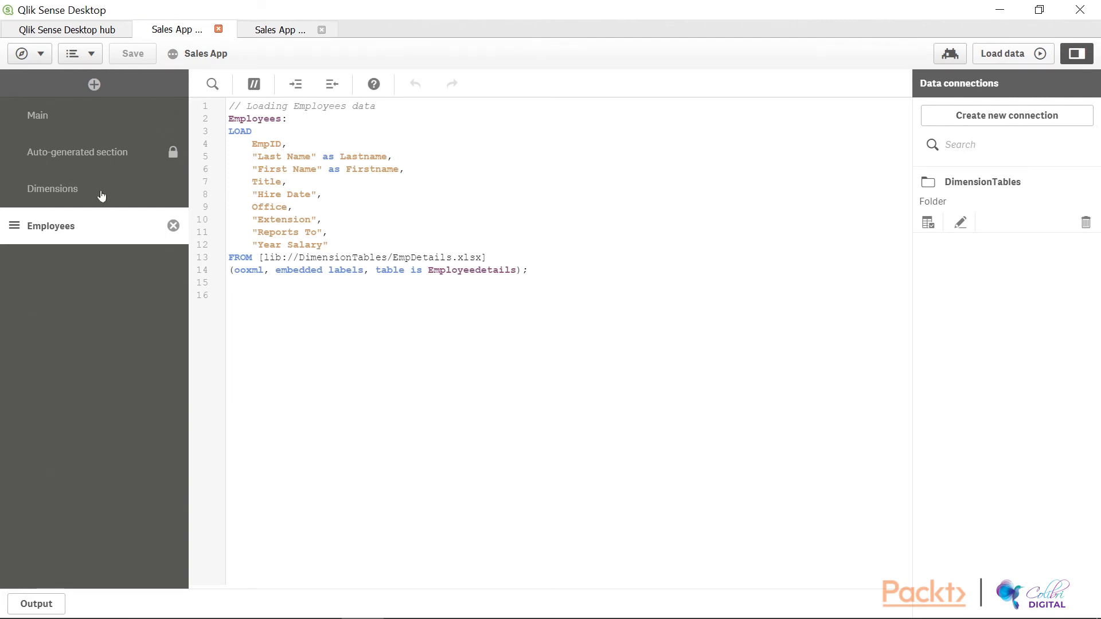
In the Dimensions script, alias EmployeeID in the Invoices LOAD as EmpID
{"action": "left_click", "coordinate": [52, 188]}
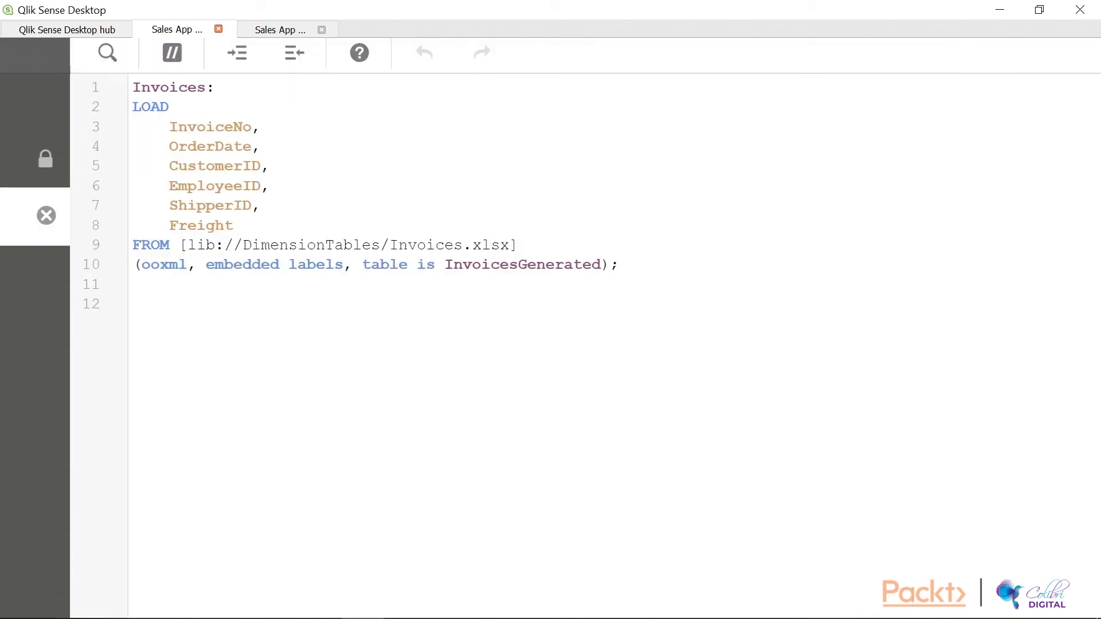
{"action": "type", "text": "as"}
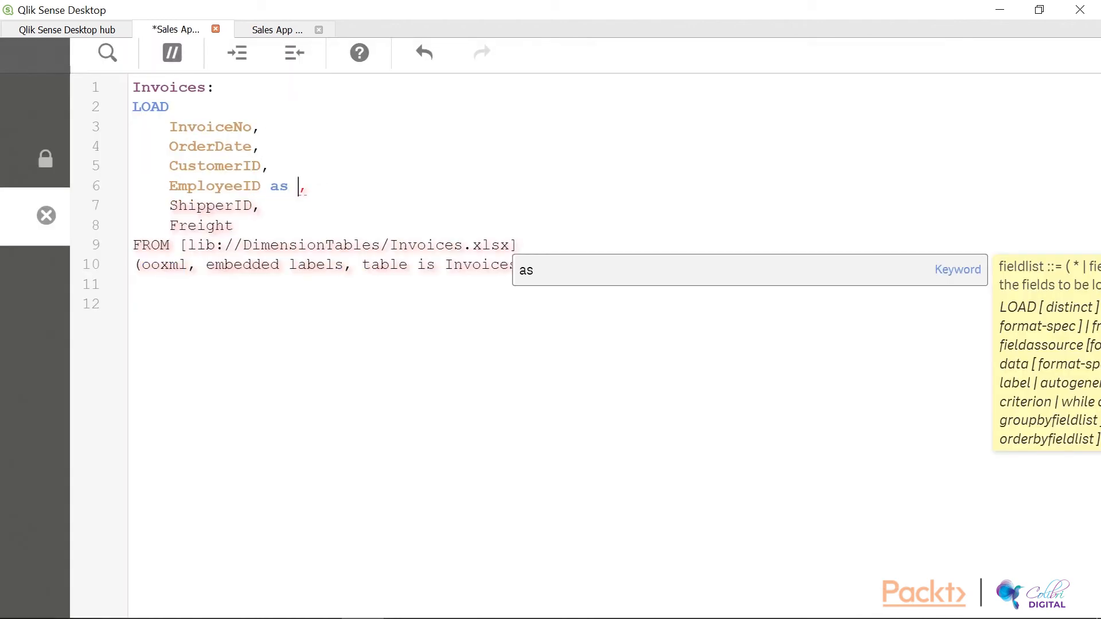
{"action": "type", "text": "Emp"}
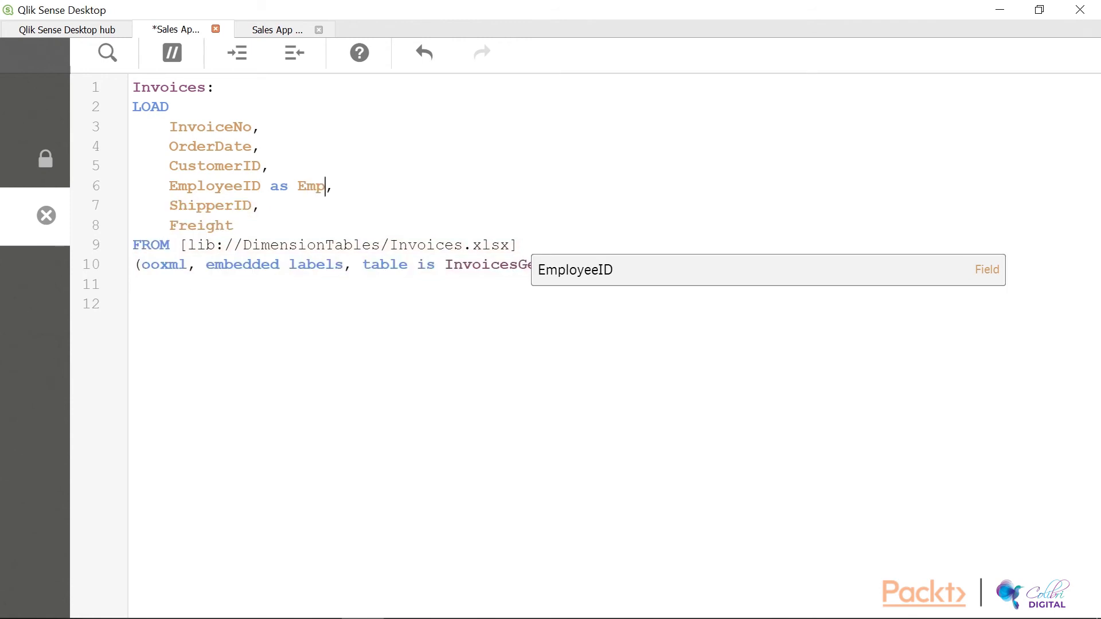
{"action": "type", "text": "ID"}
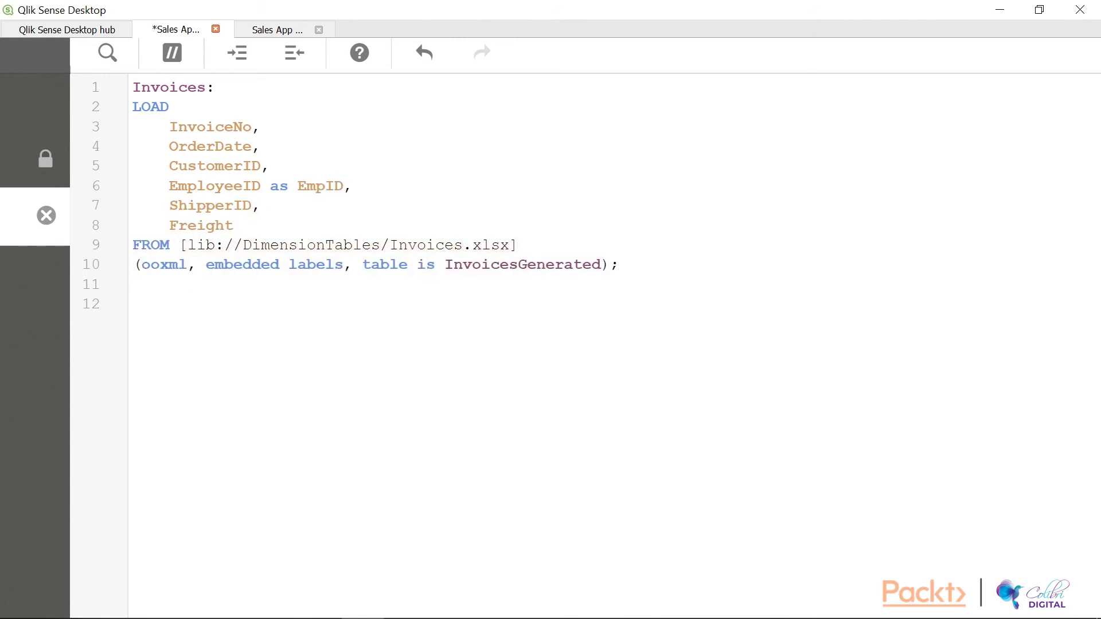
{"action": "left_click", "coordinate": [343, 186]}
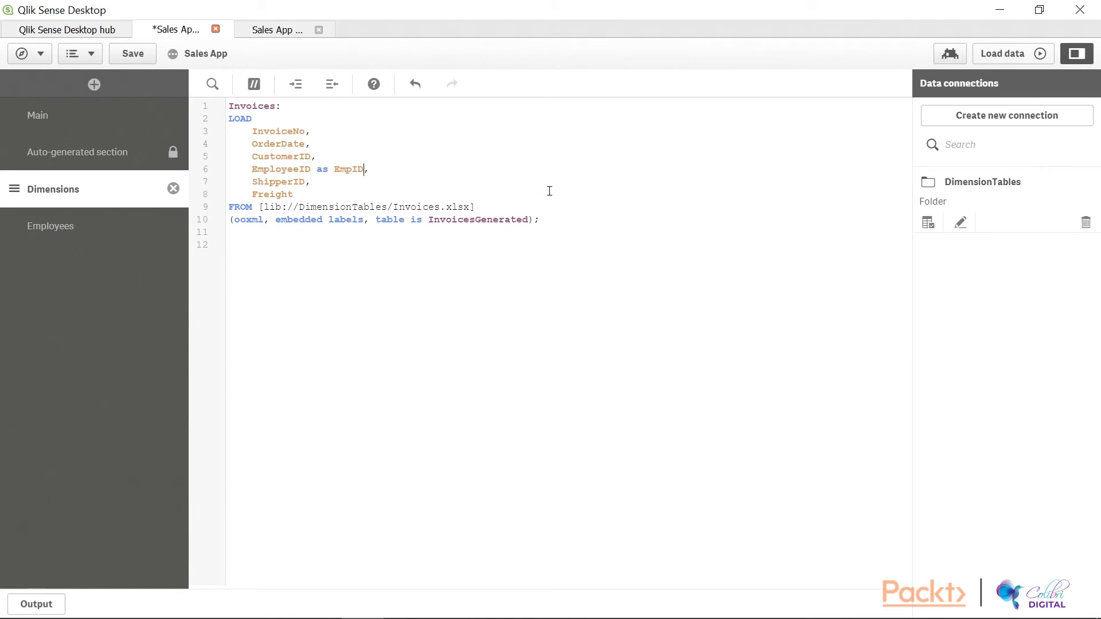
Reload the data with the EmpID alias and dismiss the progress report showing zero synthetic keys
{"action": "left_click", "coordinate": [1008, 54]}
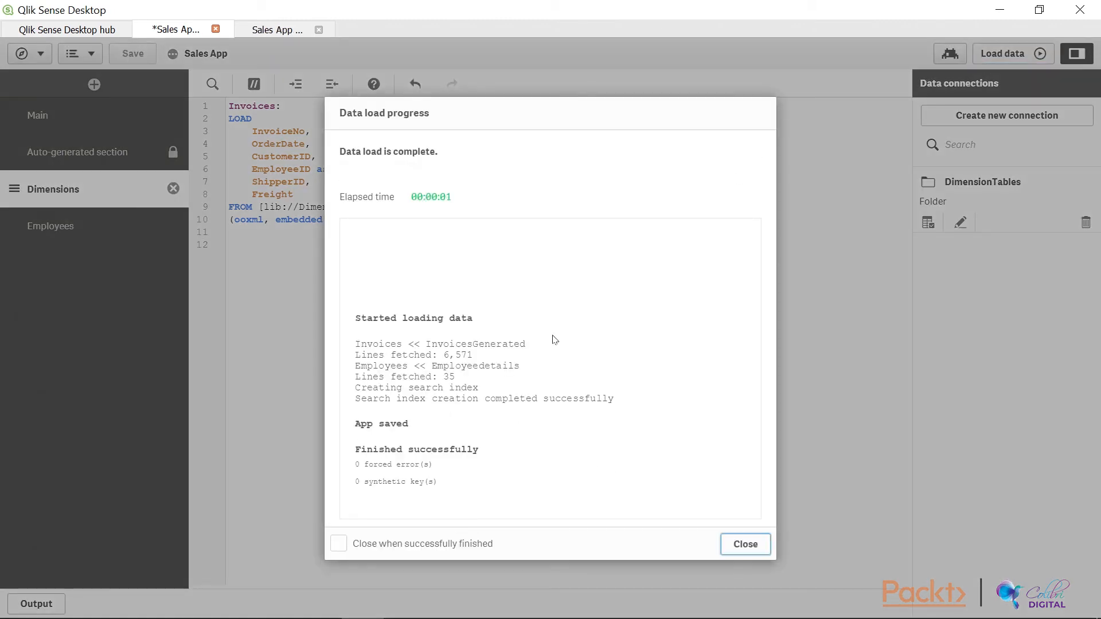
{"action": "left_click", "coordinate": [745, 544]}
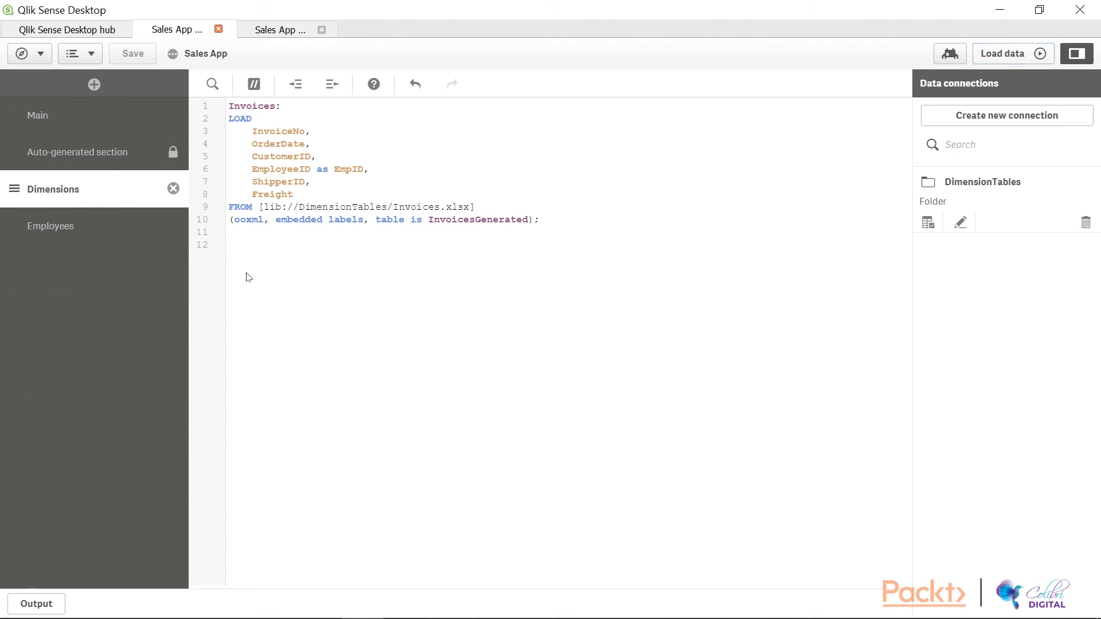
Add a 'Customerinfo:' table label on a new line below the Invoices LOAD
{"action": "type", "text": "C"}
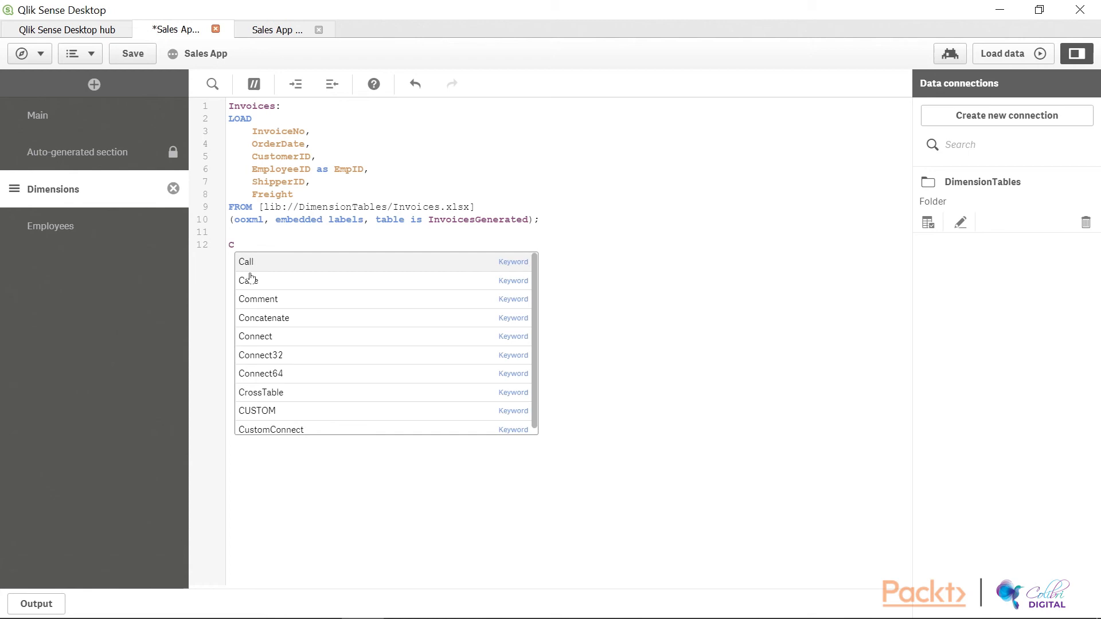
{"action": "type", "text": "ustomer"}
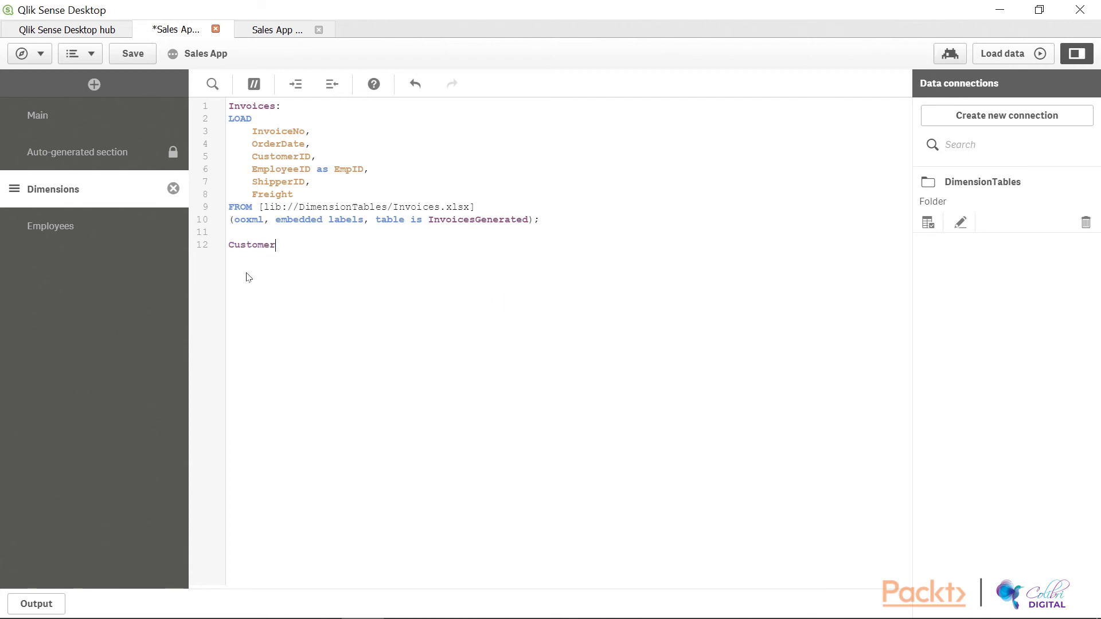
{"action": "type", "text": "ifno:"}
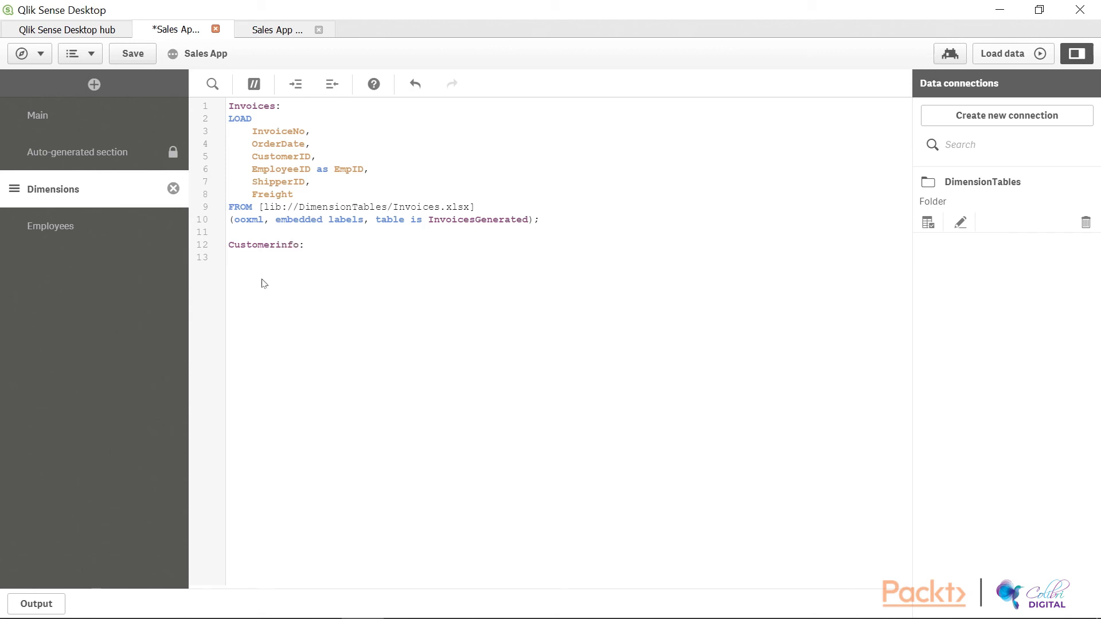
{"action": "mouse_move", "coordinate": [700, 277]}
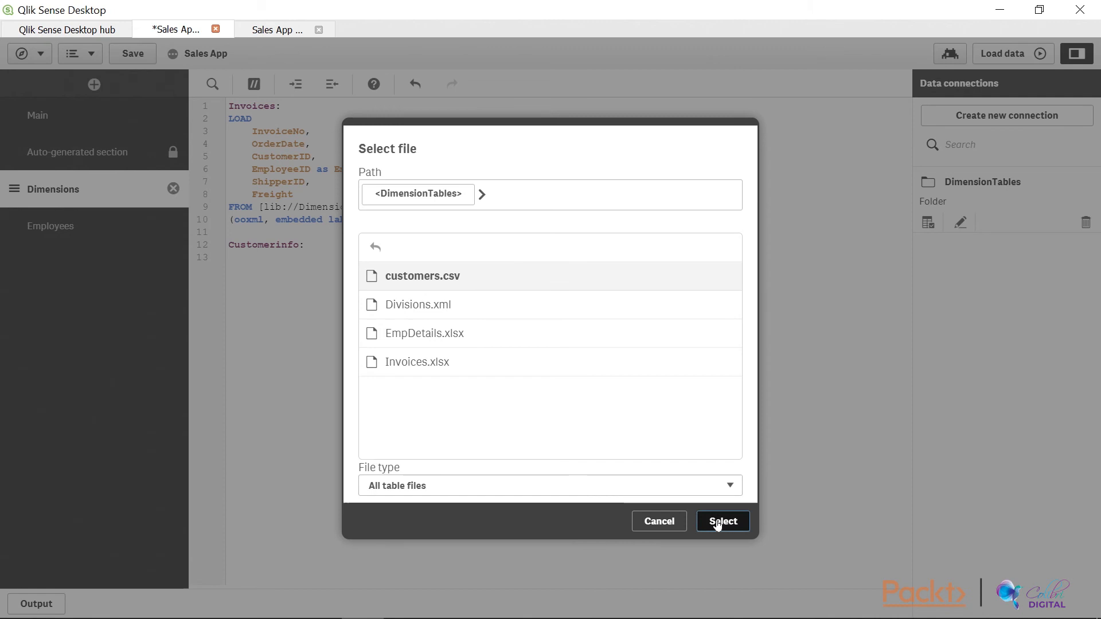
Insert a LOAD of customers.csv under the Customerinfo label and move to the line after it
{"action": "left_click", "coordinate": [723, 521]}
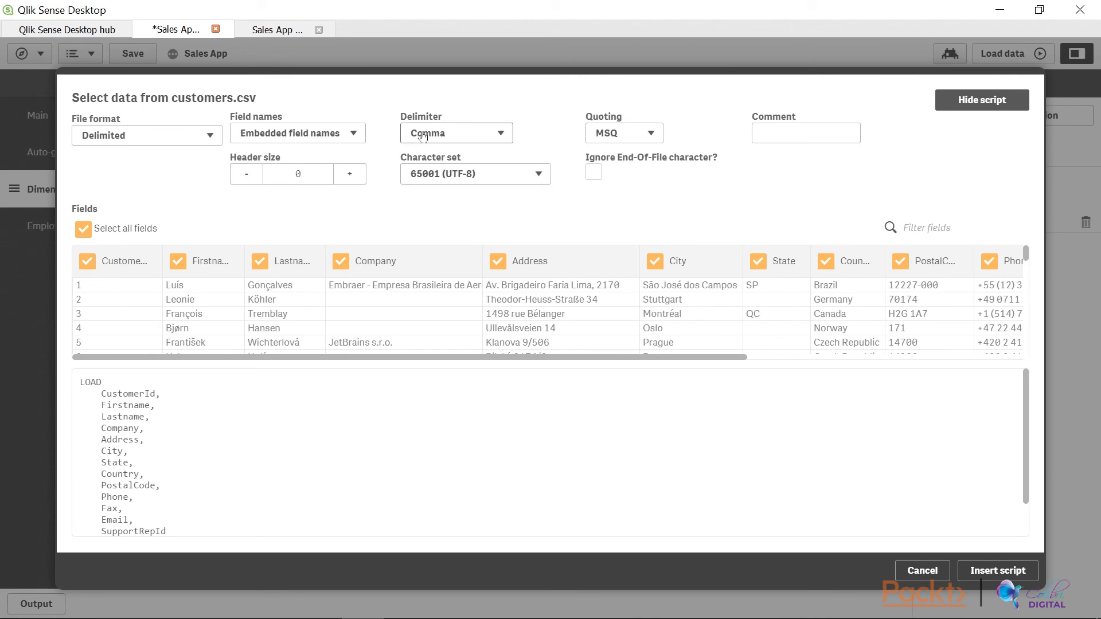
{"action": "mouse_move", "coordinate": [1016, 537]}
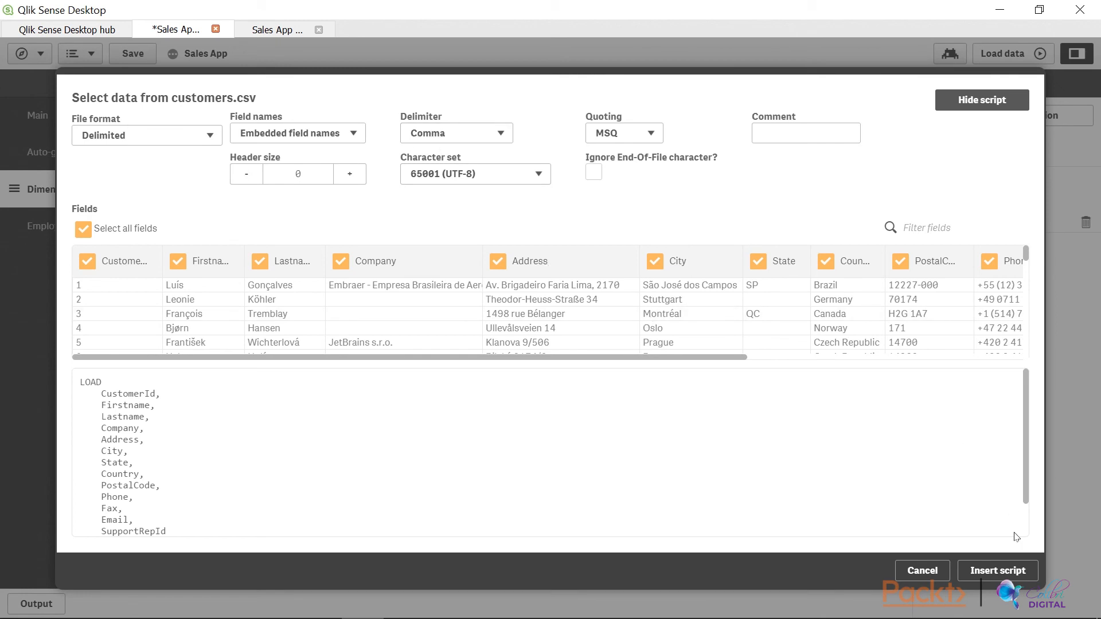
{"action": "left_click", "coordinate": [996, 570]}
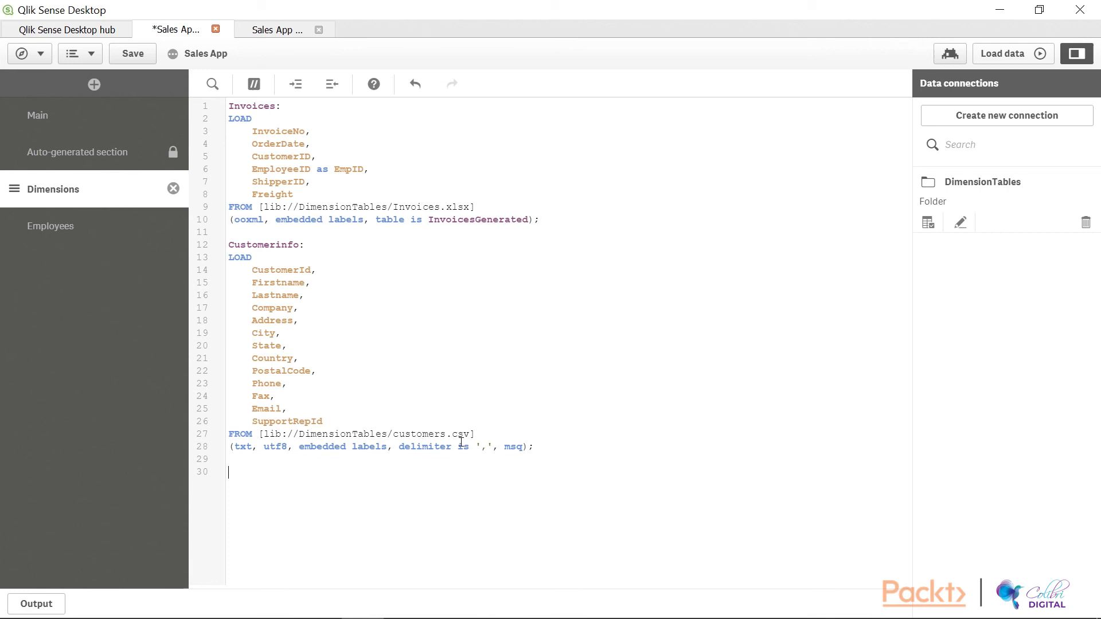
{"action": "mouse_move", "coordinate": [468, 454]}
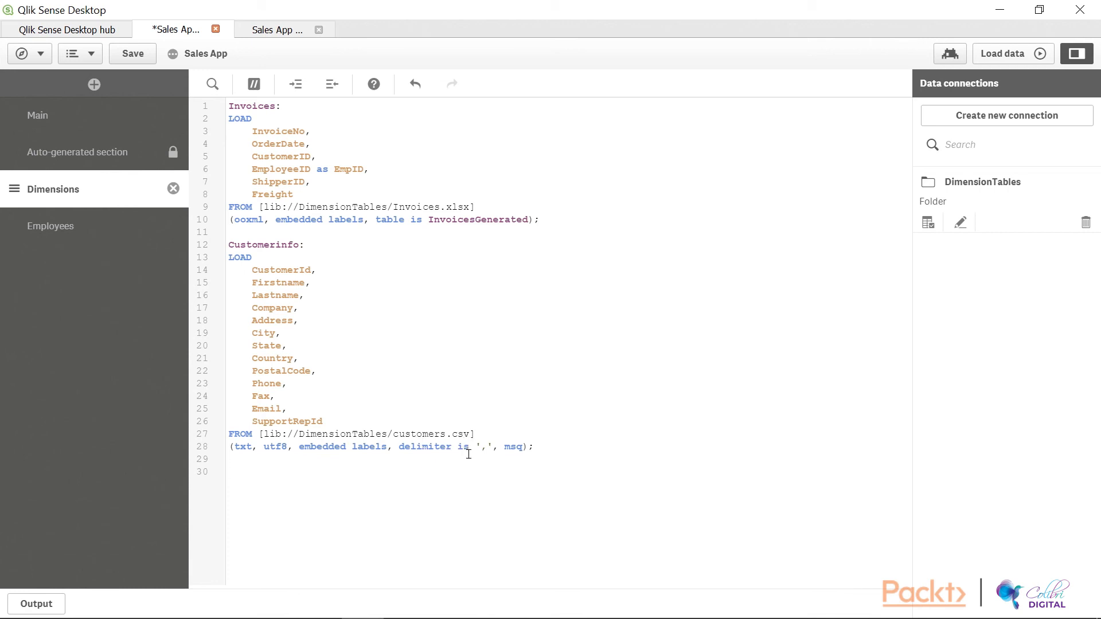
{"action": "left_click", "coordinate": [239, 471]}
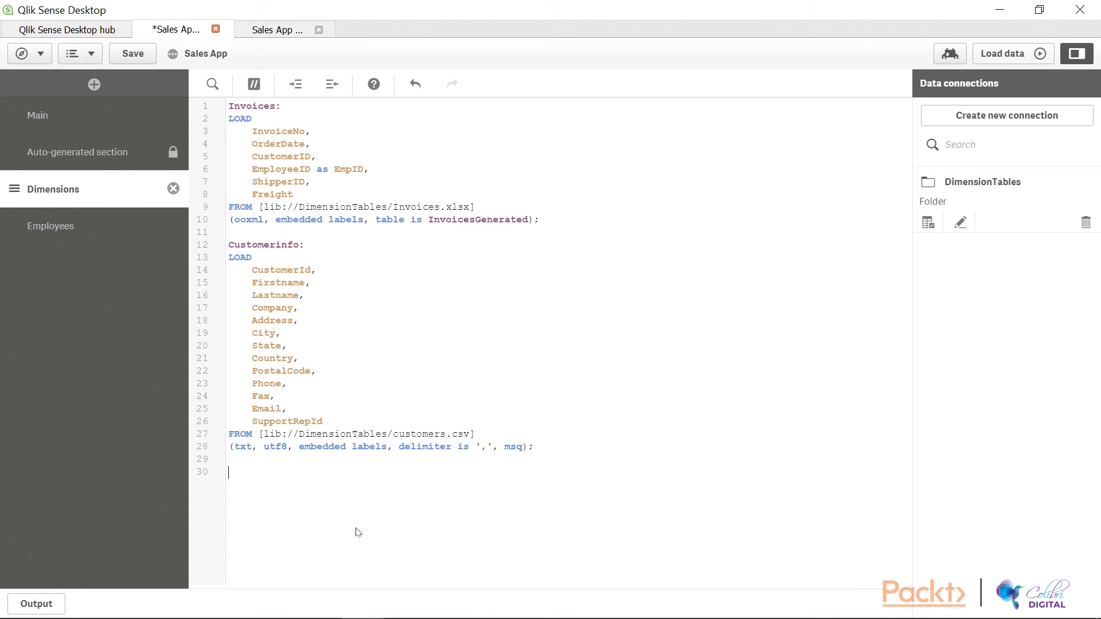
{"action": "mouse_move", "coordinate": [615, 387]}
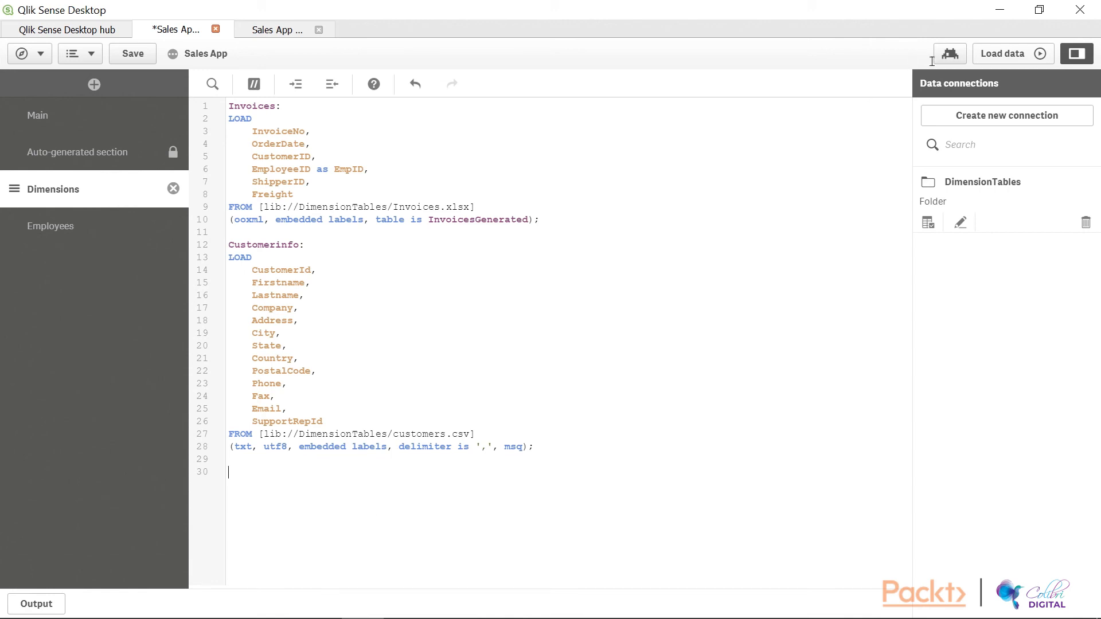
Reload the data to fetch 59 Customerinfo rows and dismiss the progress report
{"action": "left_click", "coordinate": [1006, 54]}
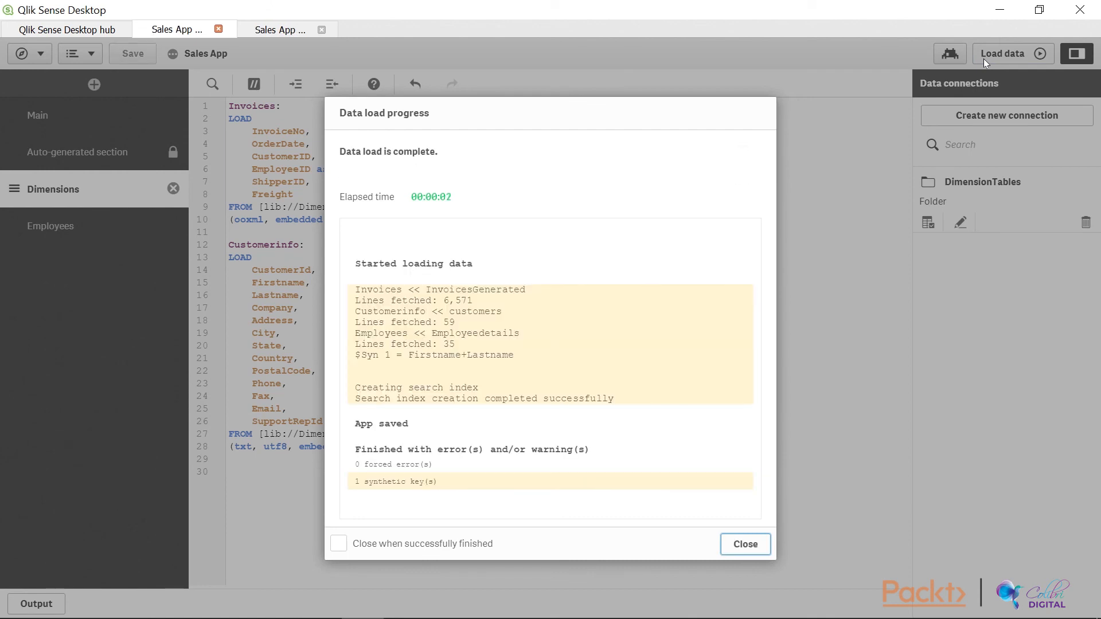
{"action": "mouse_move", "coordinate": [368, 372]}
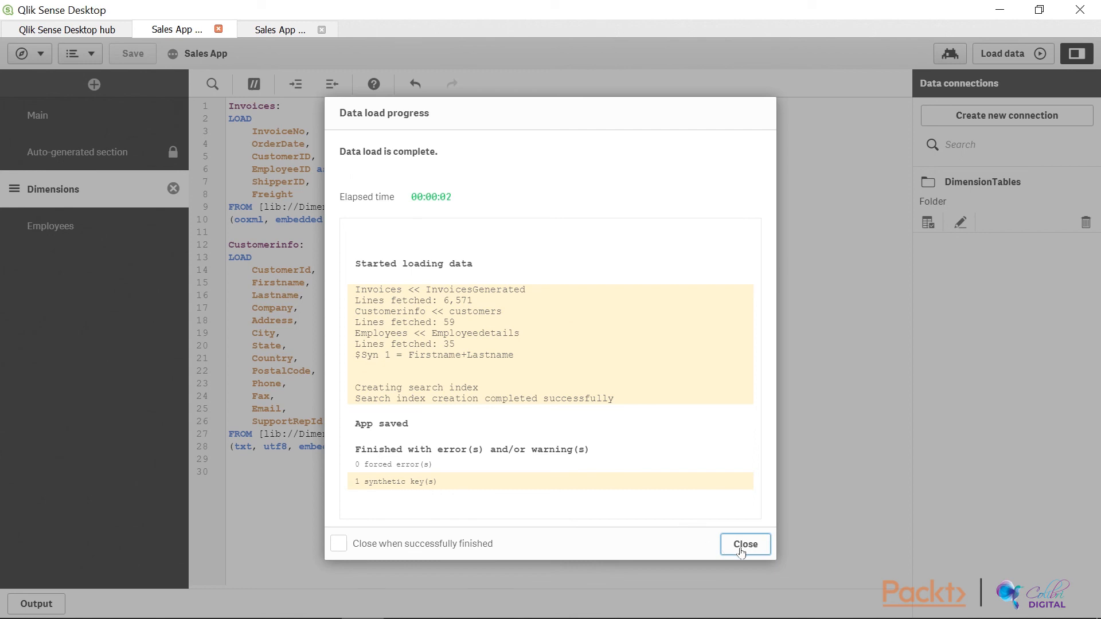
{"action": "left_click", "coordinate": [744, 543]}
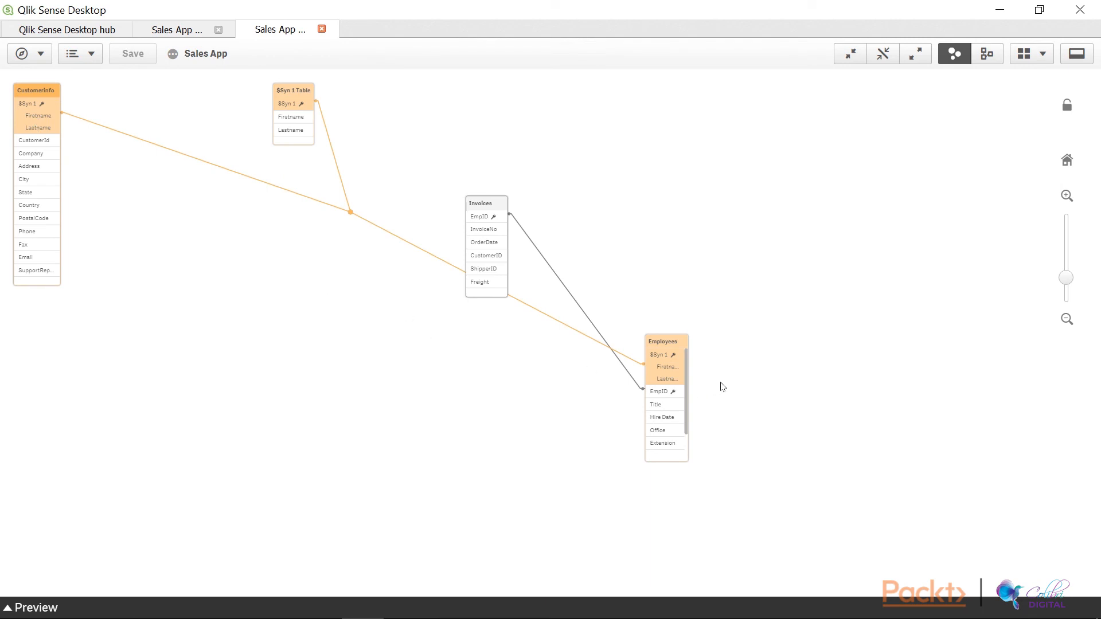
{"action": "mouse_move", "coordinate": [567, 391]}
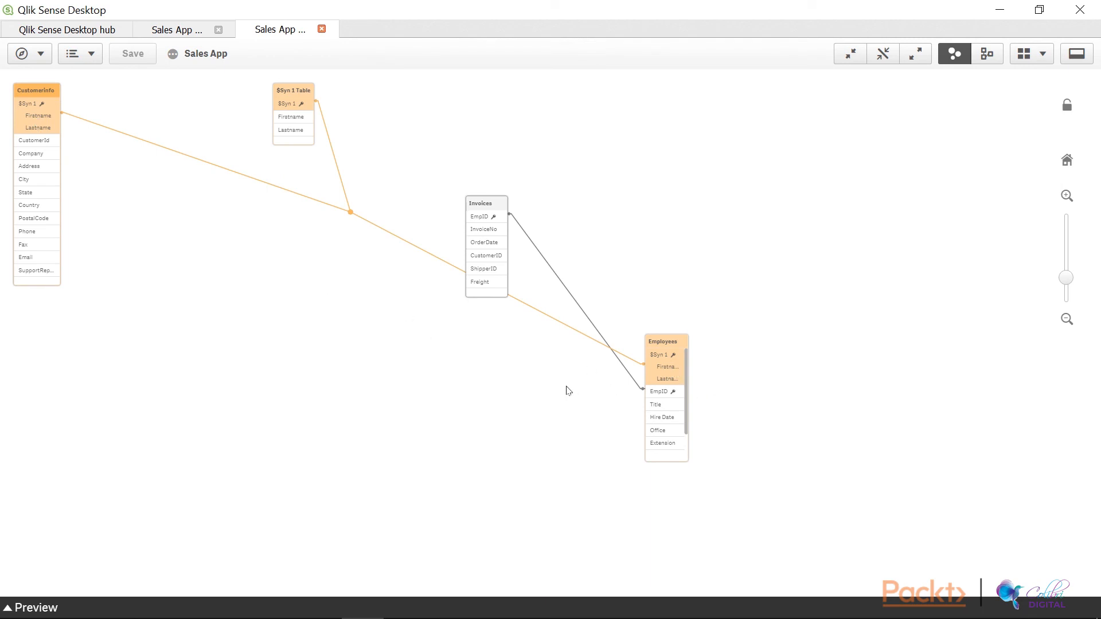